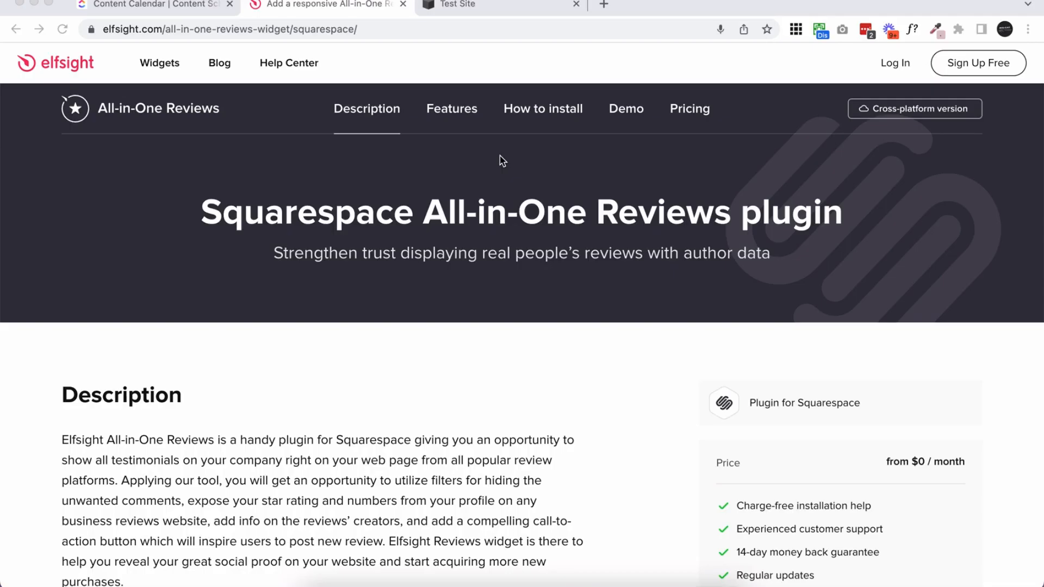
mouse_move(157, 33)
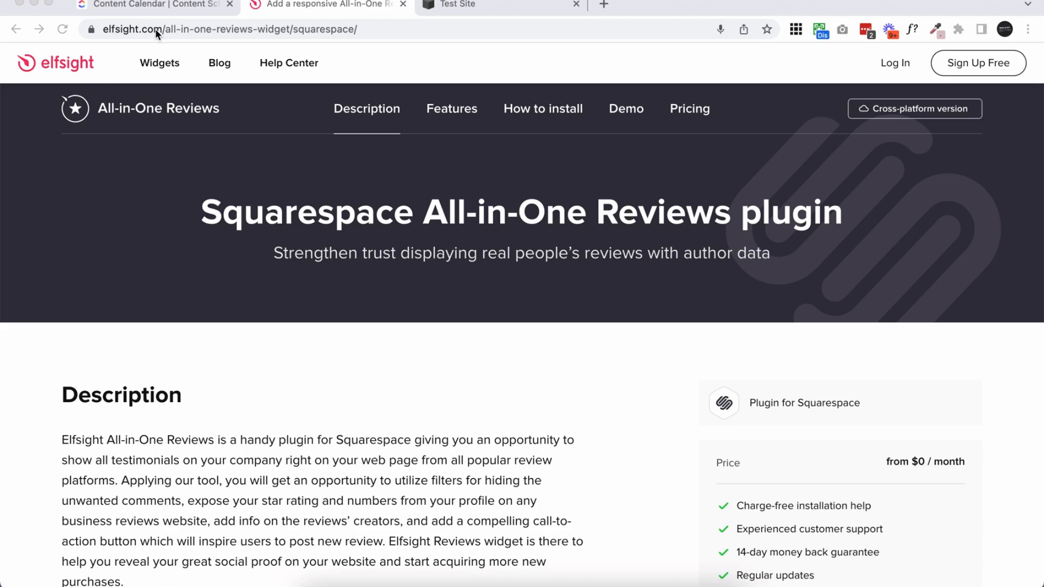
mouse_move(262, 35)
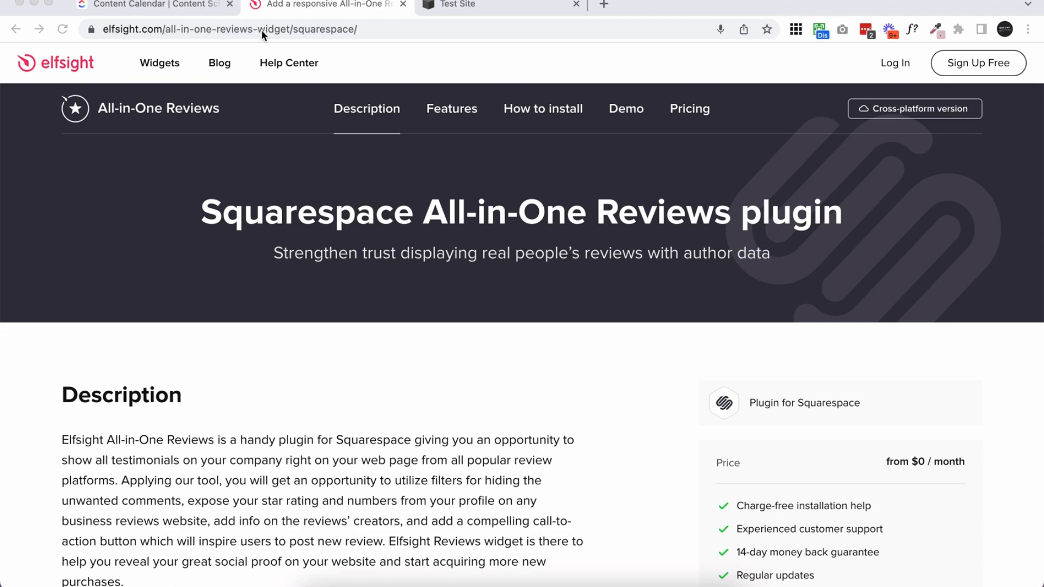
mouse_move(366, 36)
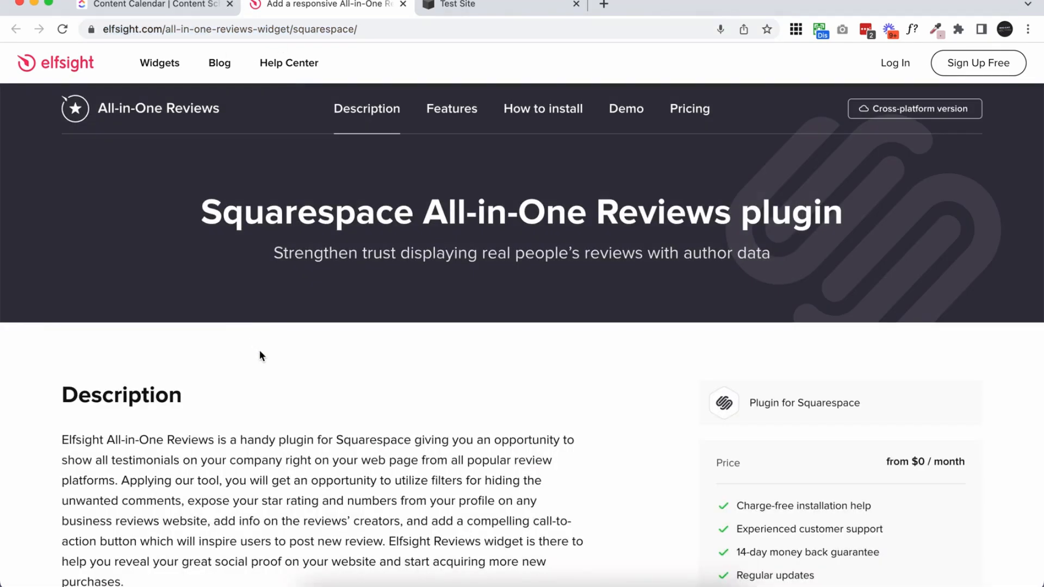
mouse_move(259, 352)
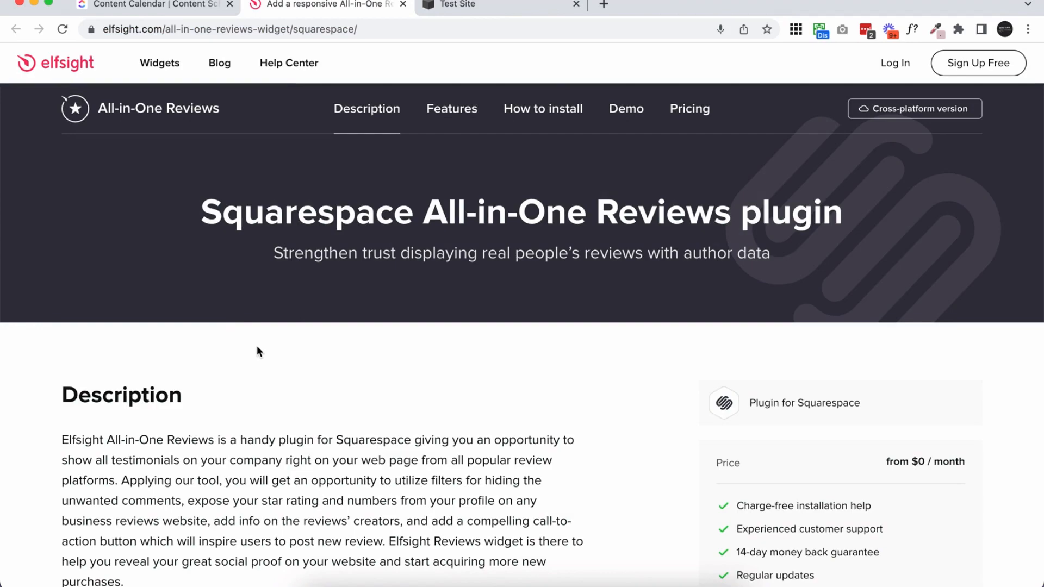
Browse the Carousel demo reviews, then preview the Floating Badge template expanded into its review list
scroll(down, 3)
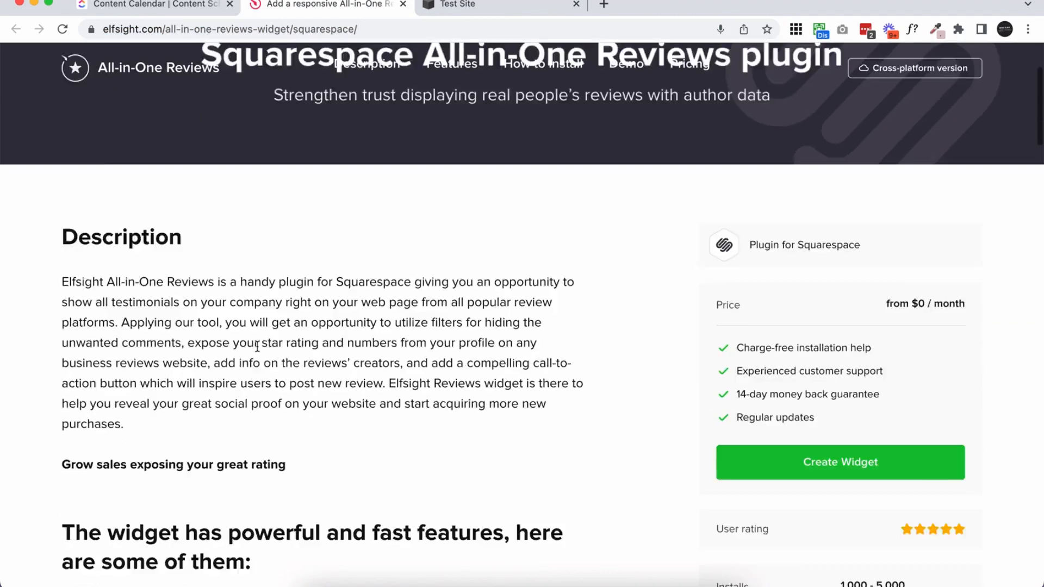
scroll(down, 3)
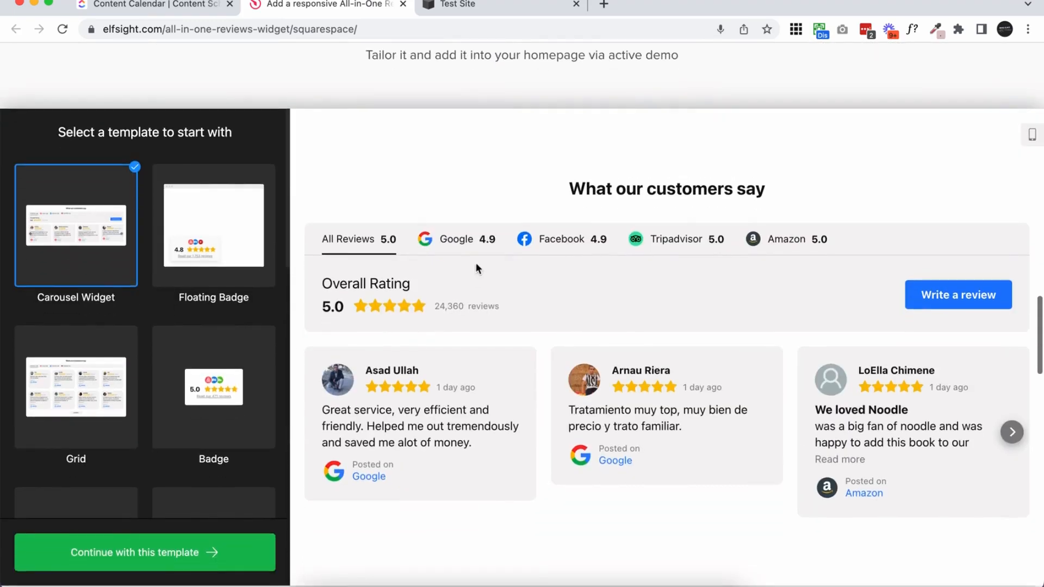
mouse_move(824, 186)
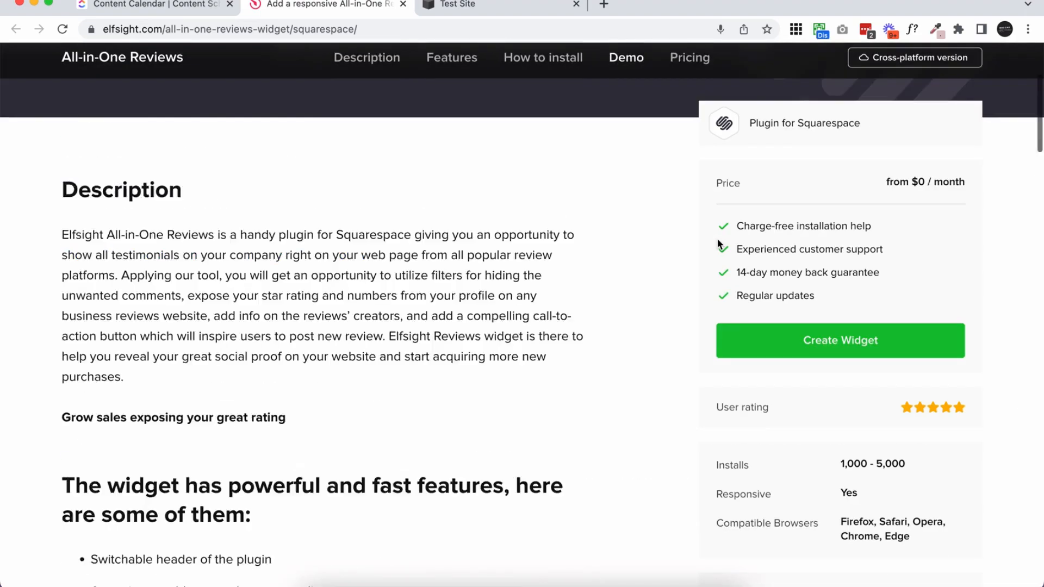
scroll(up, 3)
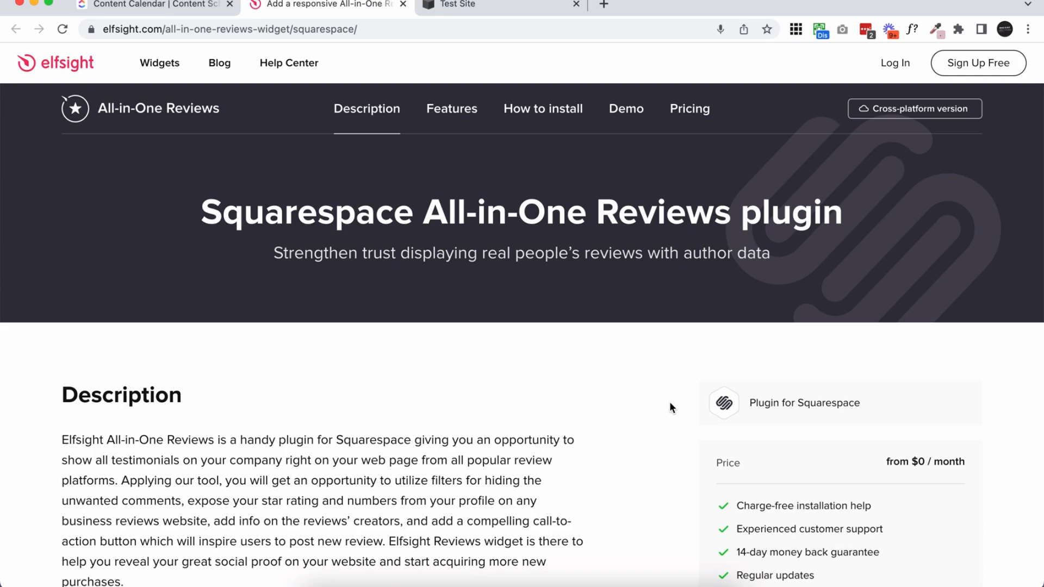
scroll(down, 3)
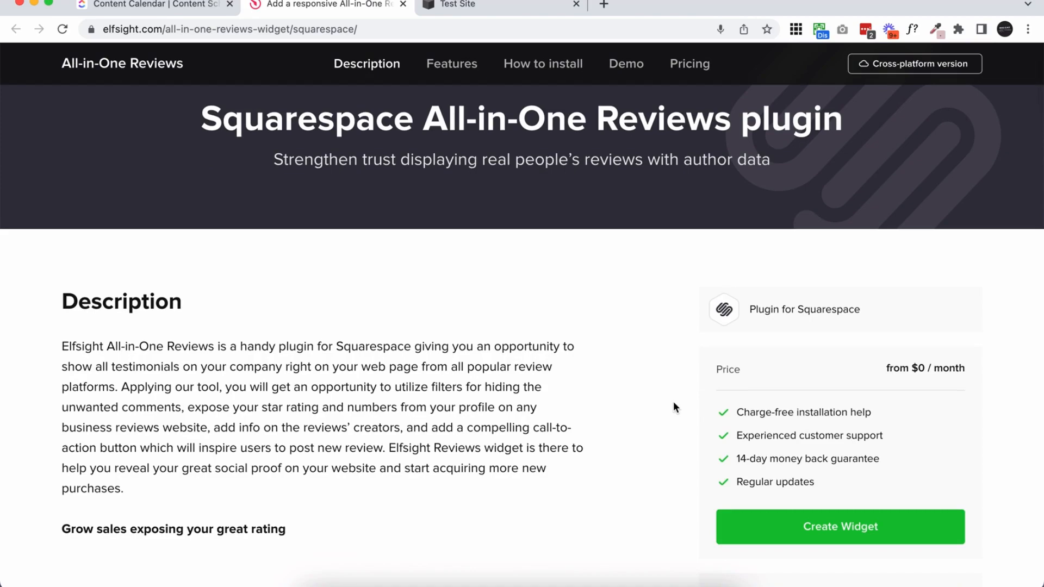
scroll(down, 3)
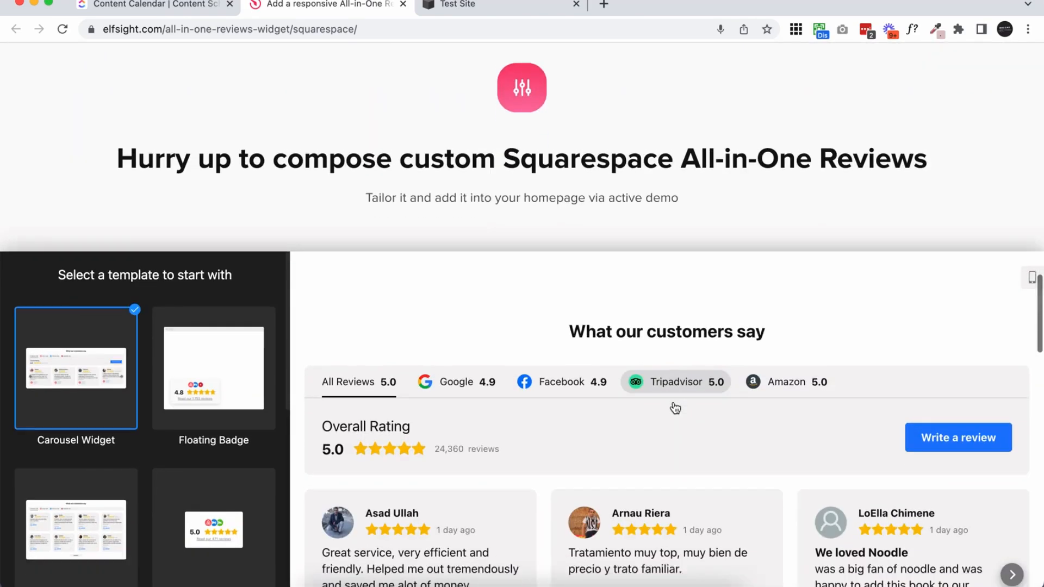
scroll(down, 3)
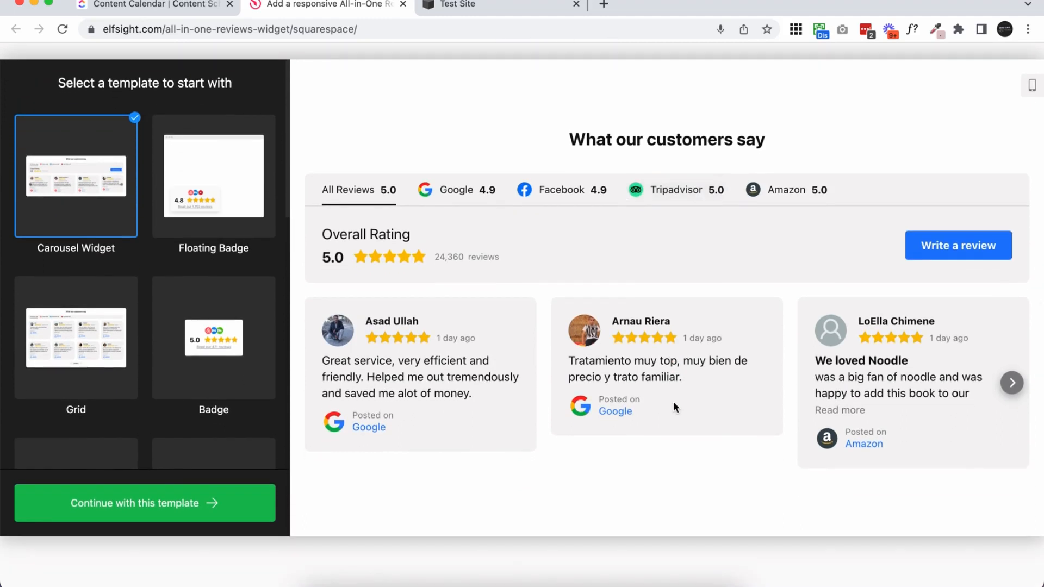
click(1011, 383)
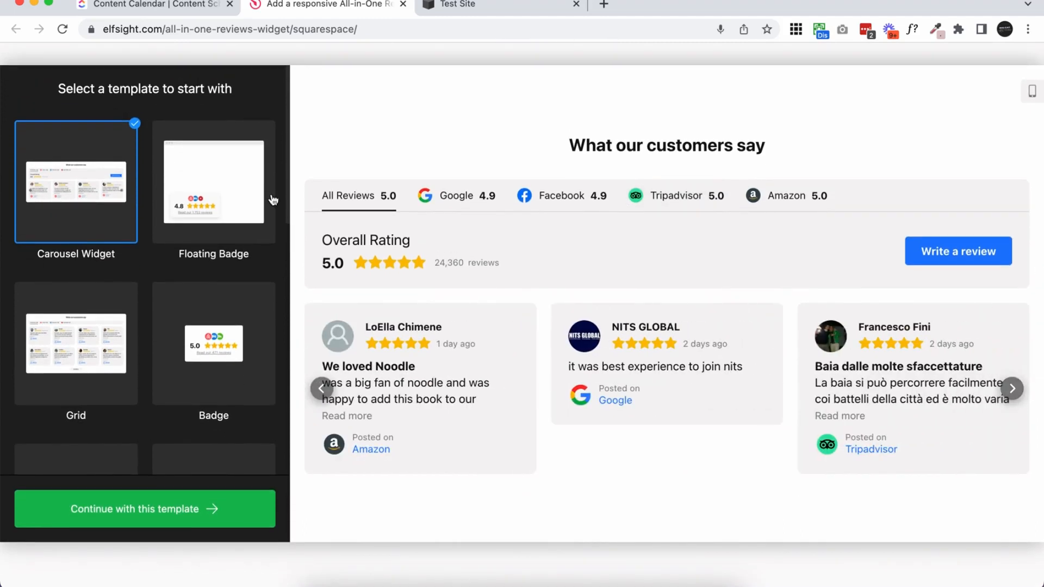
click(214, 181)
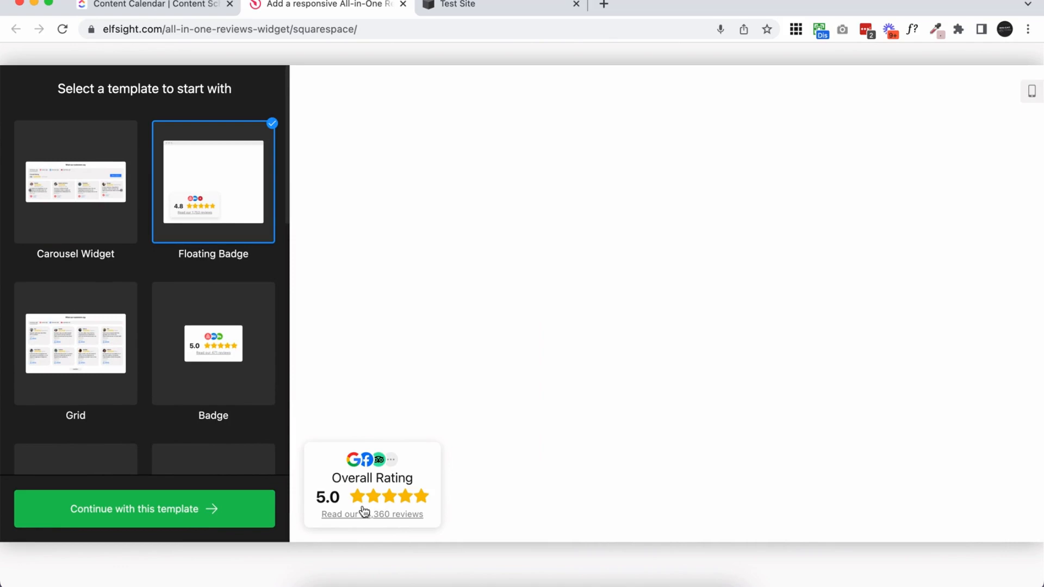
click(372, 514)
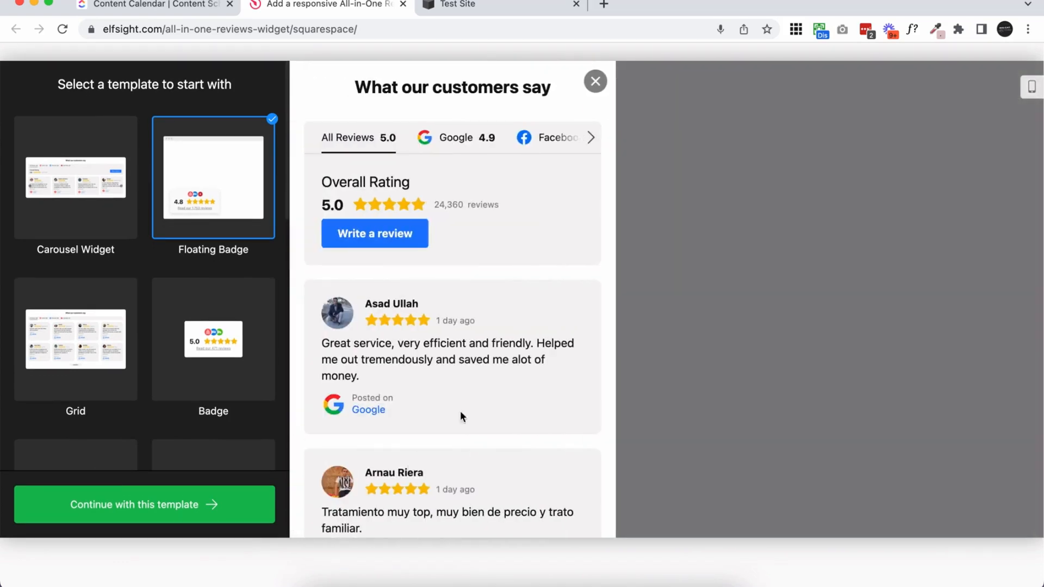
Compare the Floating Badge and Carousel templates in mobile and desktop preview sizes
scroll(down, 3)
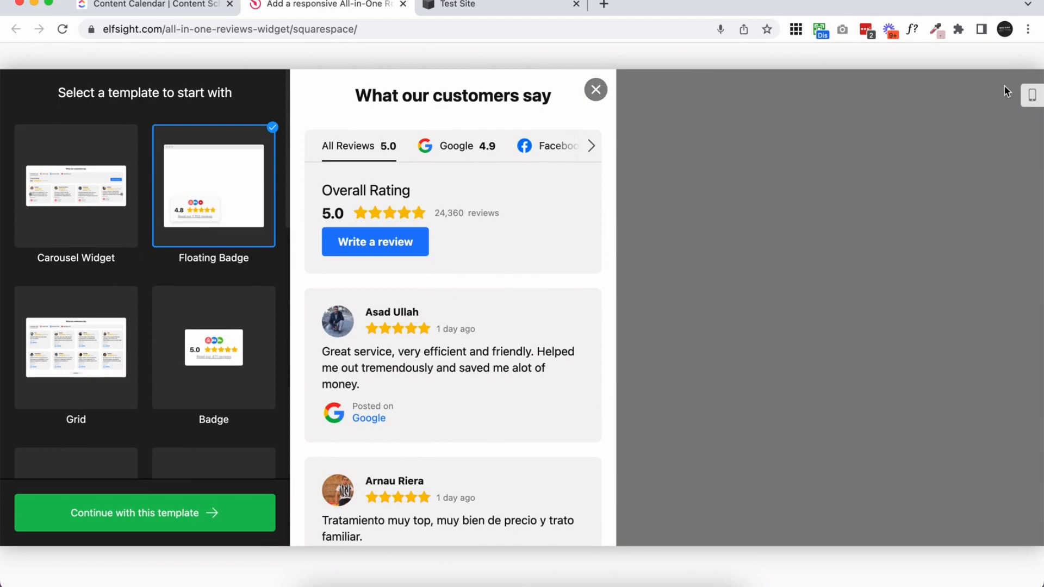
mouse_move(1032, 95)
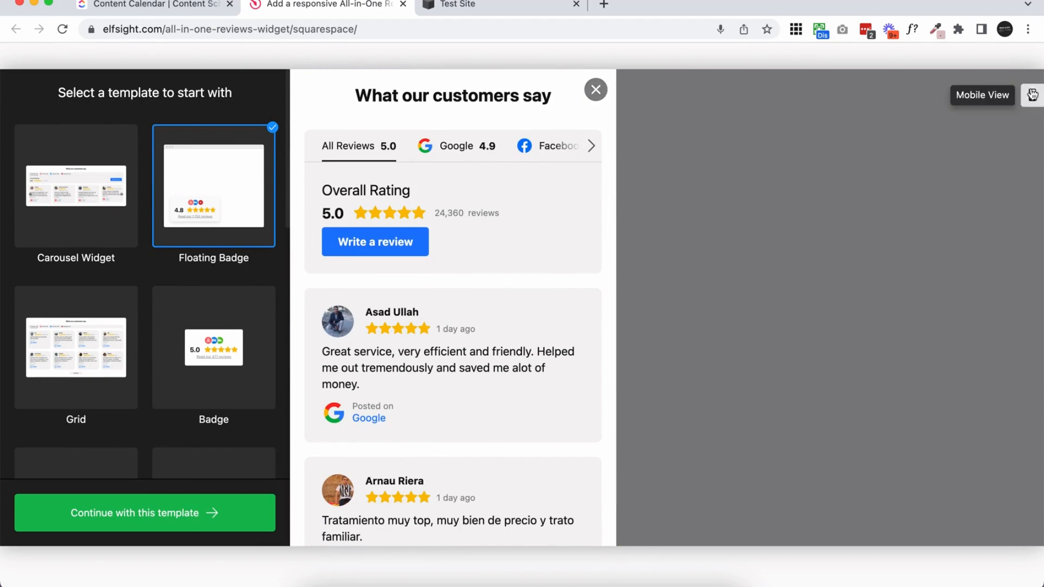
click(1032, 95)
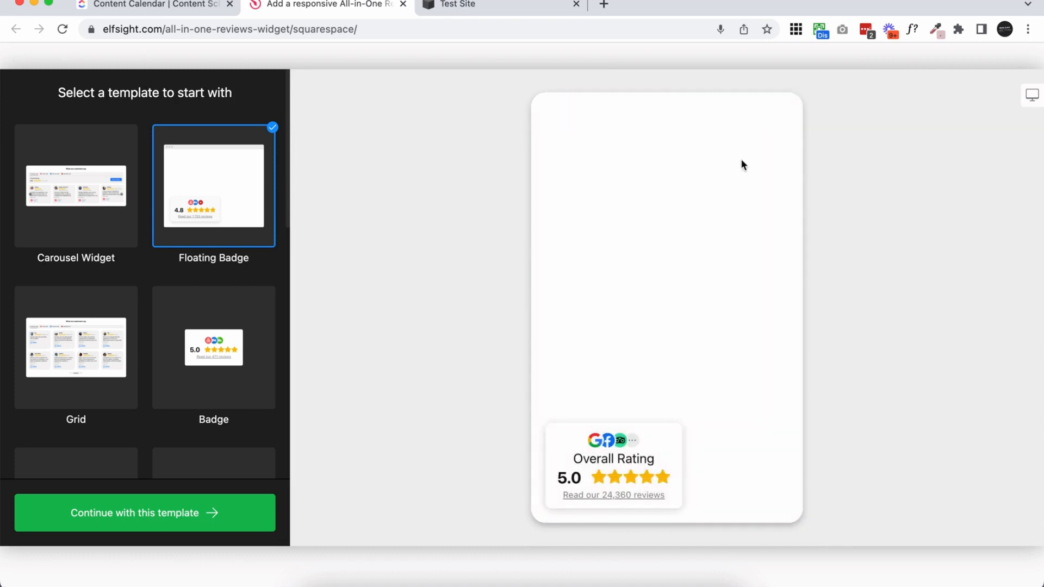
click(1030, 95)
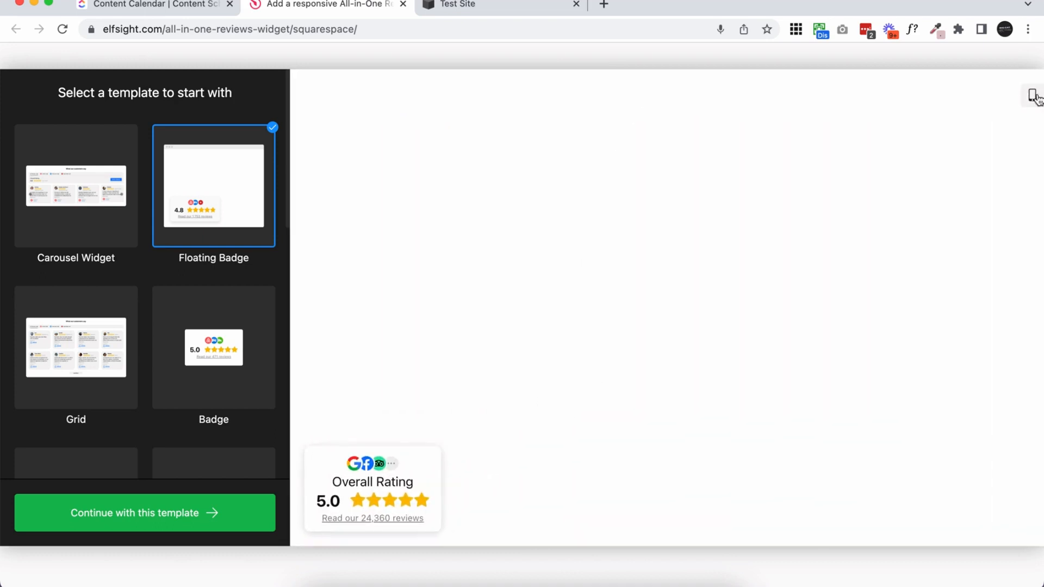
click(75, 184)
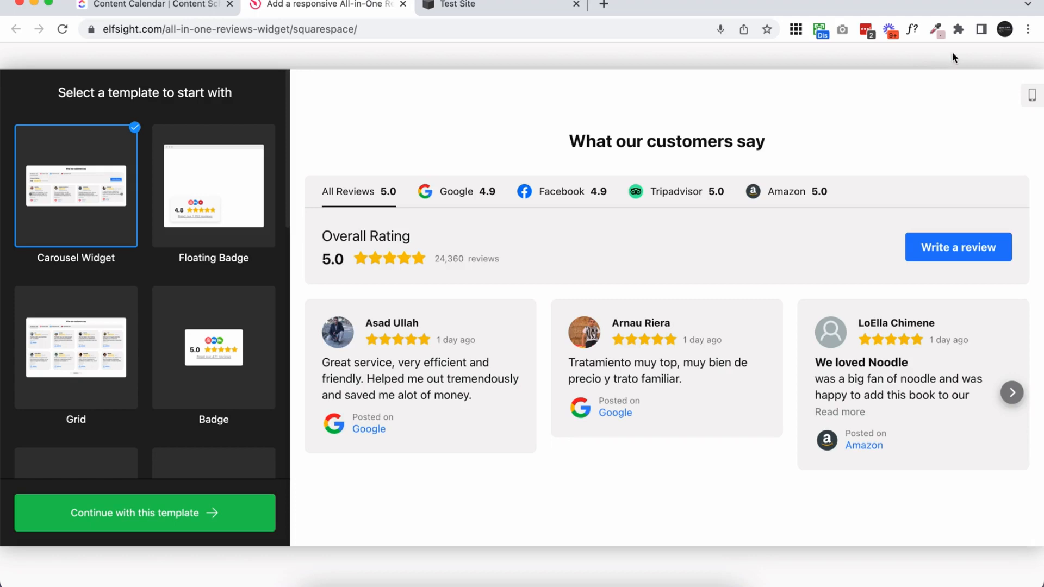
click(1033, 94)
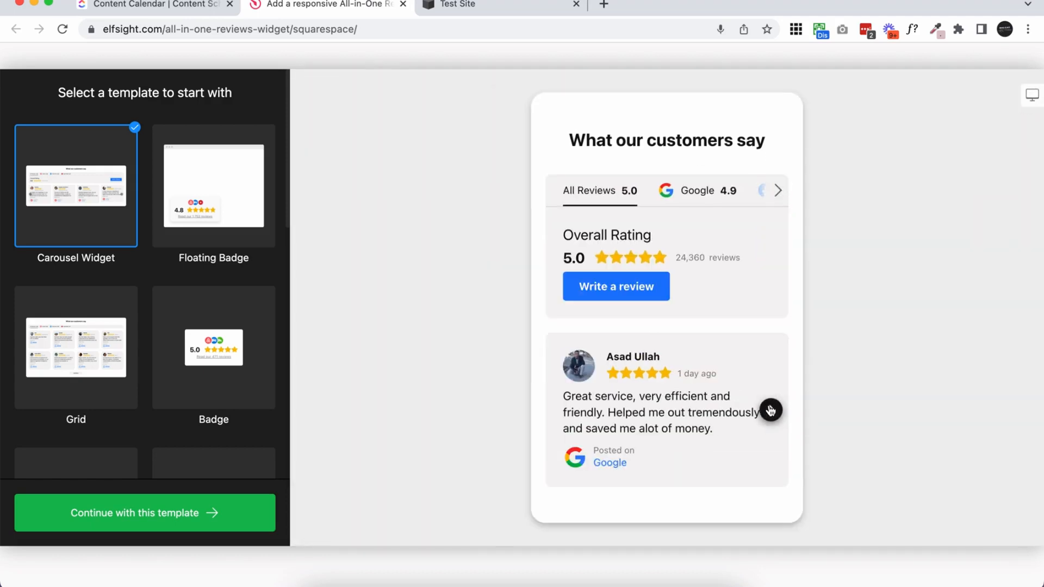
Preview the Grid, Badge, Slider and Masonry templates, then choose Masonry
click(75, 347)
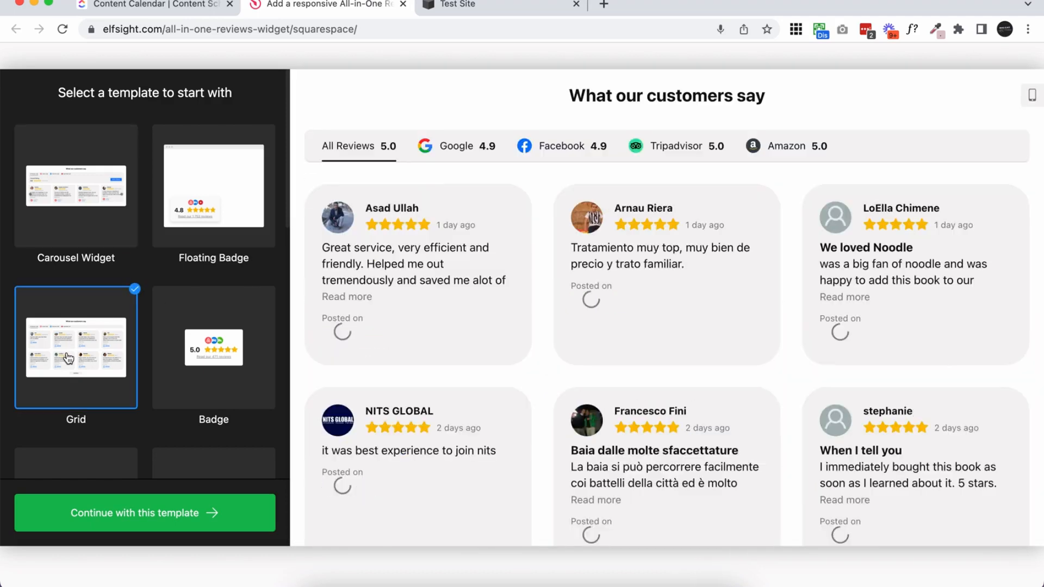
scroll(down, 3)
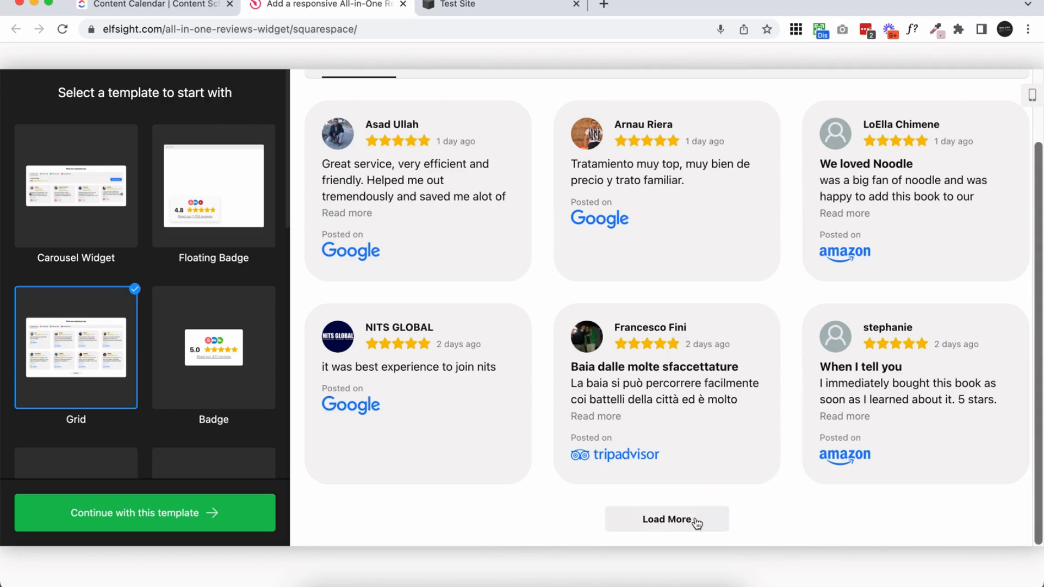
click(213, 350)
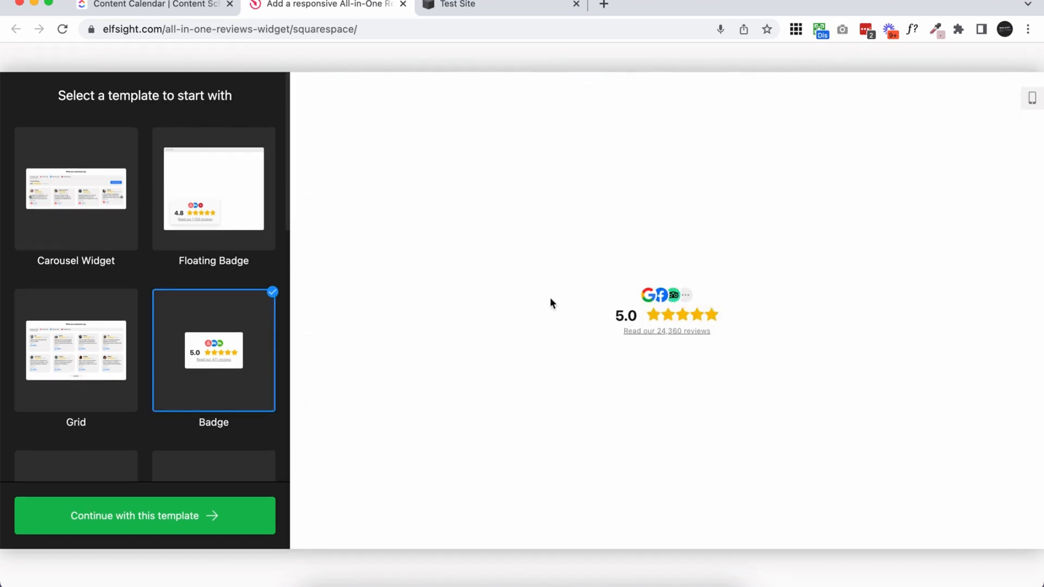
scroll(down, 3)
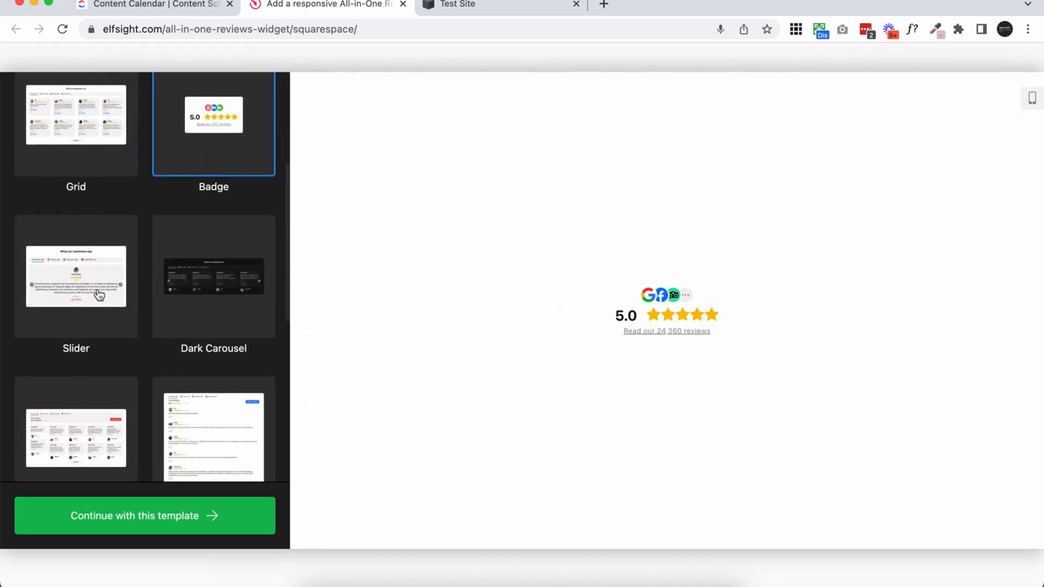
click(75, 276)
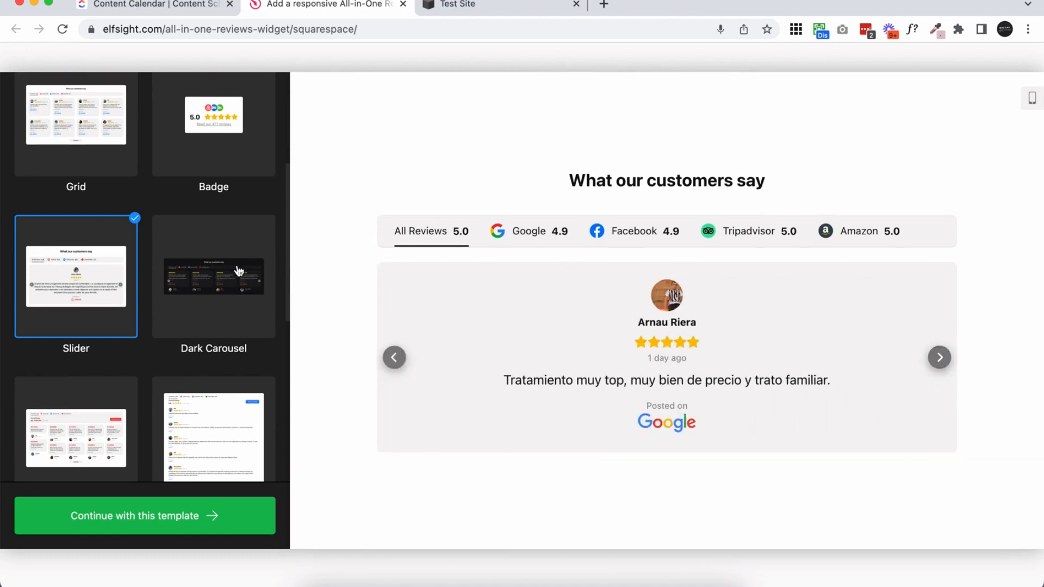
click(213, 276)
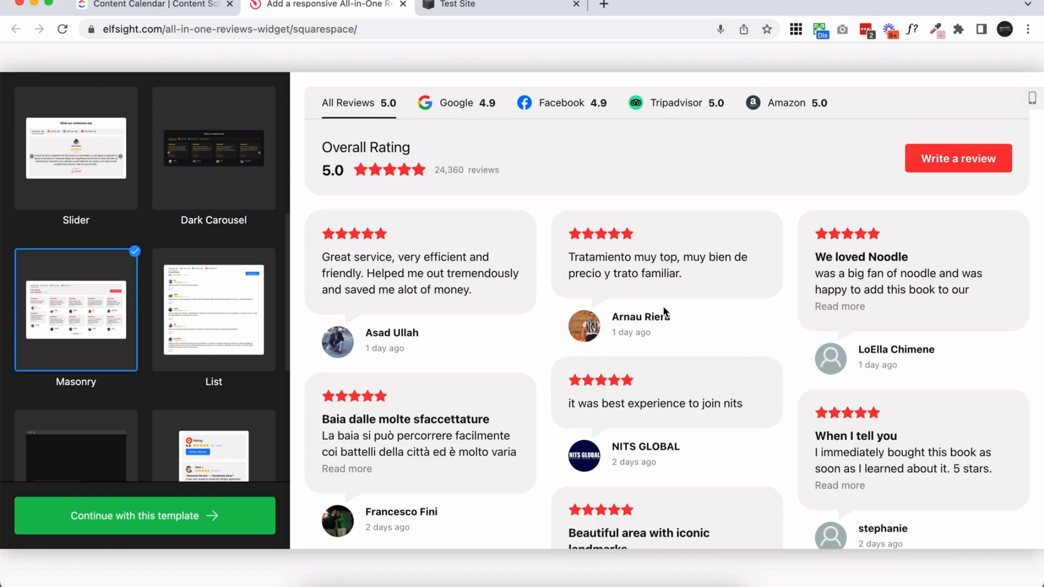
scroll(down, 3)
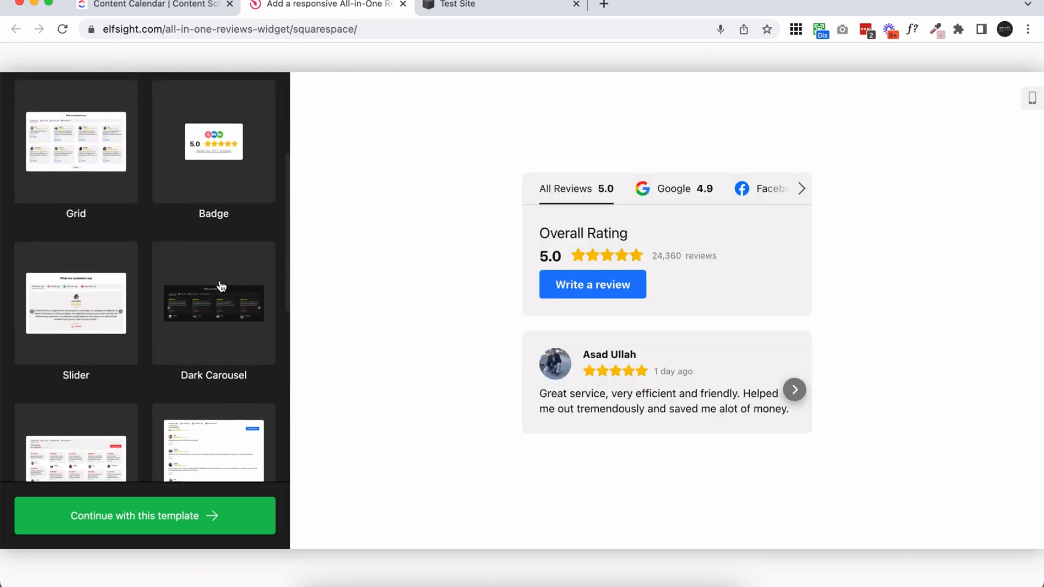
scroll(down, 3)
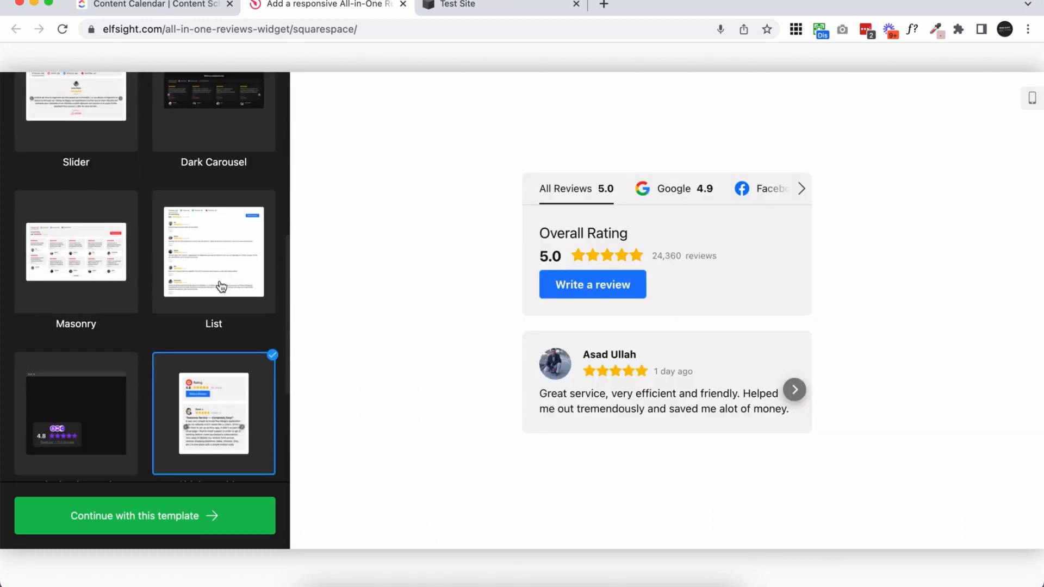
click(75, 252)
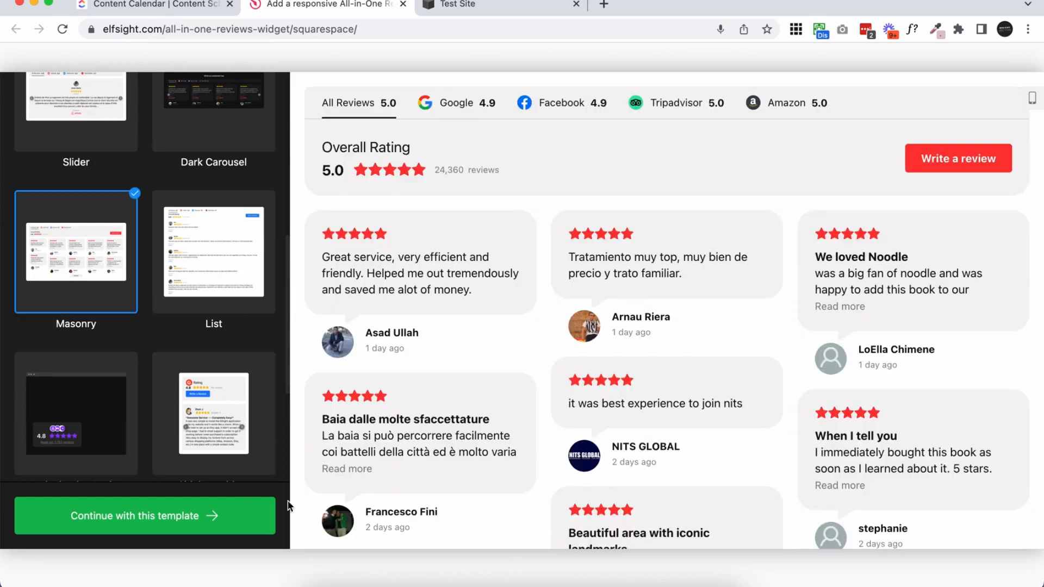
Continue into the editor with the Masonry template and start adding a review source
click(143, 515)
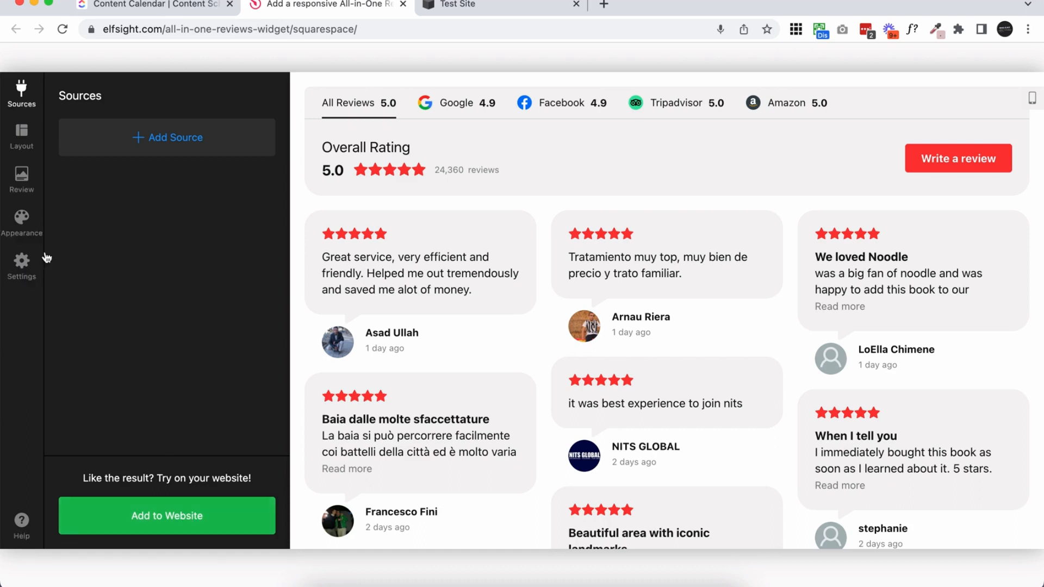
click(167, 137)
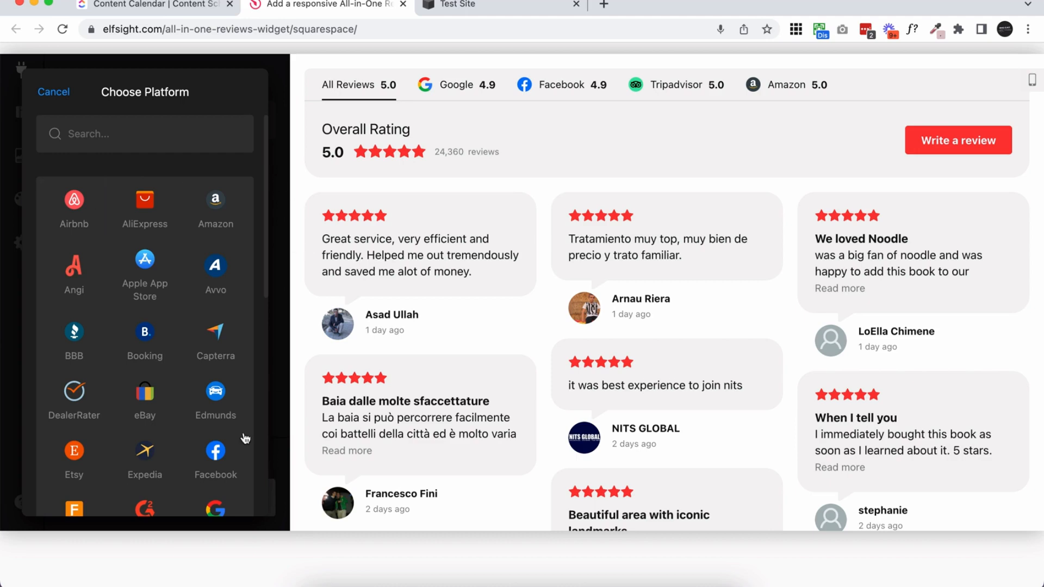
Add Facebook as a source using the Big Cat Creative Facebook page URL
click(215, 451)
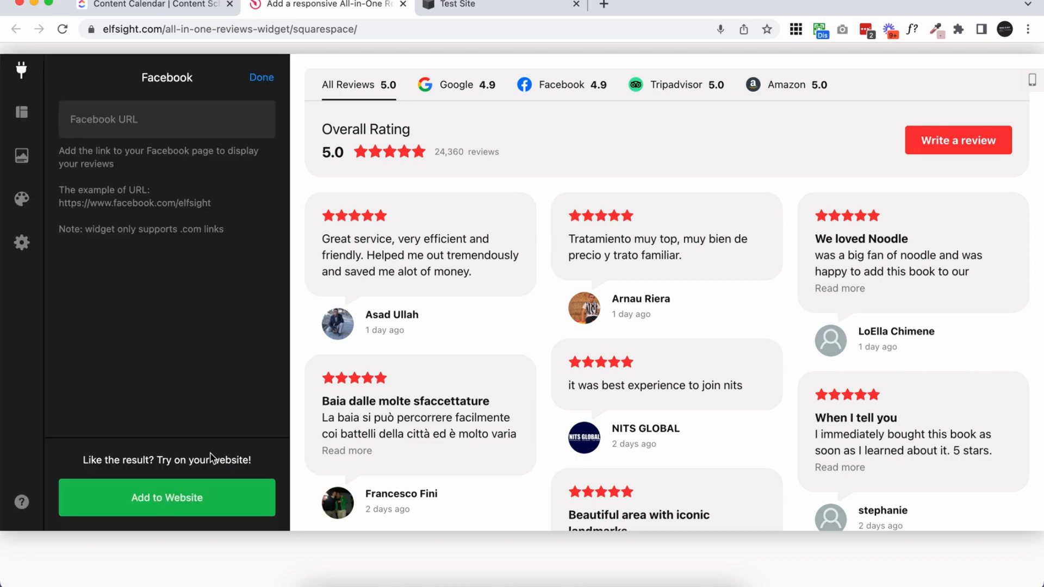
mouse_move(260, 240)
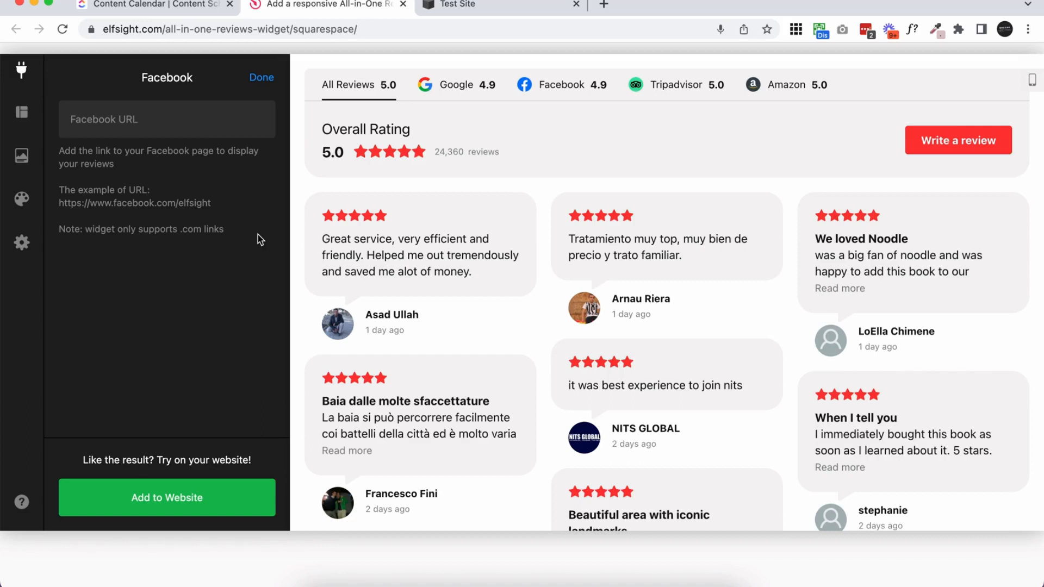
mouse_move(93, 153)
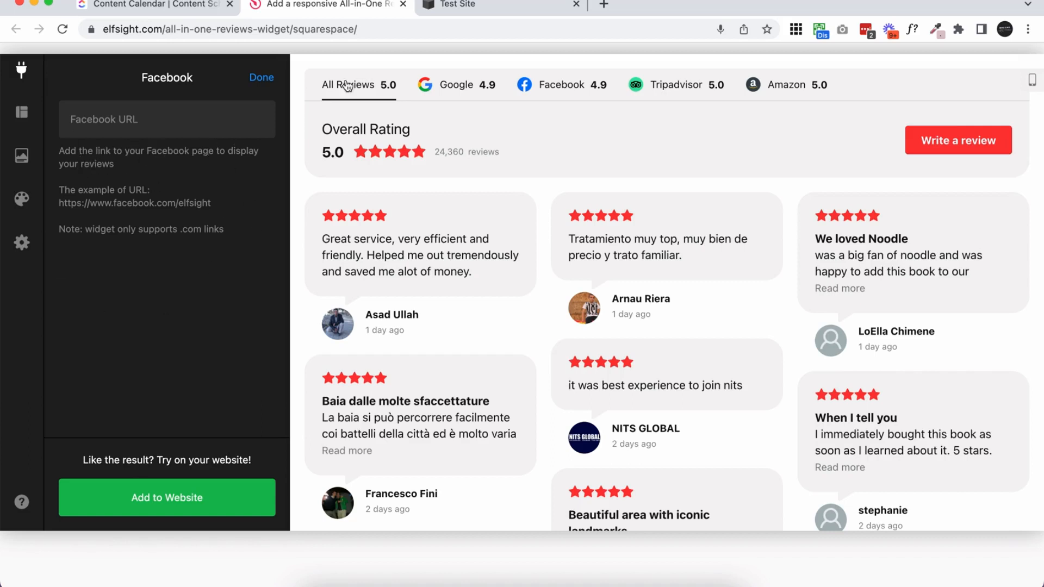
text(https://facebook.com/bigcat)
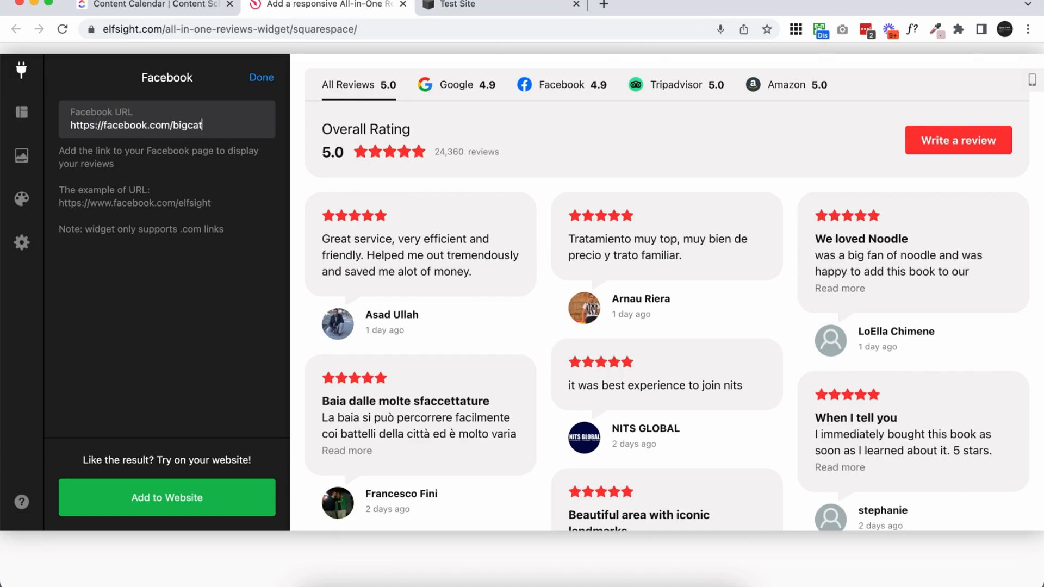
text(creative)
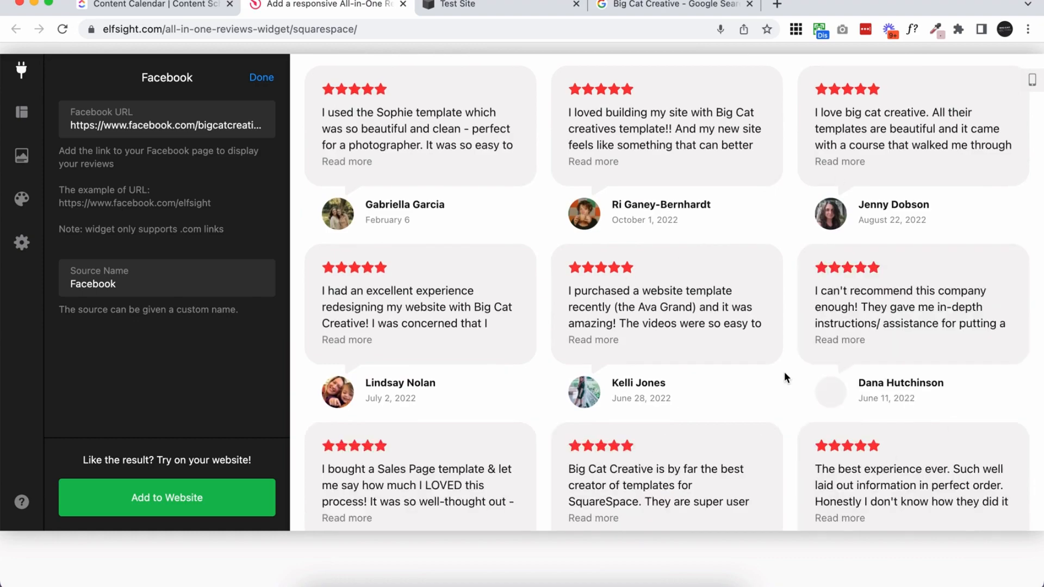
scroll(up, 3)
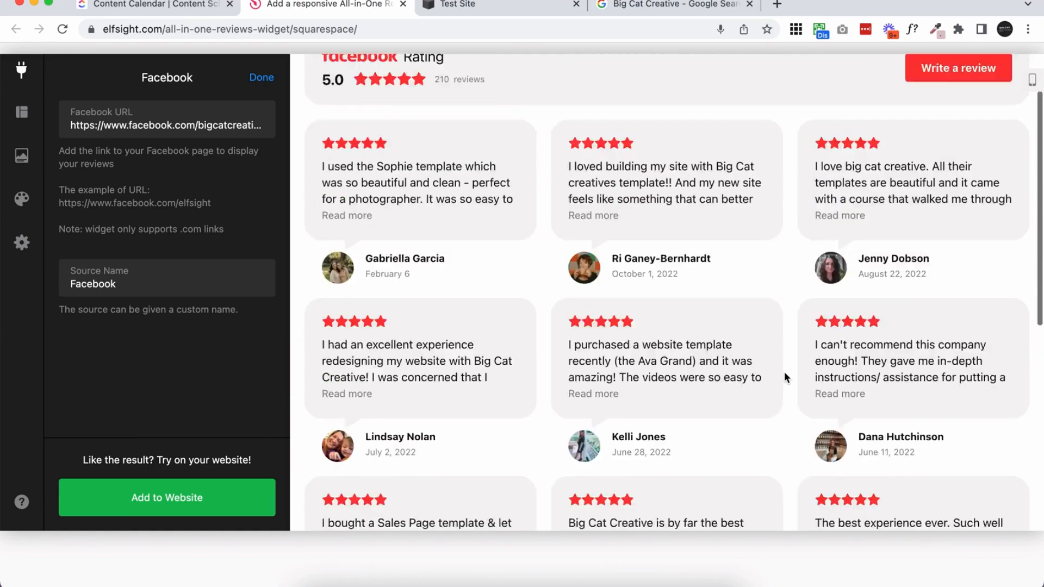
click(261, 78)
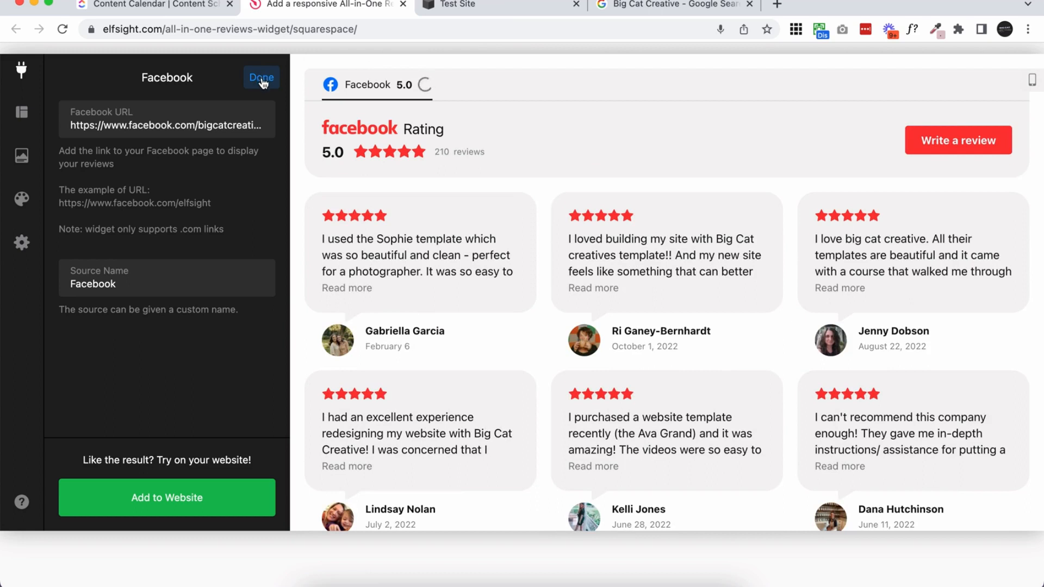
click(261, 77)
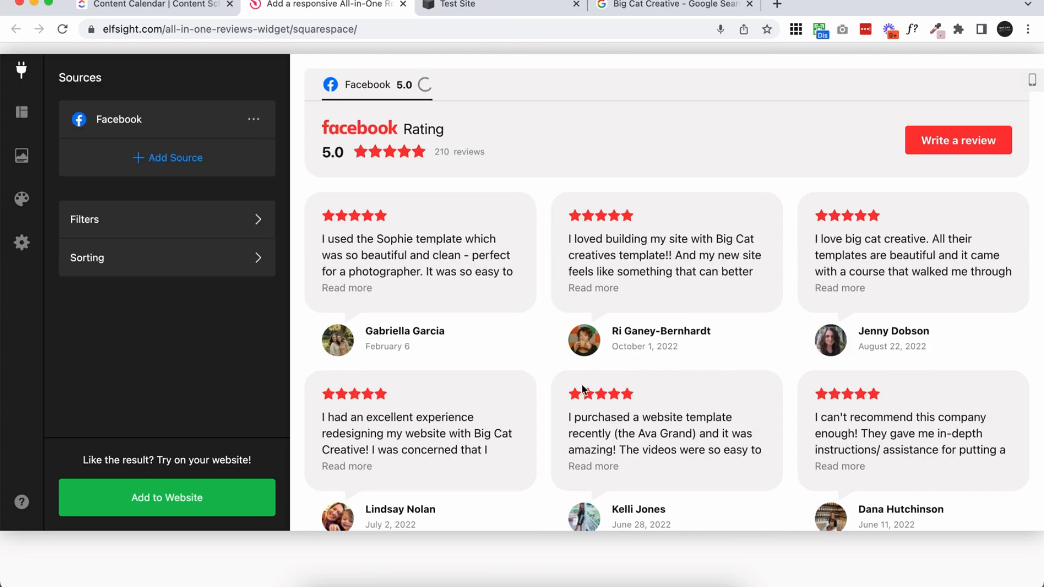
mouse_move(660, 331)
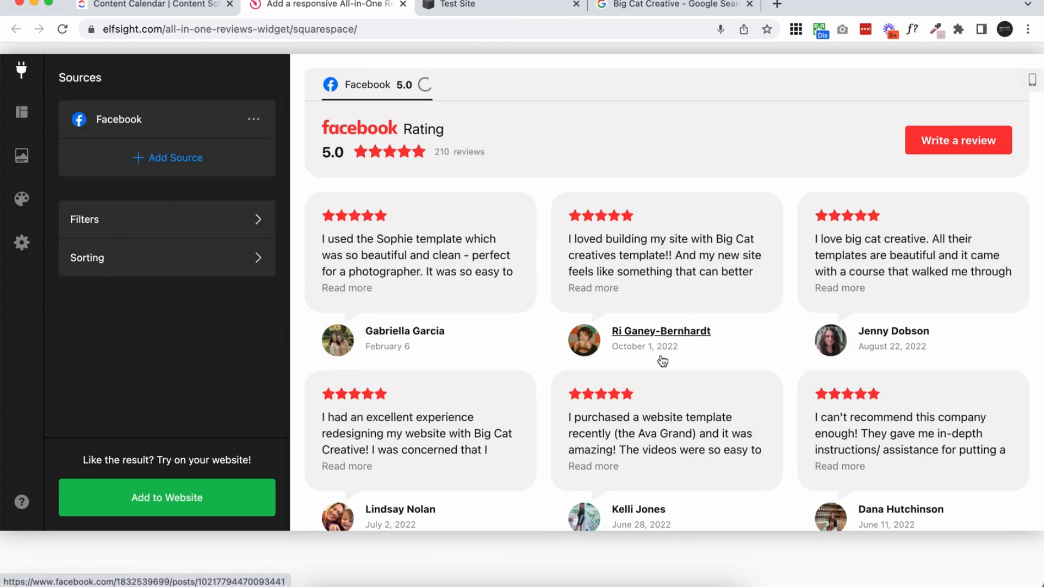
Add a Google source by searching the pasted Big Cat Creative place and confirming its name
click(167, 158)
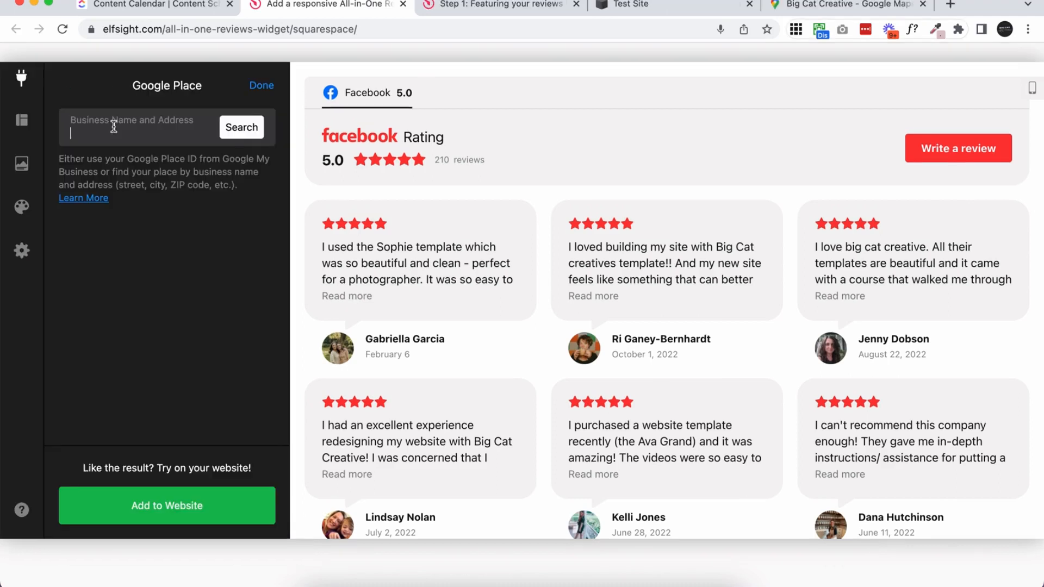
mouse_move(118, 153)
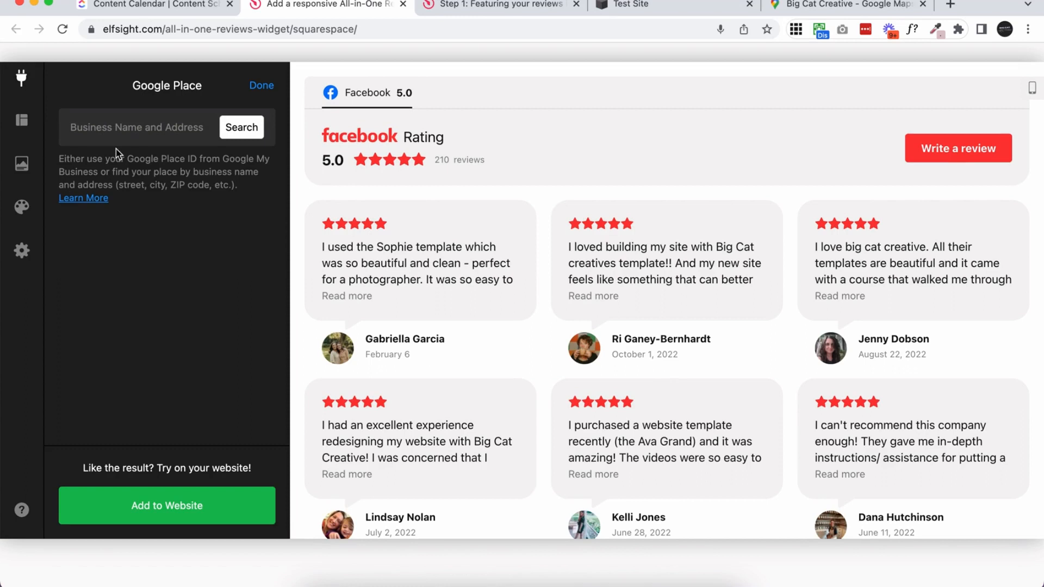
click(241, 127)
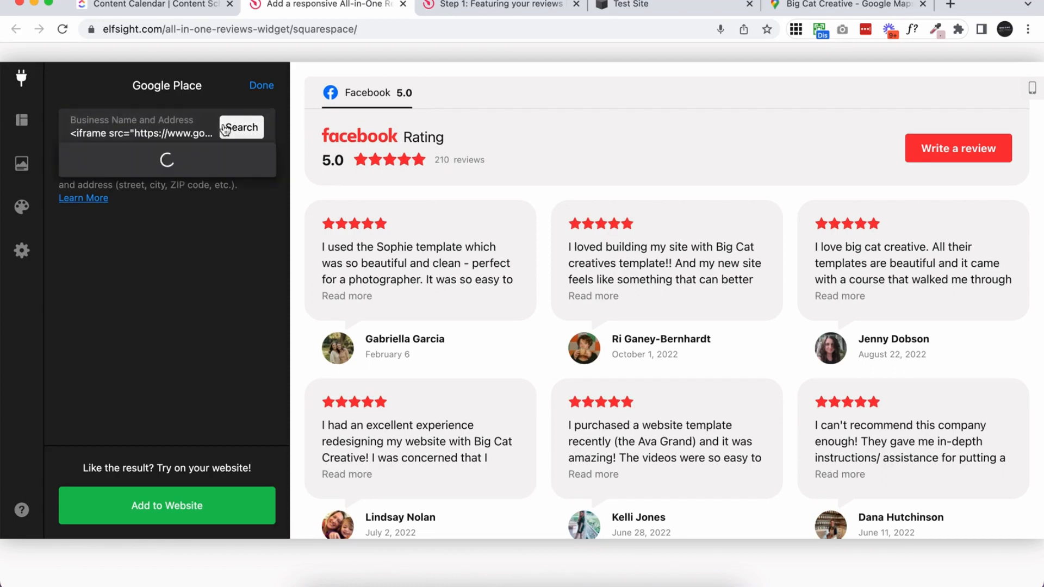
click(241, 128)
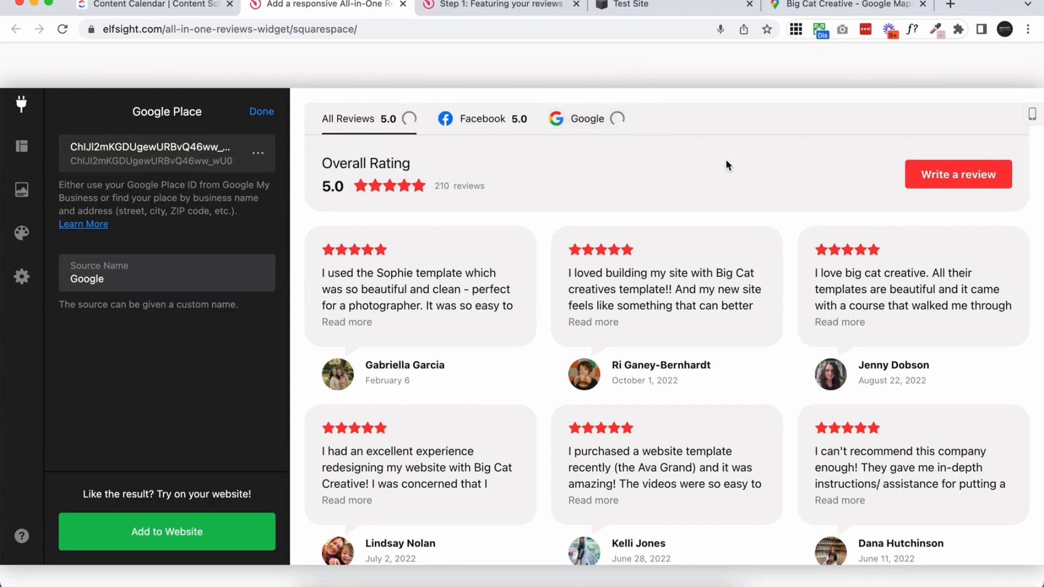
mouse_move(666, 211)
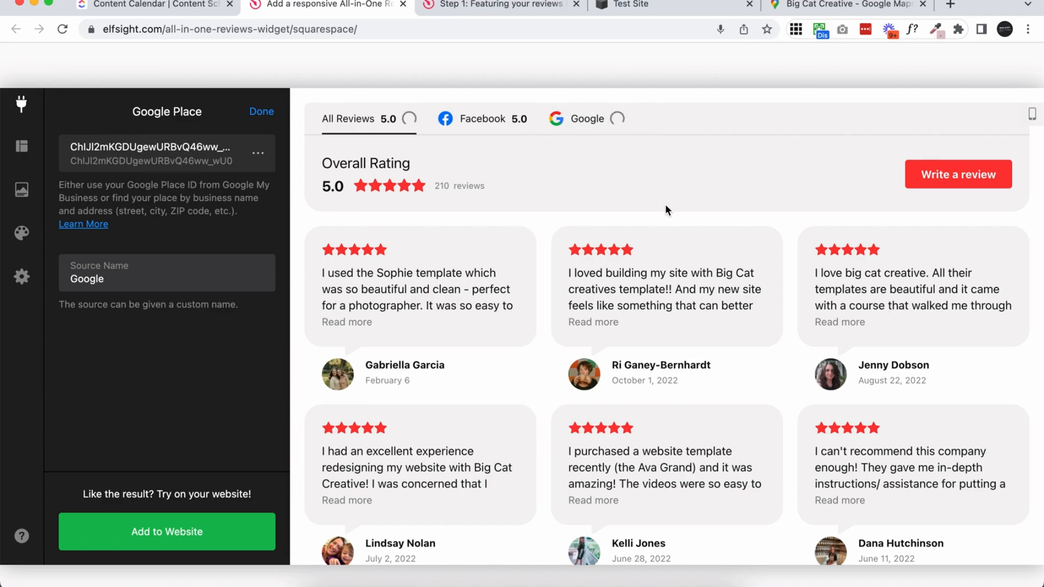
mouse_move(110, 241)
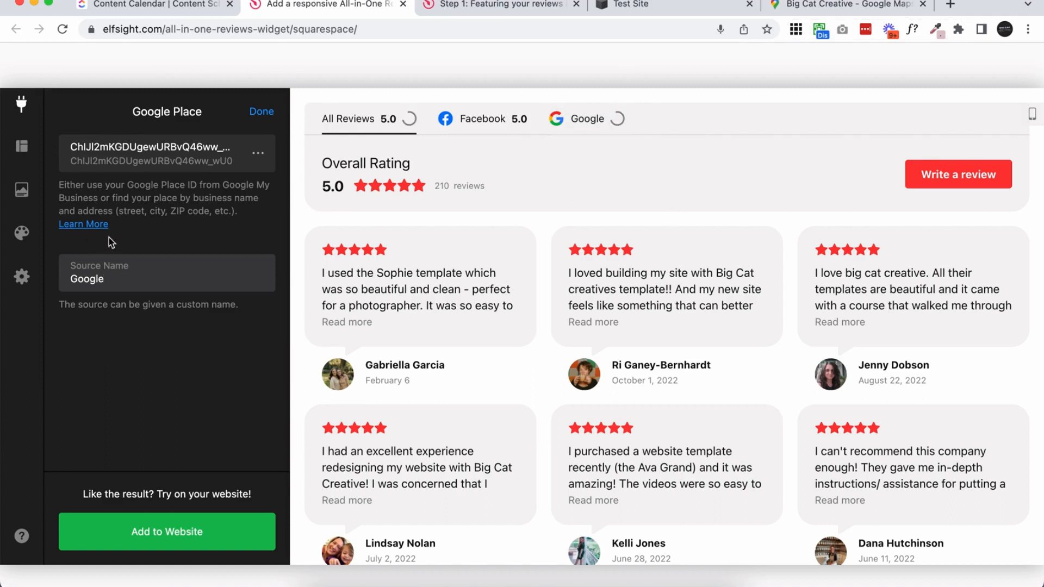
mouse_move(150, 233)
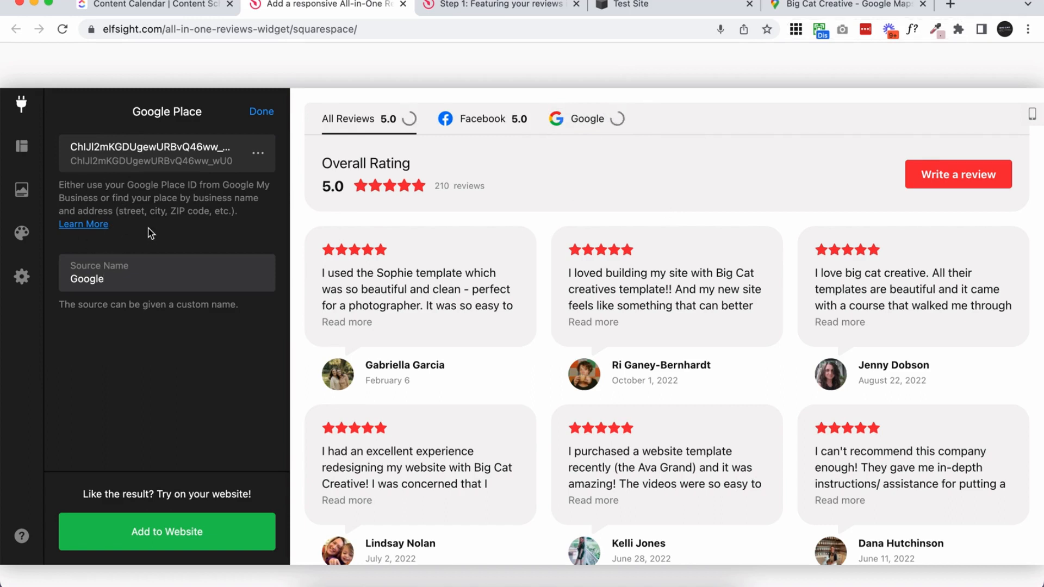
click(166, 279)
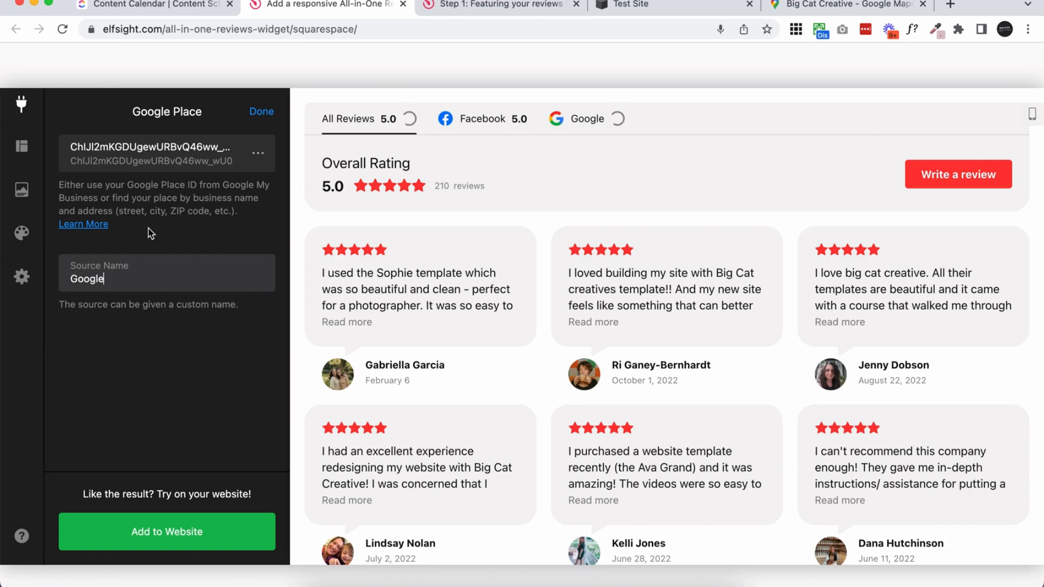
mouse_move(181, 341)
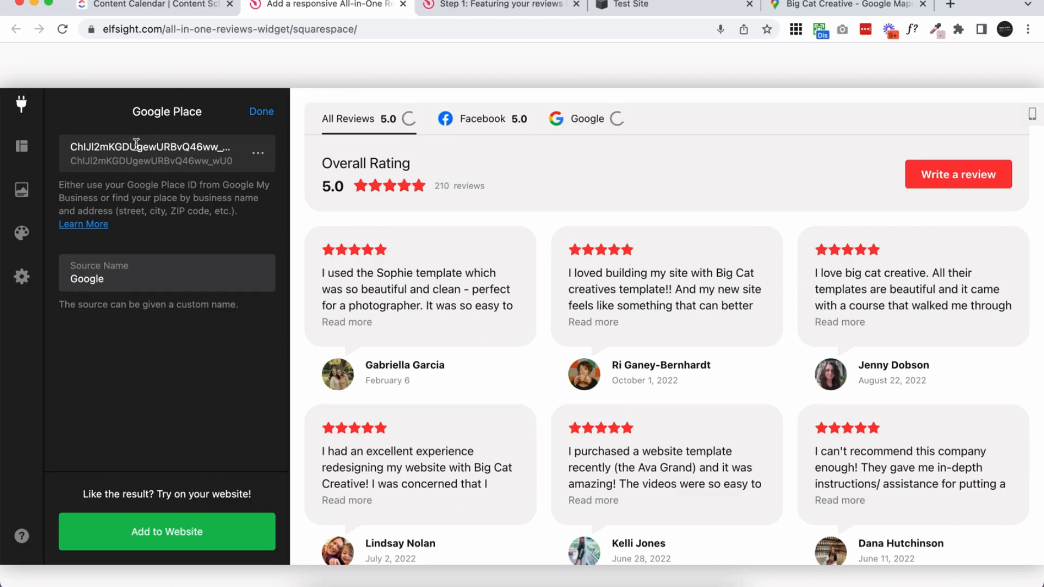
mouse_move(153, 147)
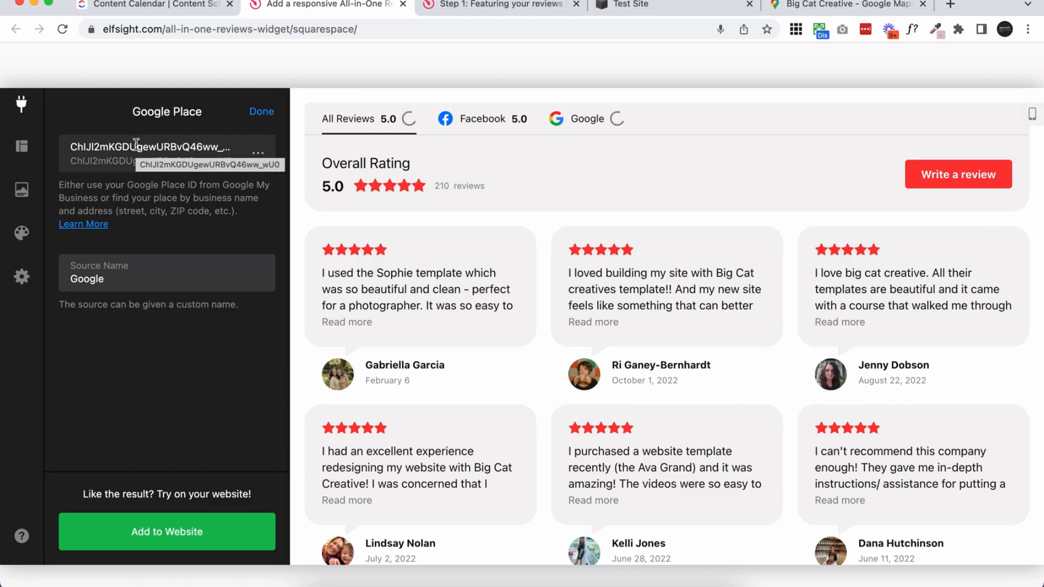
mouse_move(168, 335)
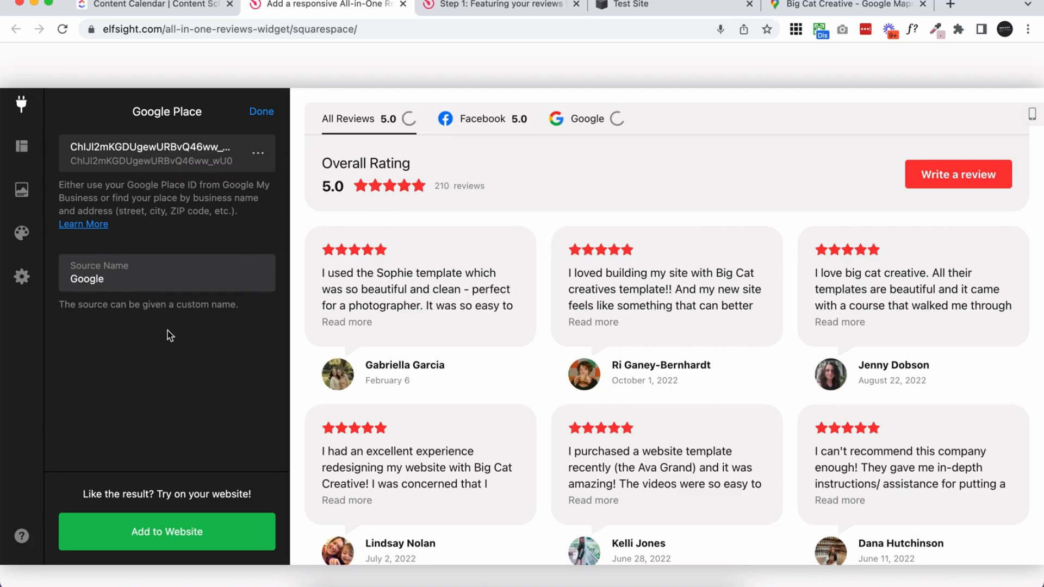
click(261, 111)
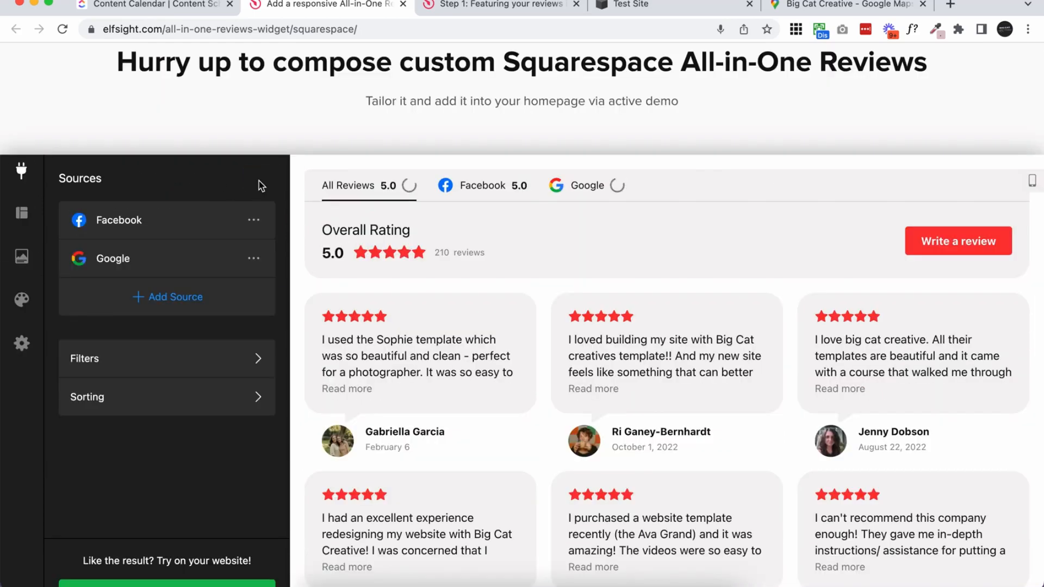
Choose Add to Website, log in to an existing account, and save the widget
scroll(down, 3)
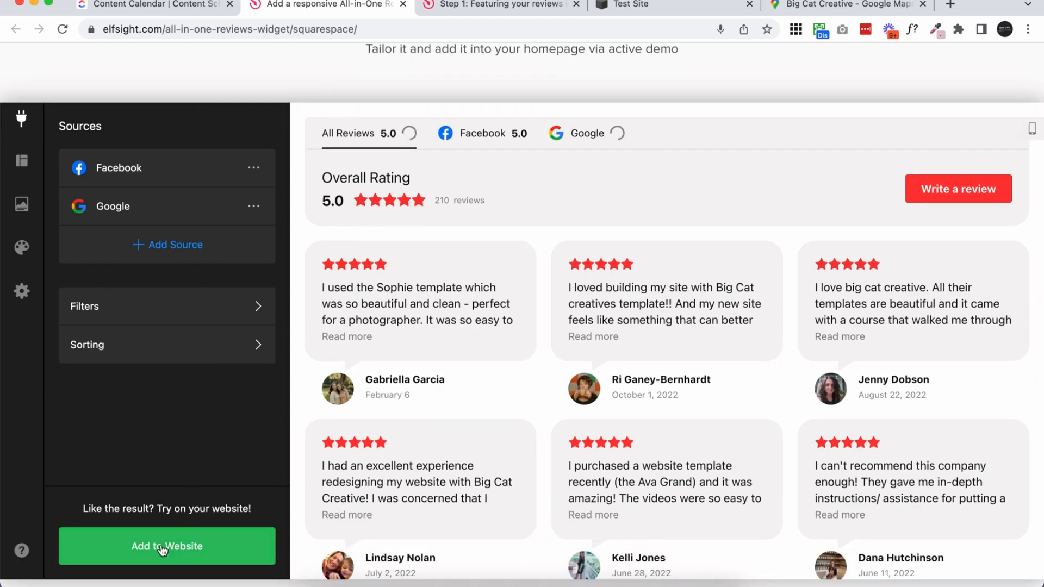
click(166, 546)
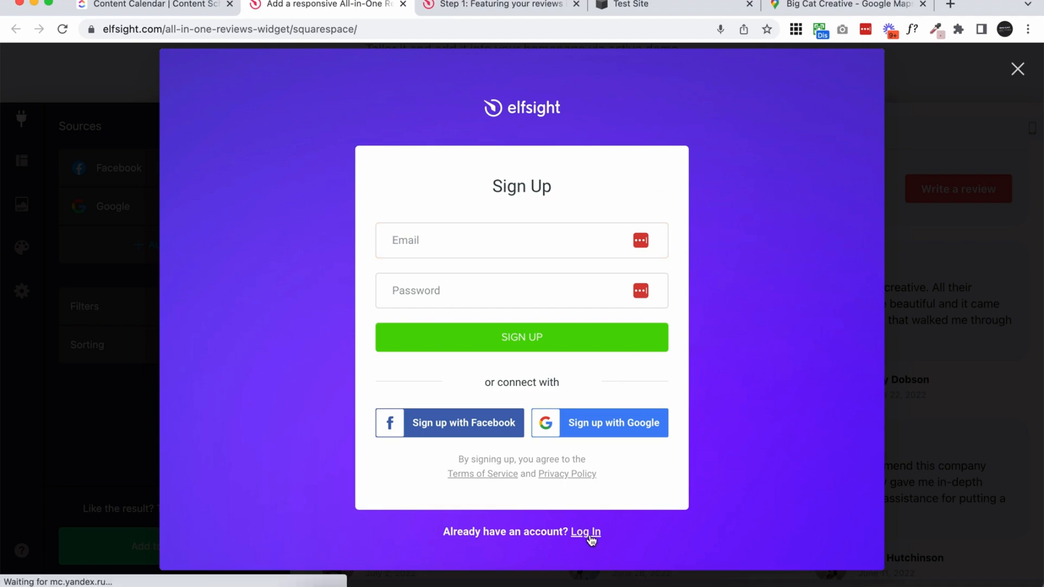
click(586, 531)
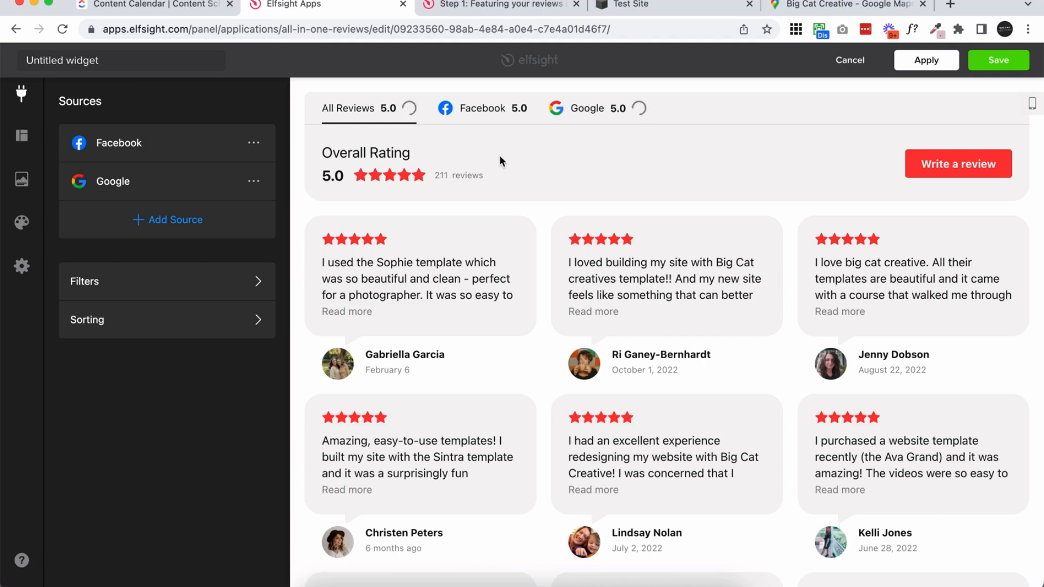
click(997, 59)
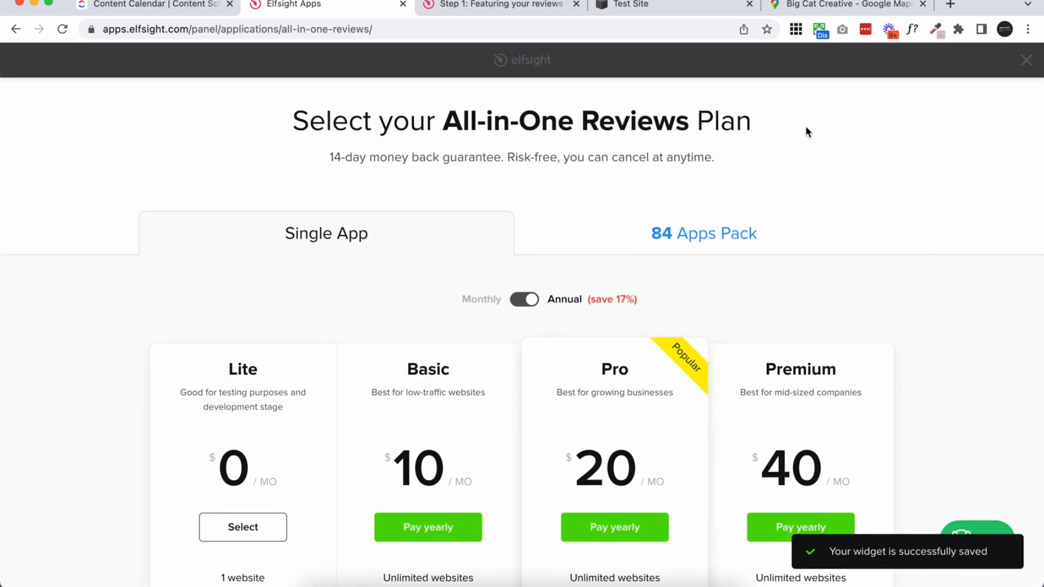
mouse_move(819, 285)
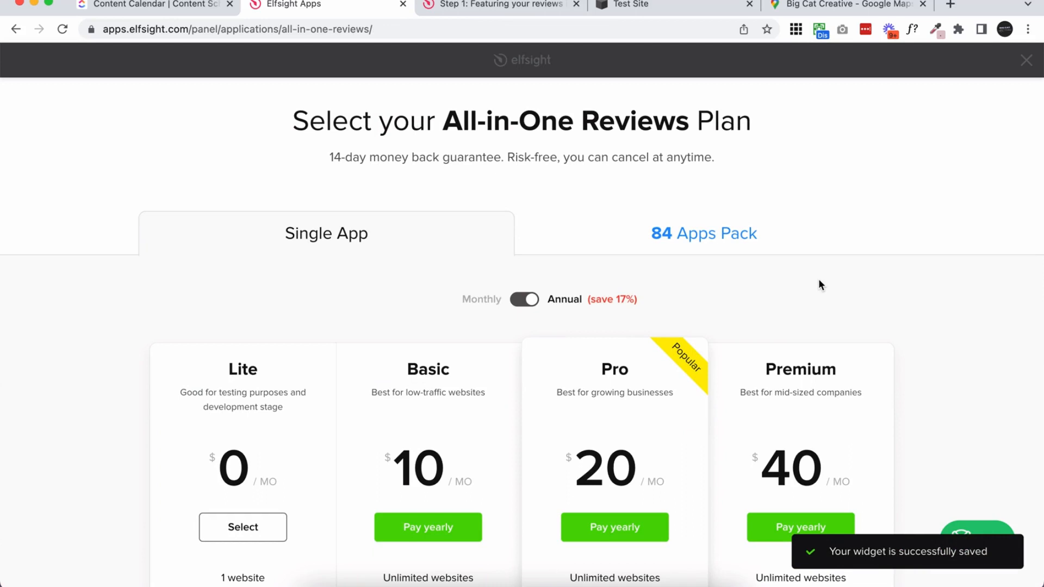
mouse_move(881, 267)
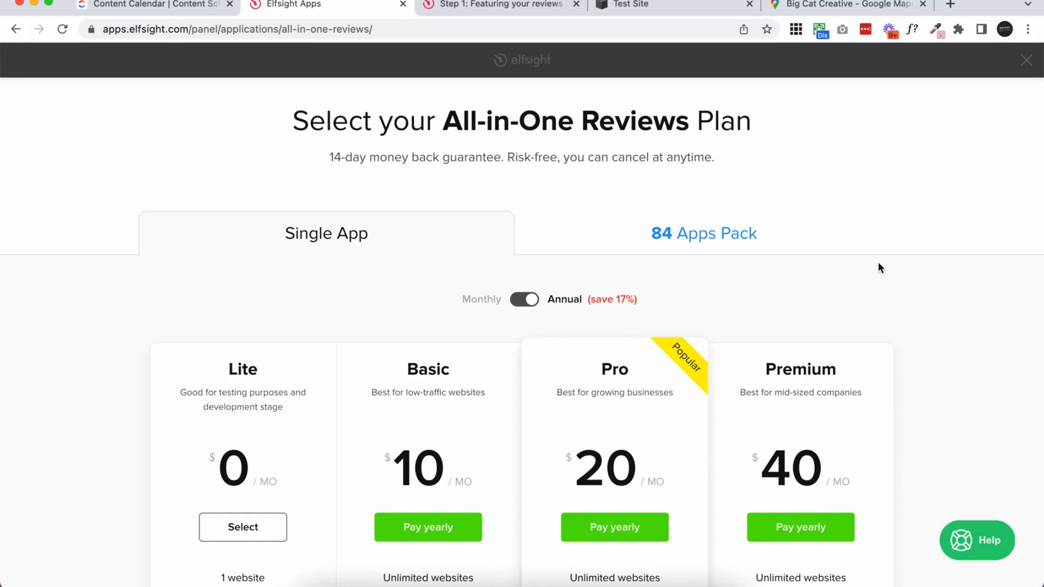
mouse_move(651, 234)
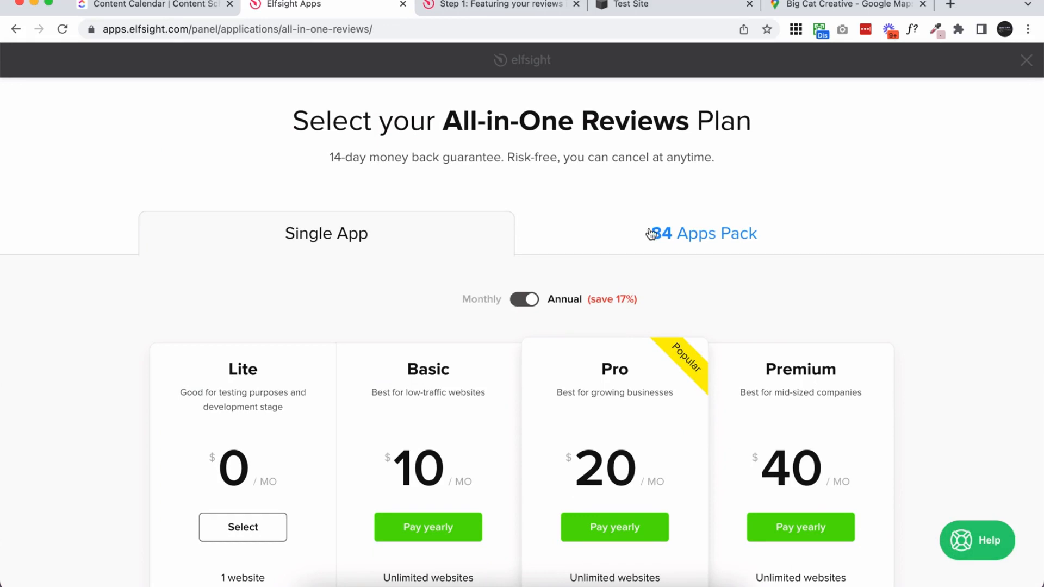
Compare the Single App and 84 Apps Pack prices, then close the plan page
click(703, 234)
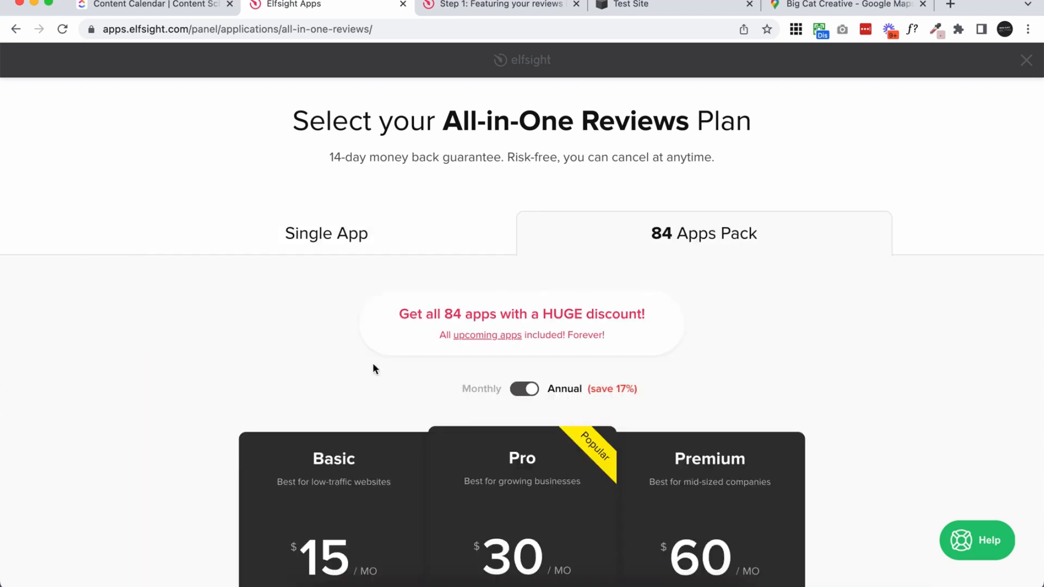
scroll(down, 3)
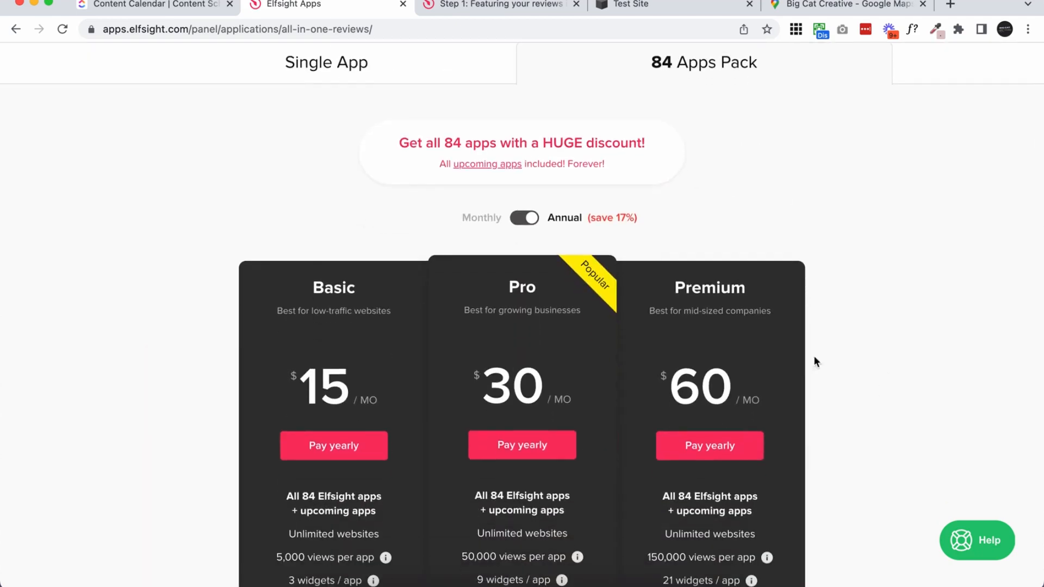
mouse_move(974, 349)
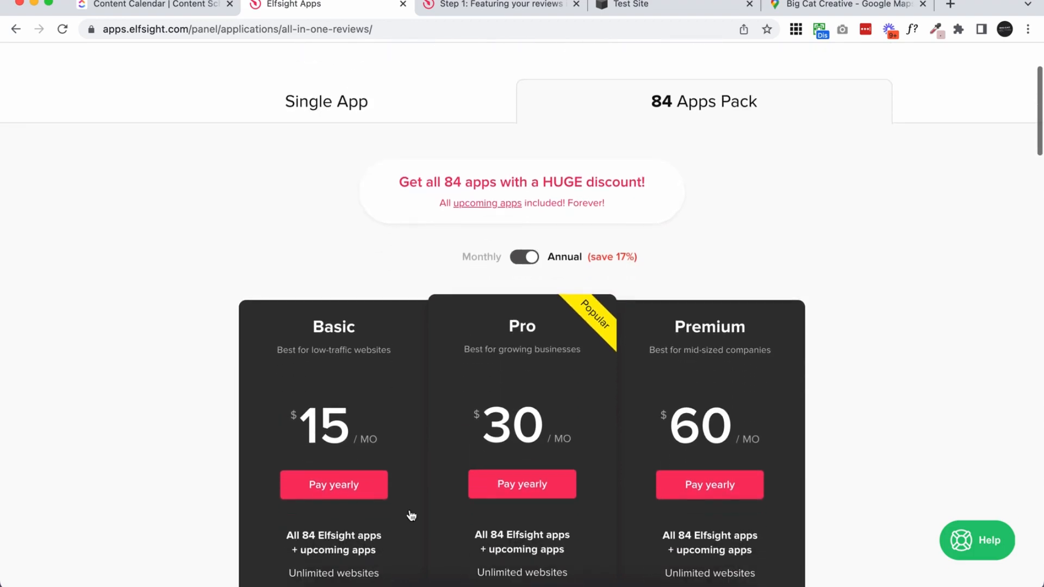
scroll(up, 3)
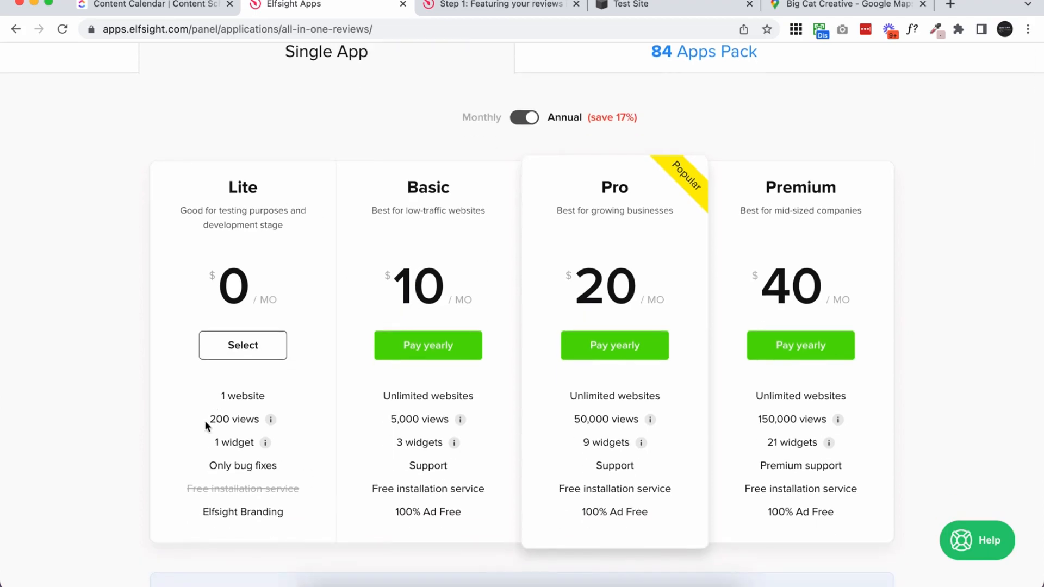
mouse_move(389, 431)
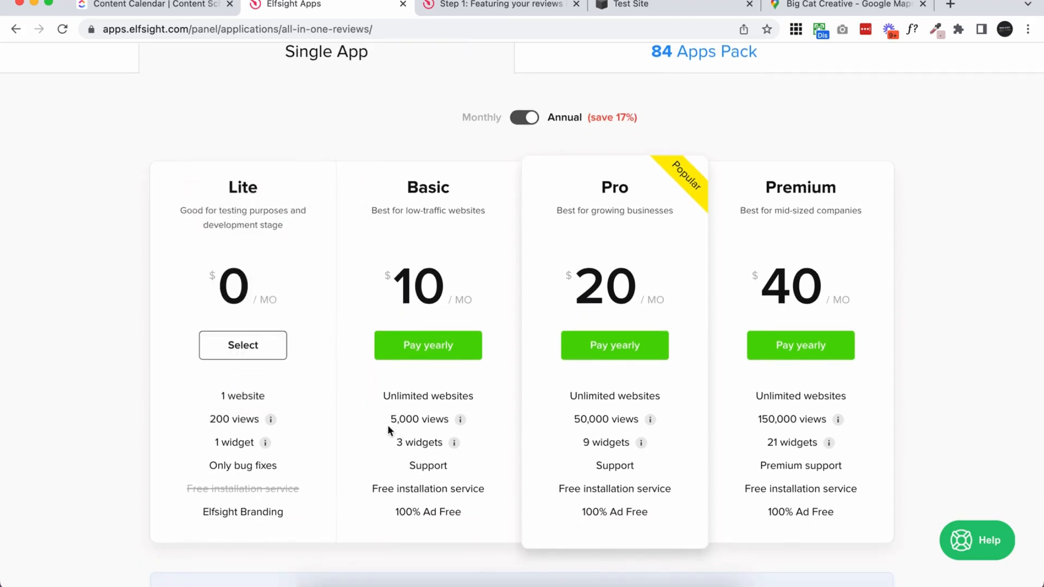
mouse_move(456, 177)
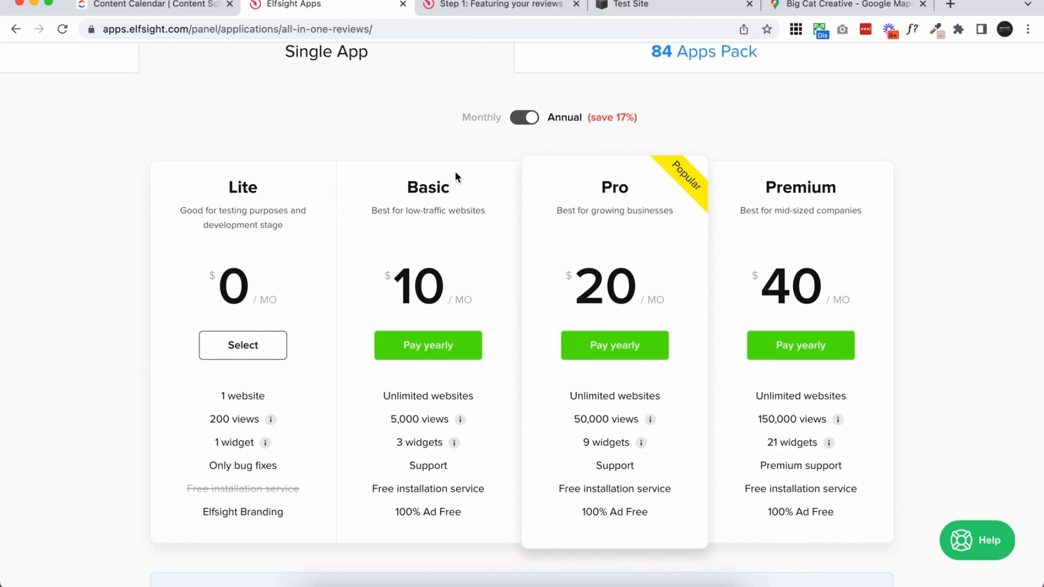
mouse_move(601, 352)
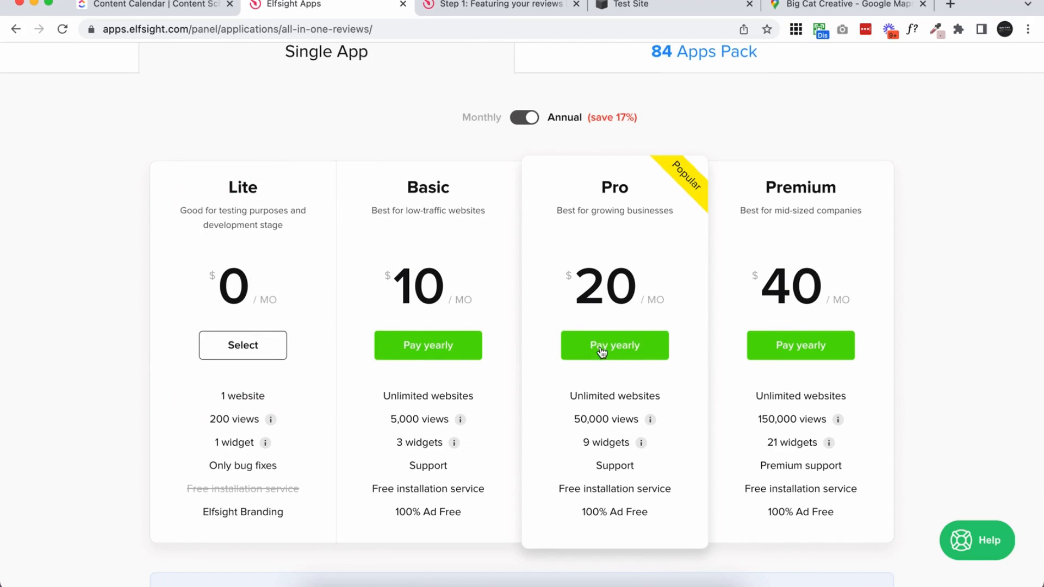
mouse_move(688, 425)
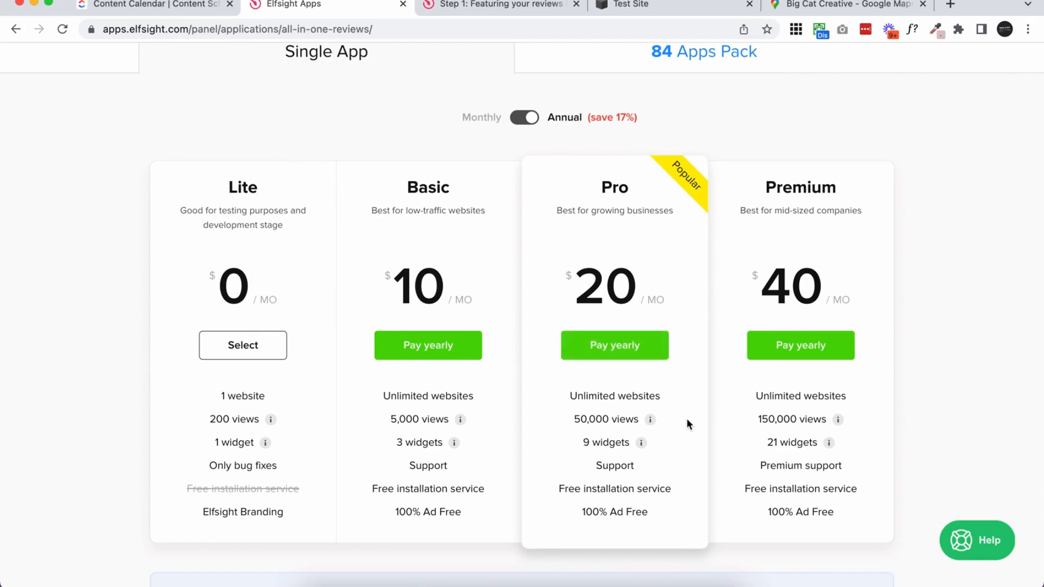
mouse_move(678, 414)
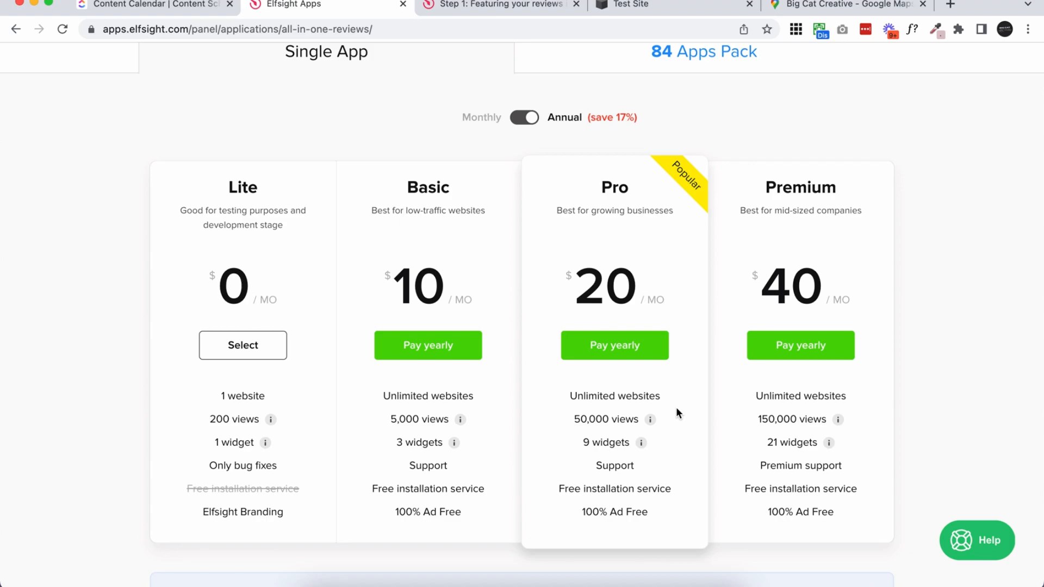
scroll(down, 3)
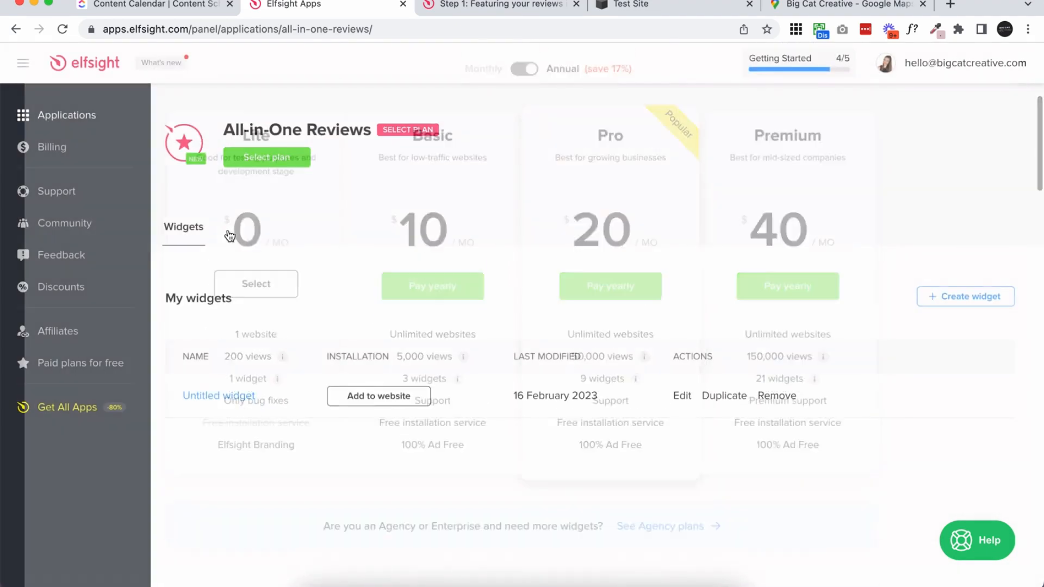
Copy the Untitled widget's installation code and switch to the Squarespace Test Site tab
click(255, 284)
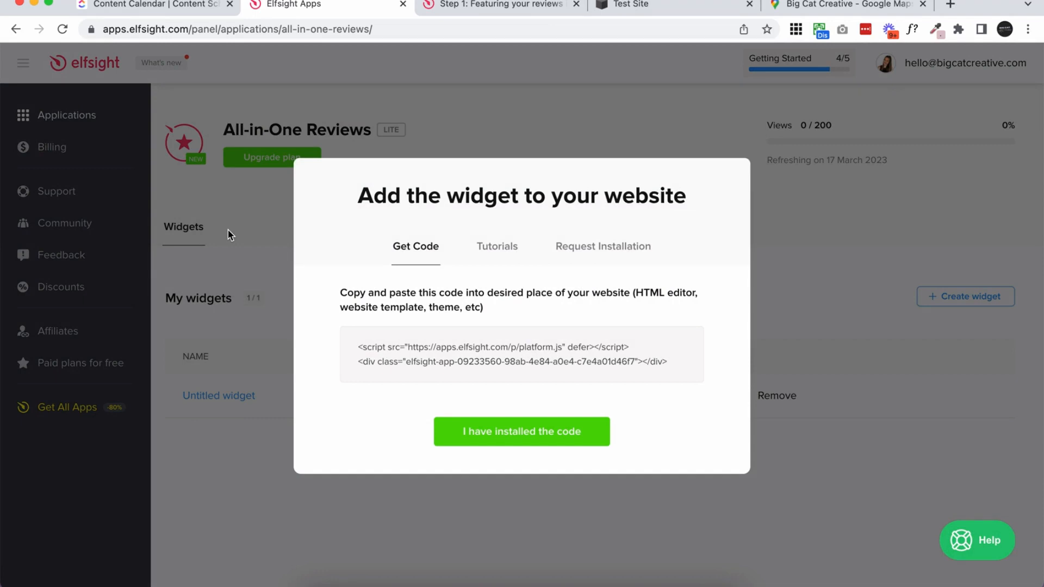
click(522, 353)
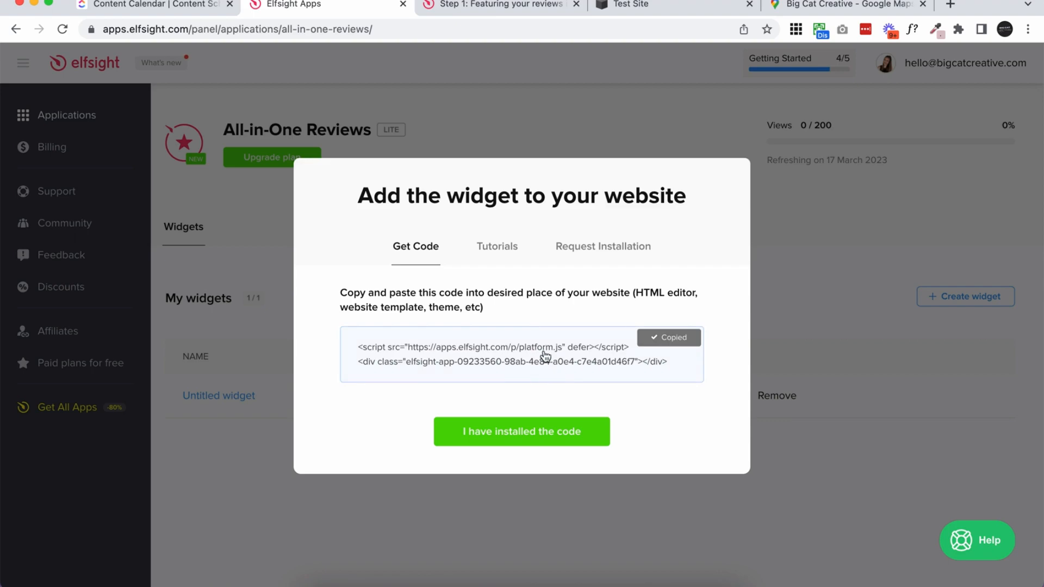
click(627, 5)
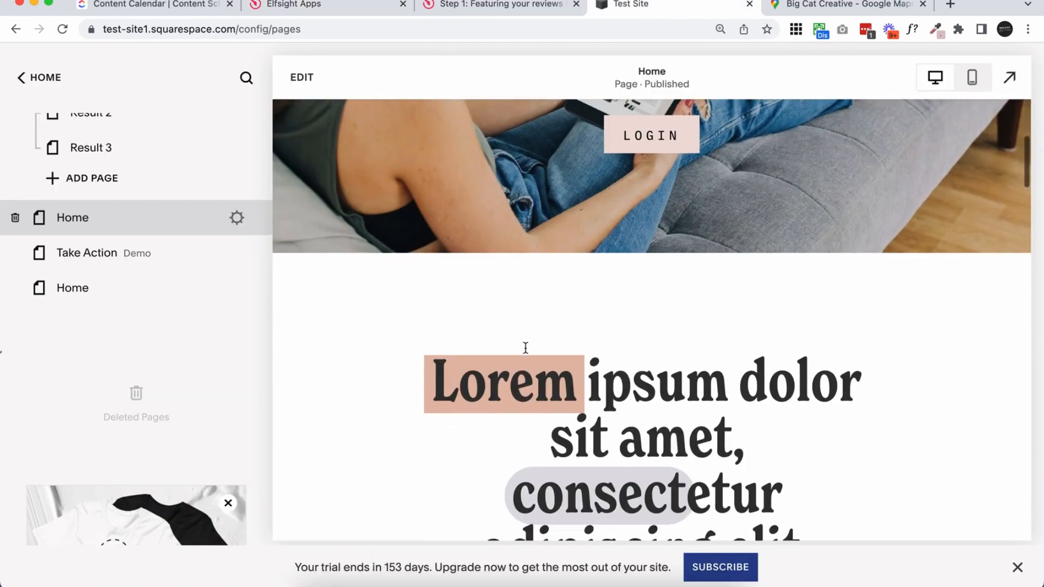
Scroll the Home page below the SIGN UP button and enter edit mode
scroll(down, 3)
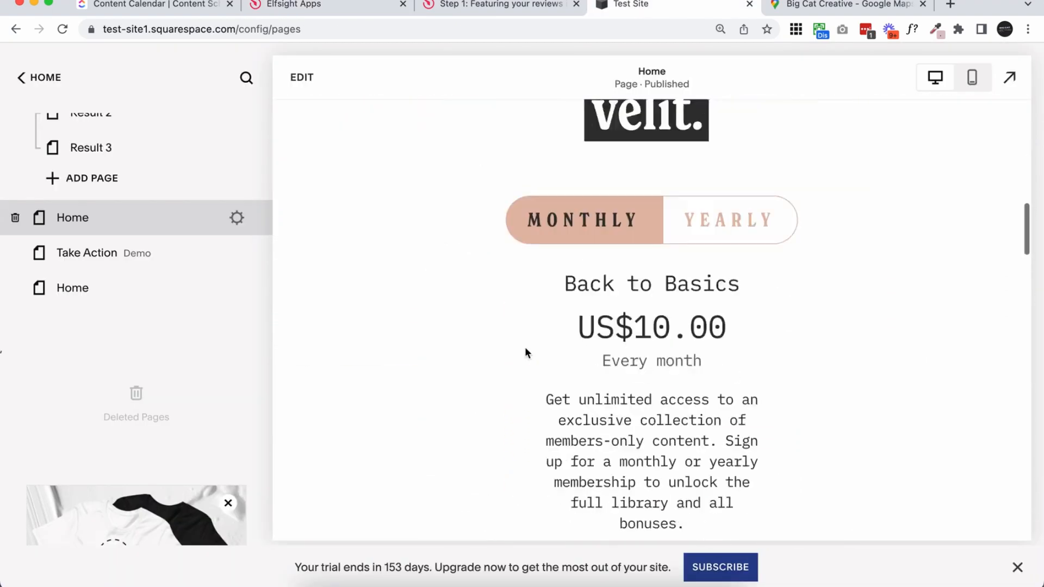
scroll(down, 3)
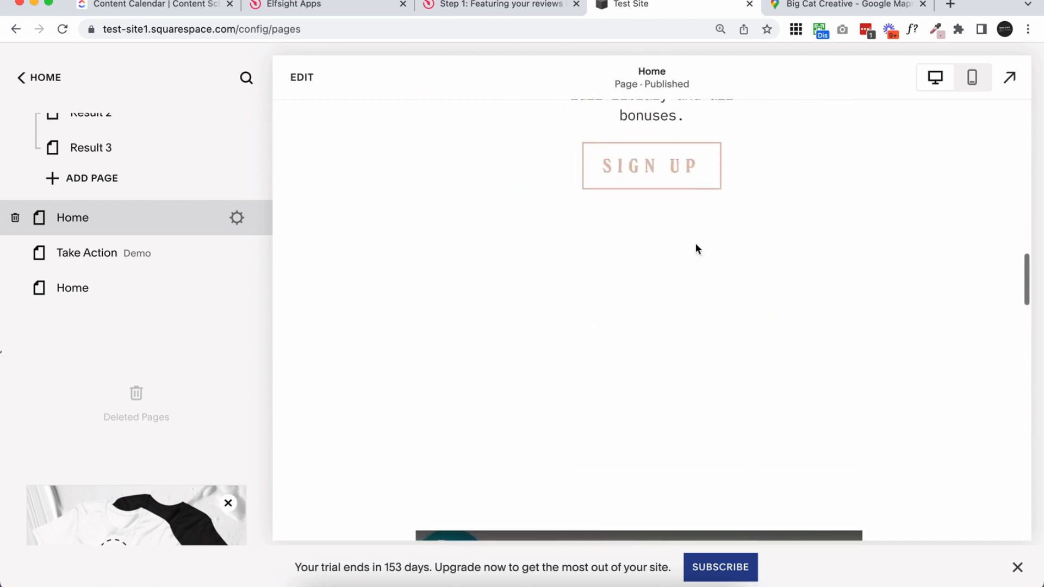
click(301, 78)
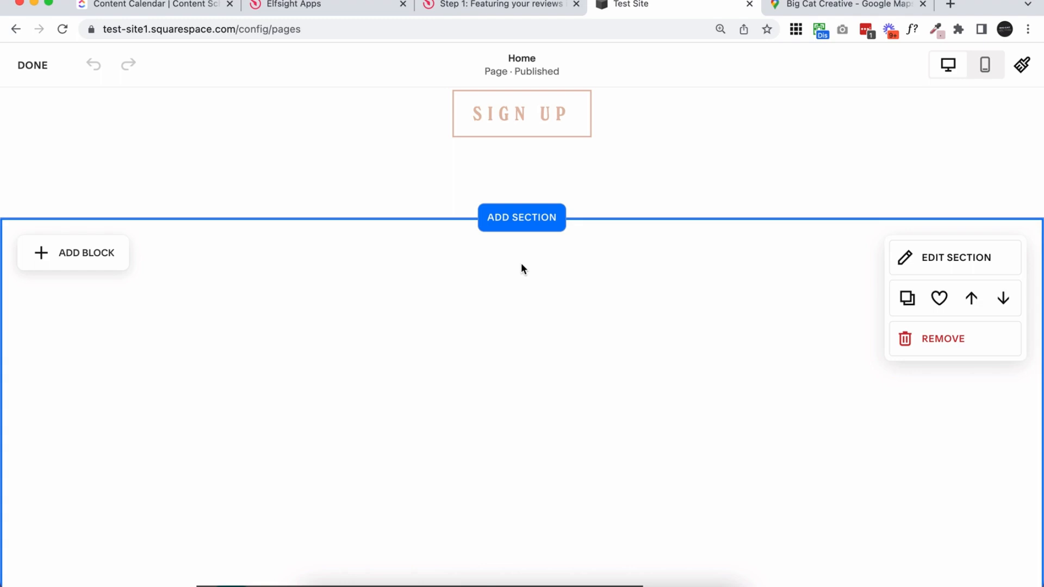
Insert a Code block with the Elfsight script, adjust the section, and save
click(74, 253)
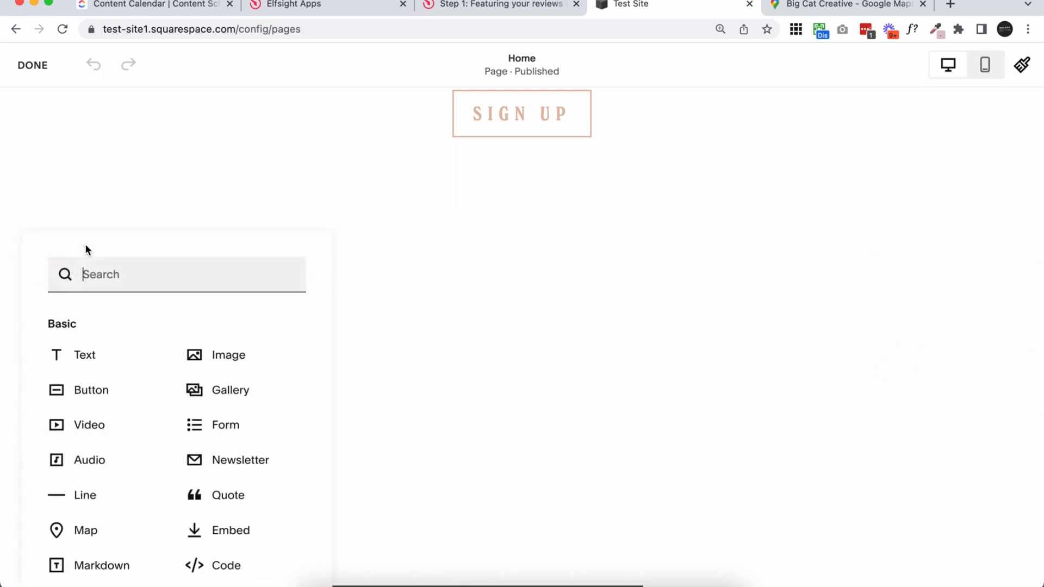
text(code)
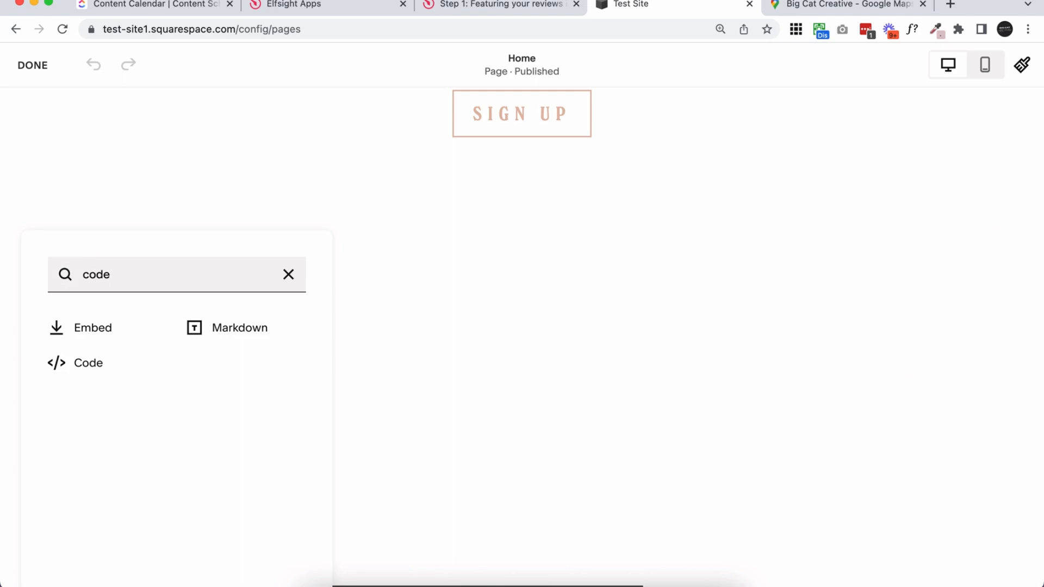
click(88, 363)
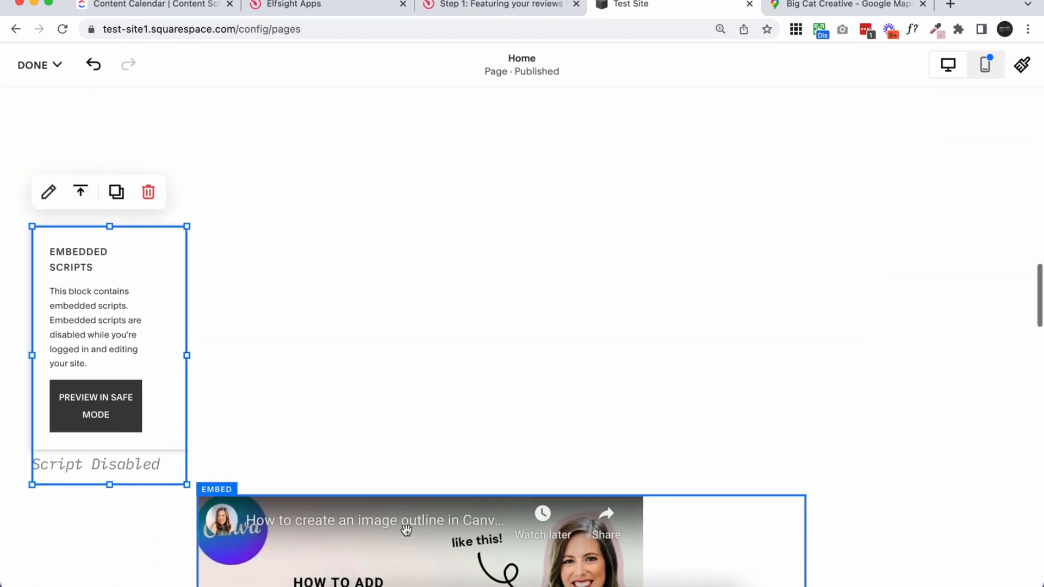
click(320, 459)
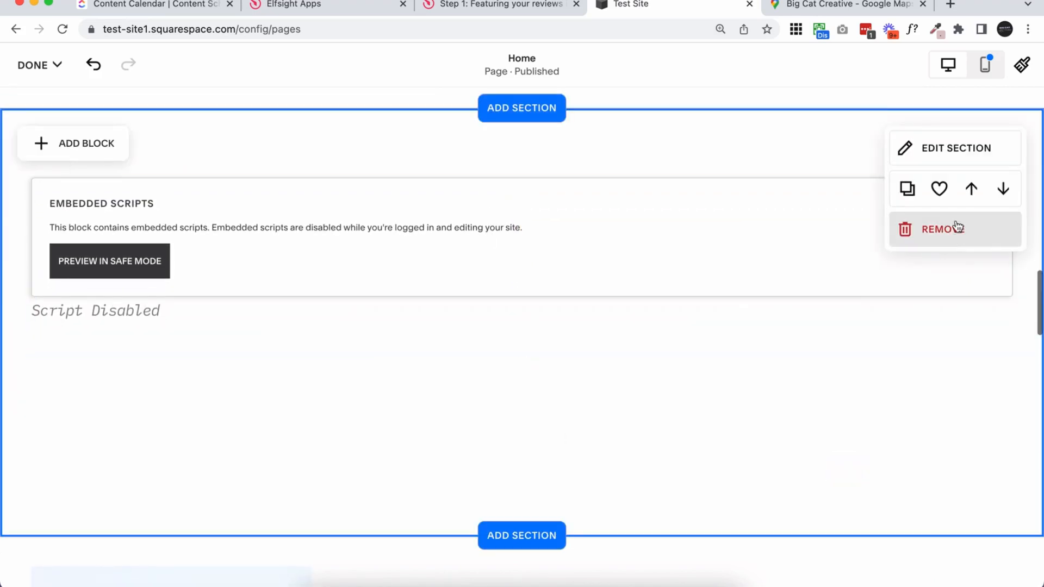
click(953, 148)
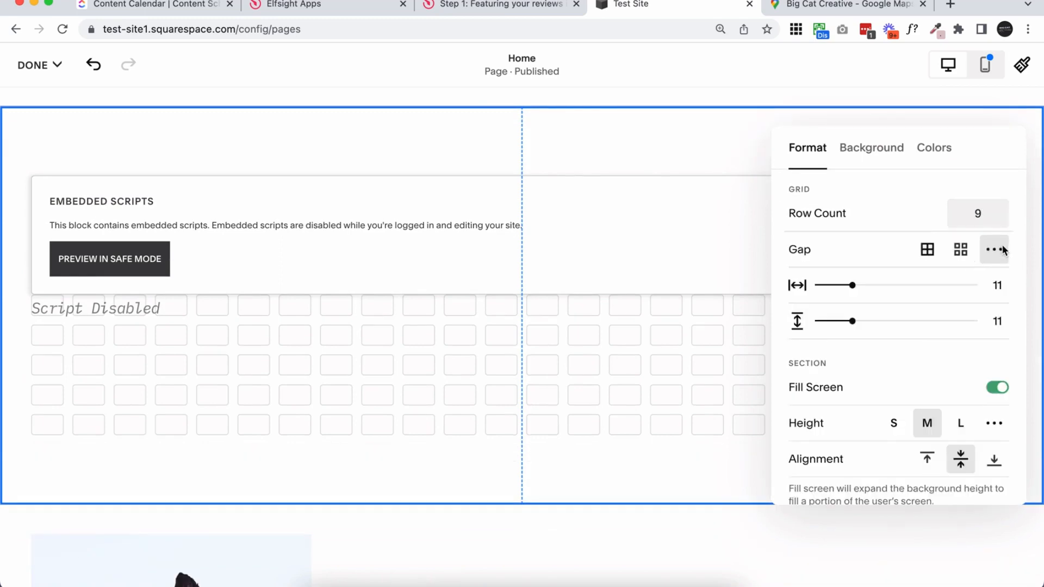
click(38, 64)
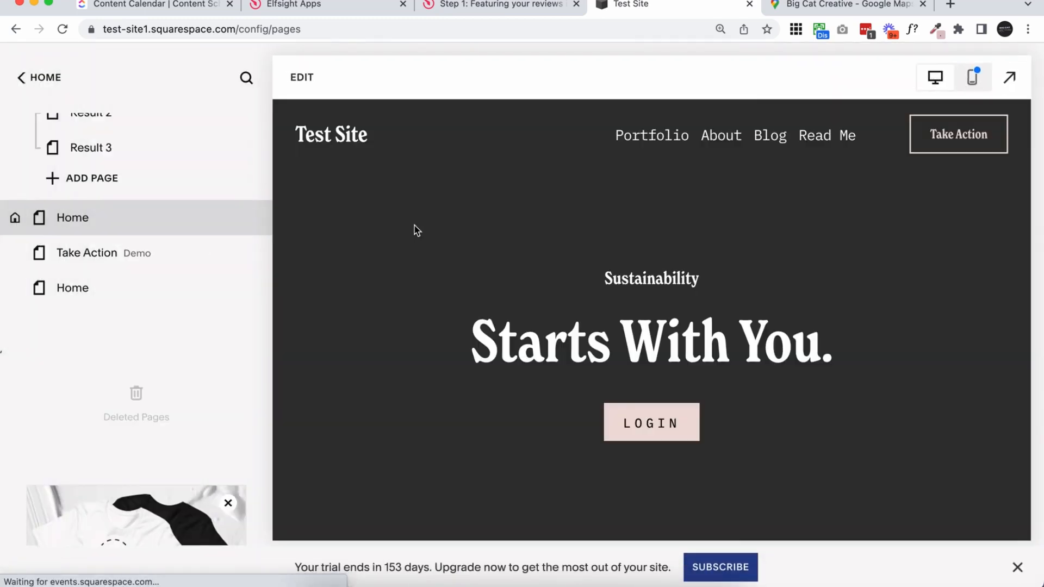
Scroll the live Home page full size to inspect the embedded reviews widget
scroll(down, 3)
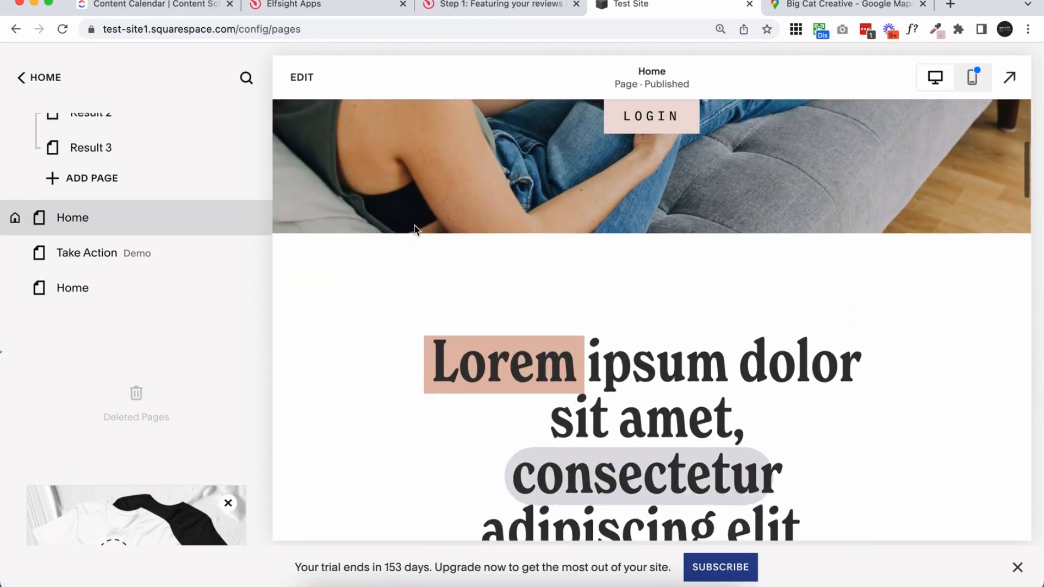
scroll(down, 3)
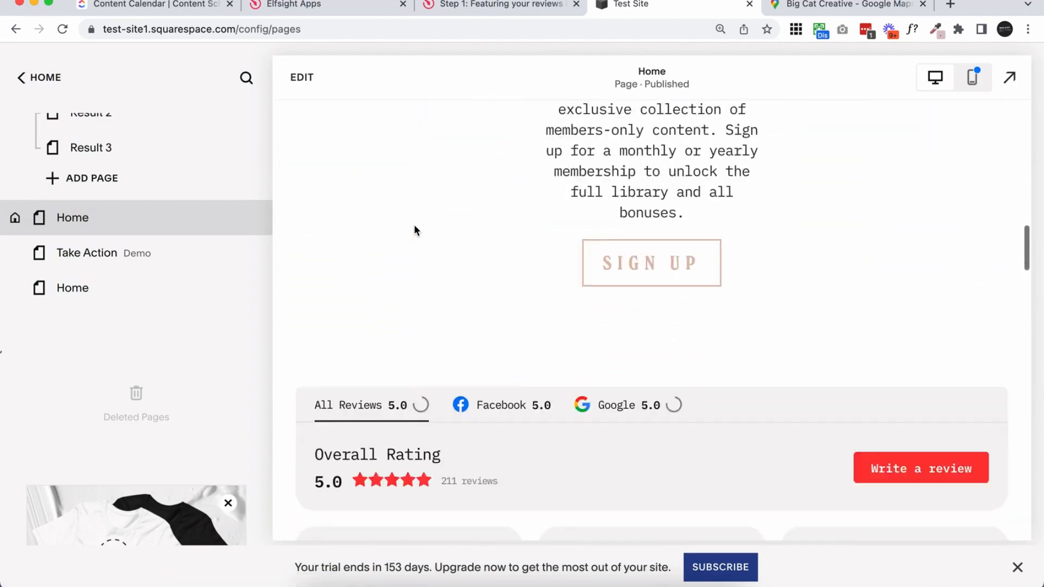
scroll(down, 3)
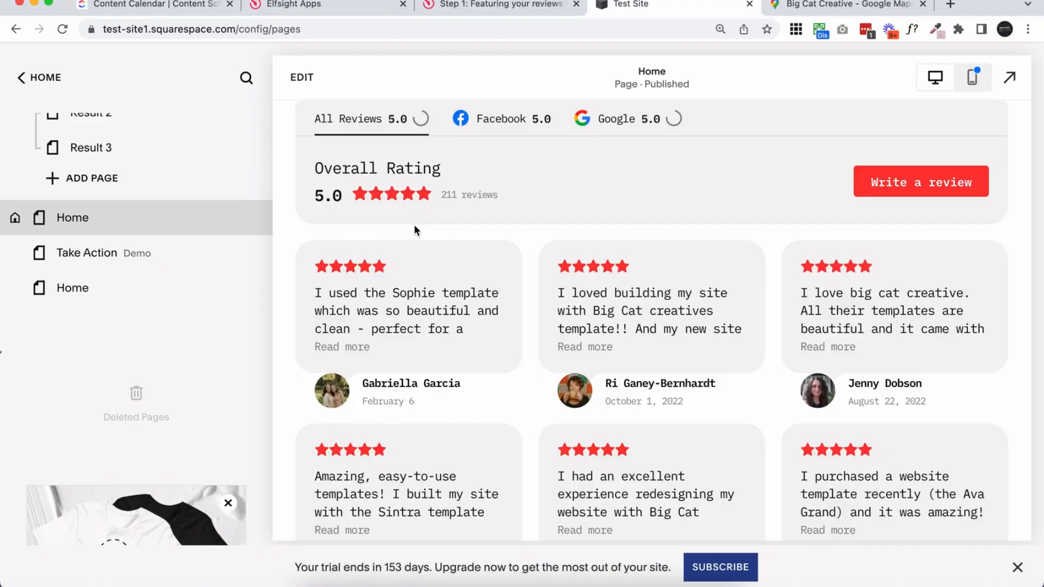
click(1009, 77)
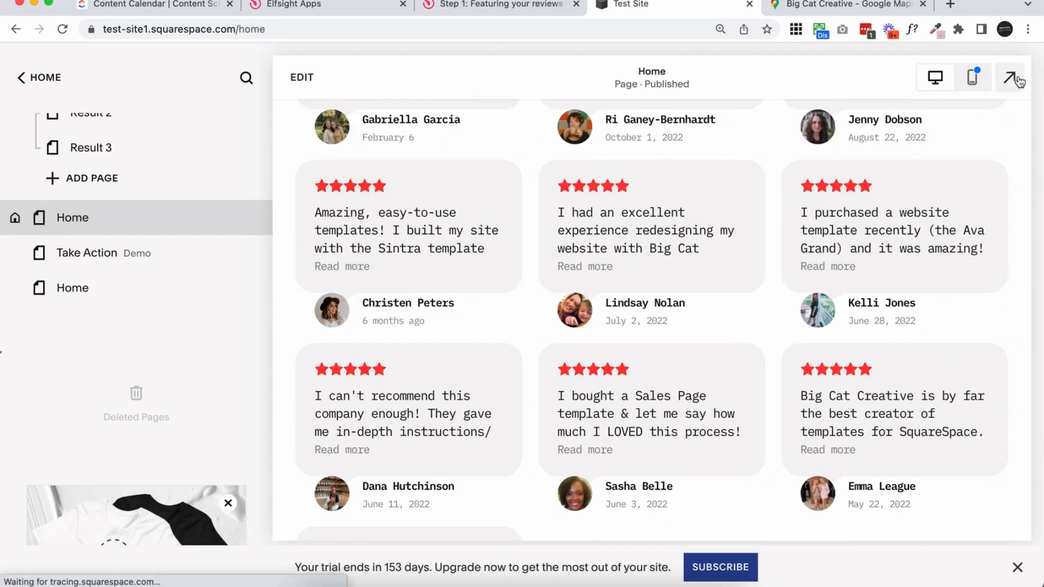
click(1015, 77)
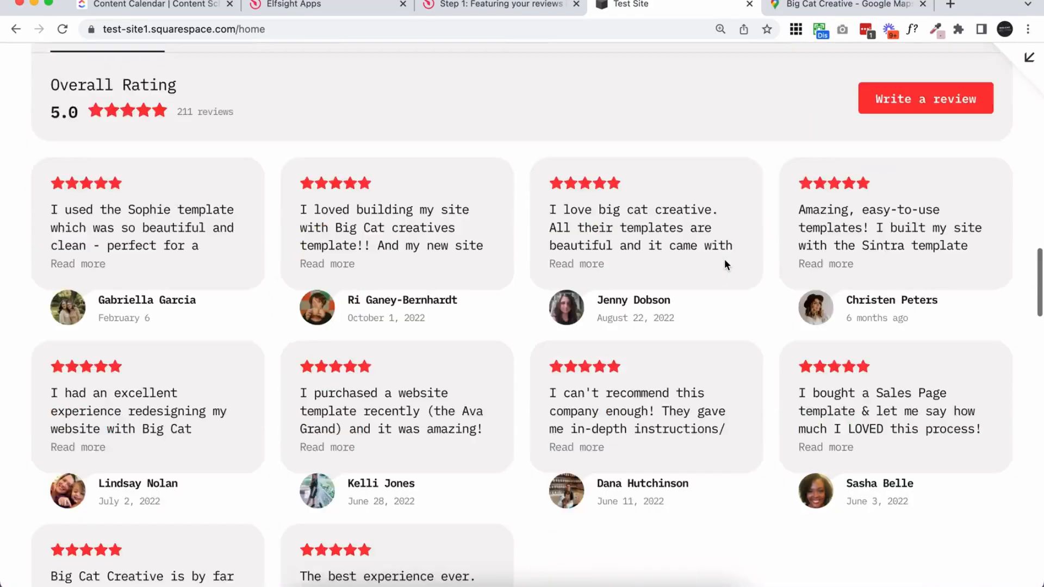
scroll(down, 3)
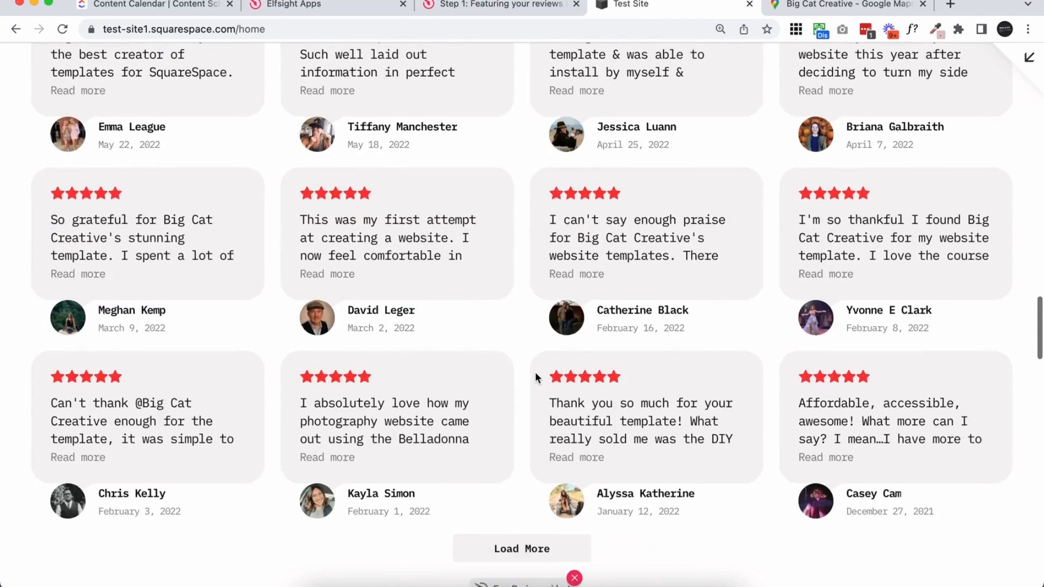
scroll(up, 3)
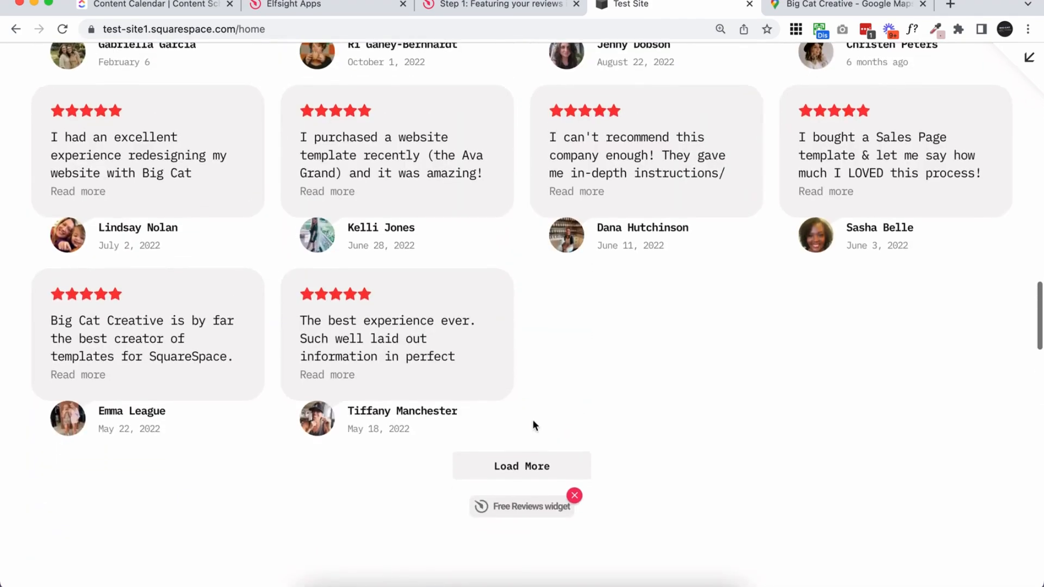
click(521, 465)
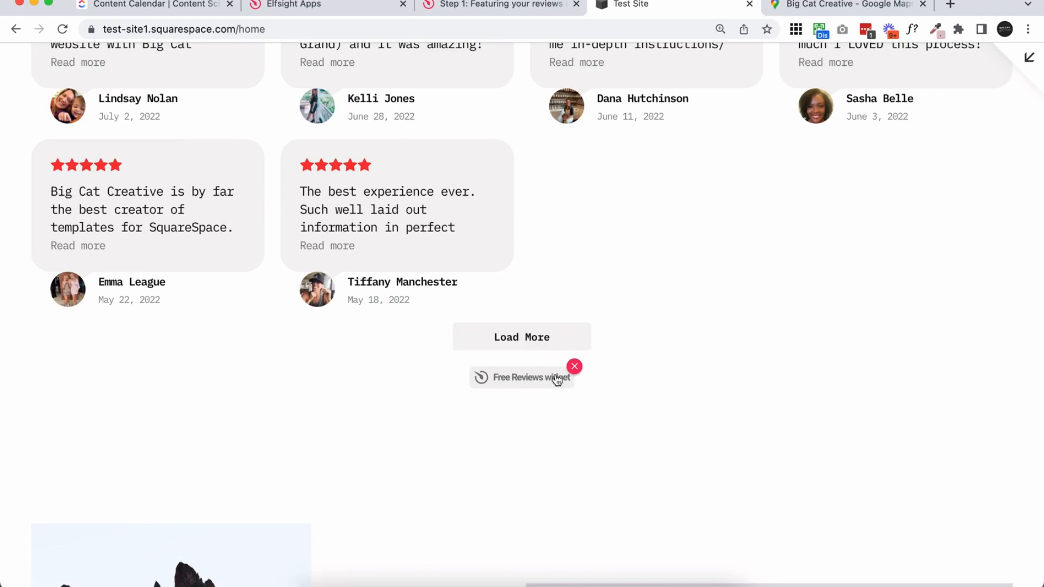
mouse_move(665, 338)
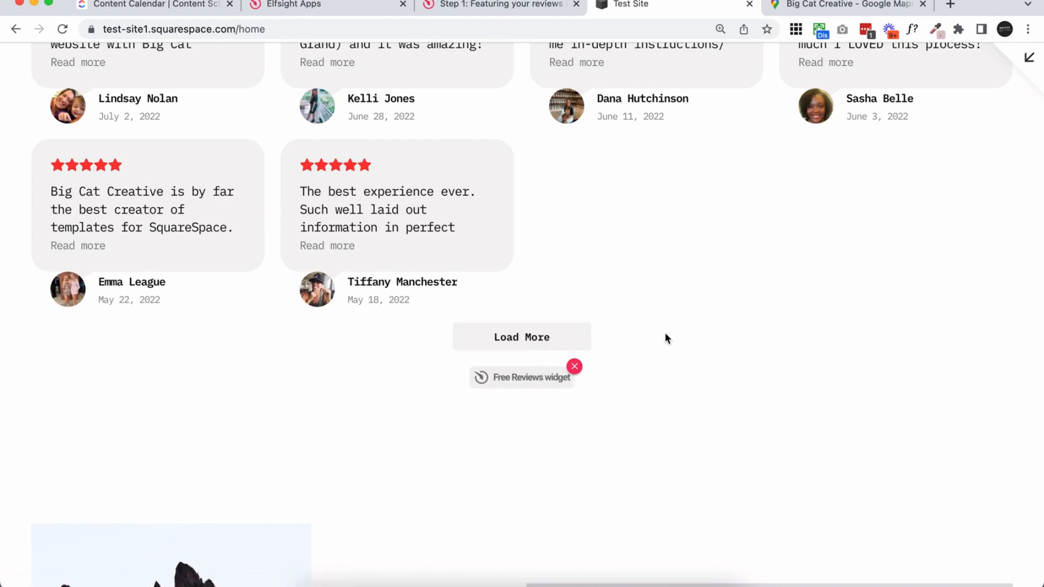
Review the widget once more and return to the Elfsight Apps tab
scroll(up, 3)
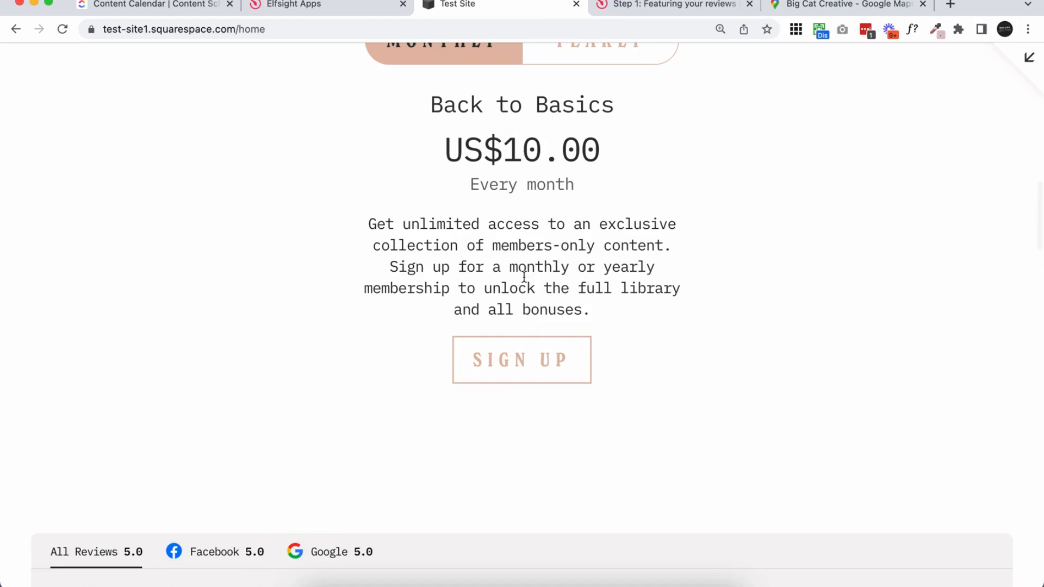
scroll(down, 3)
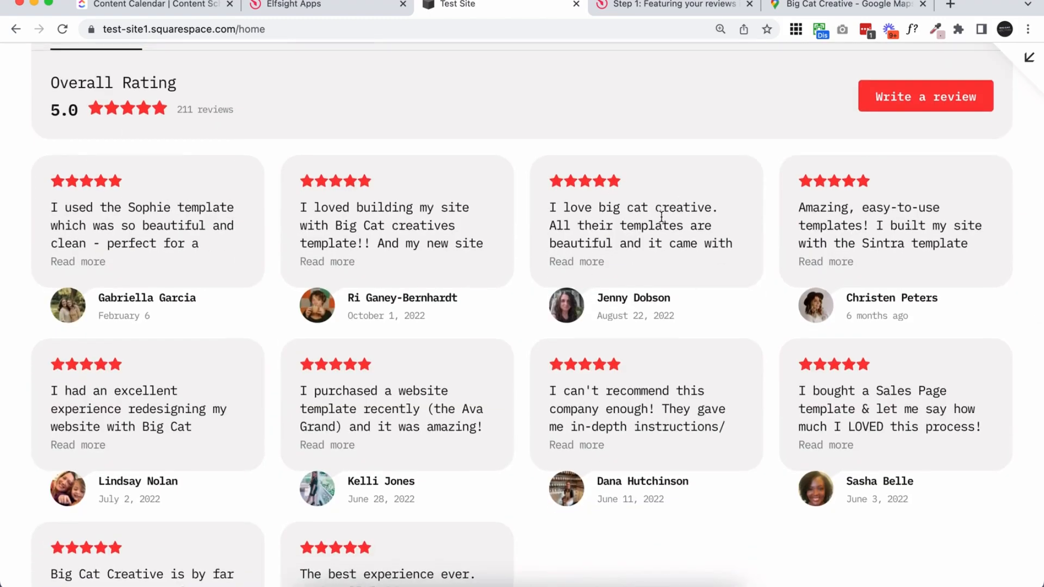
mouse_move(643, 194)
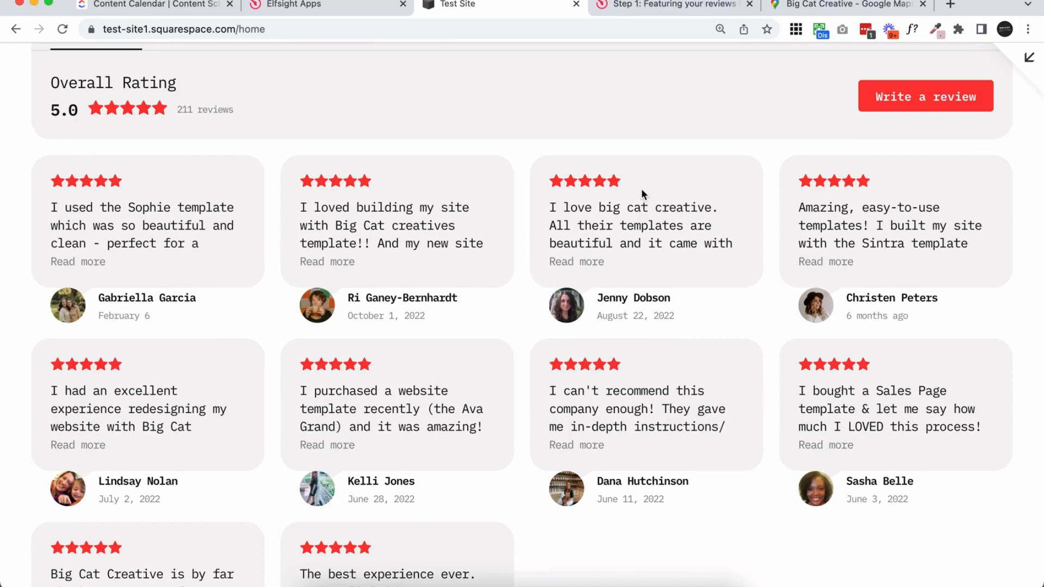
click(293, 5)
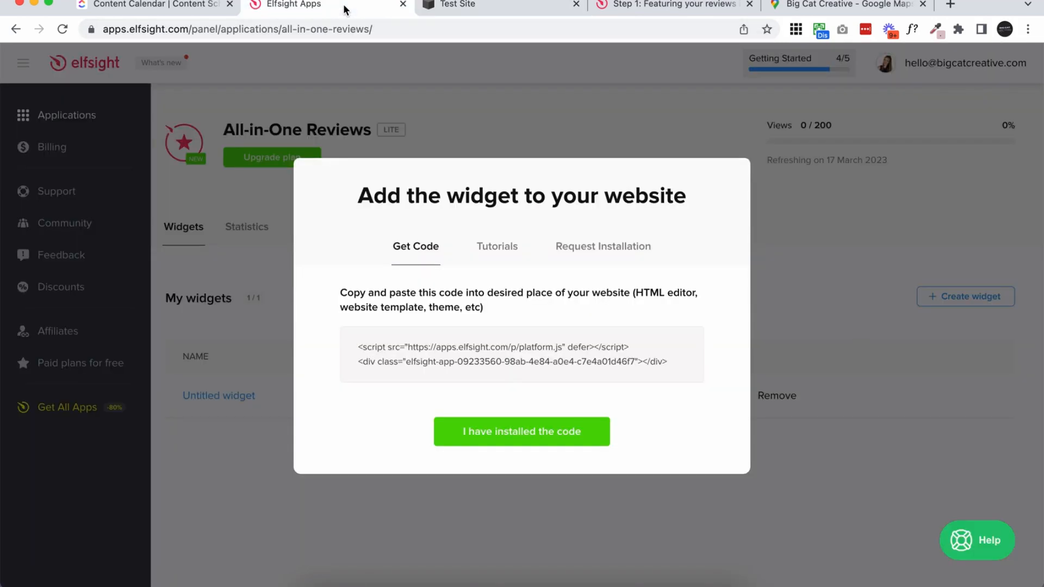
Dismiss the install code dialog, reopen the Untitled widget editor, and view the live Test Site
click(521, 432)
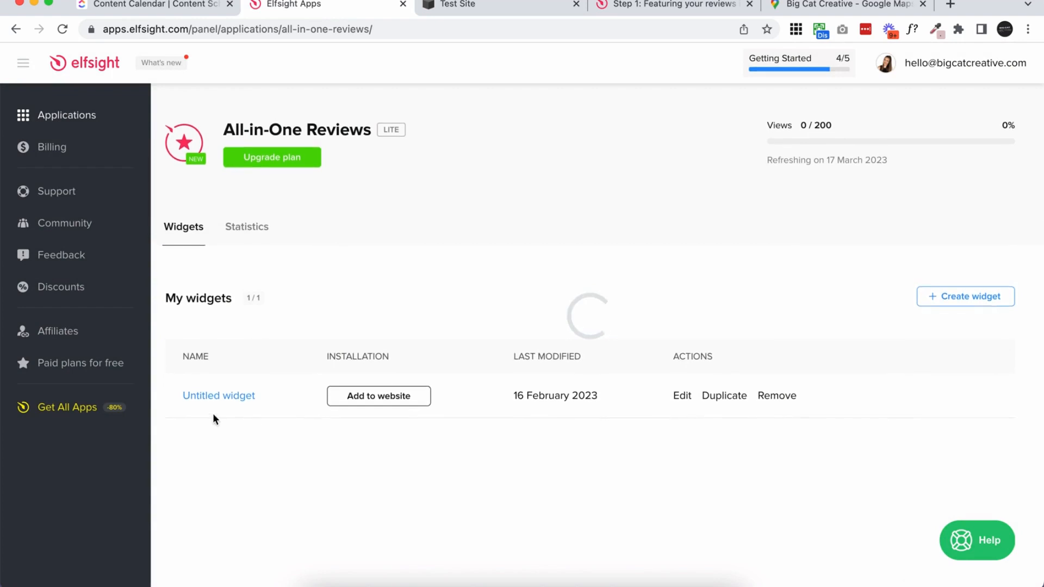
mouse_move(219, 395)
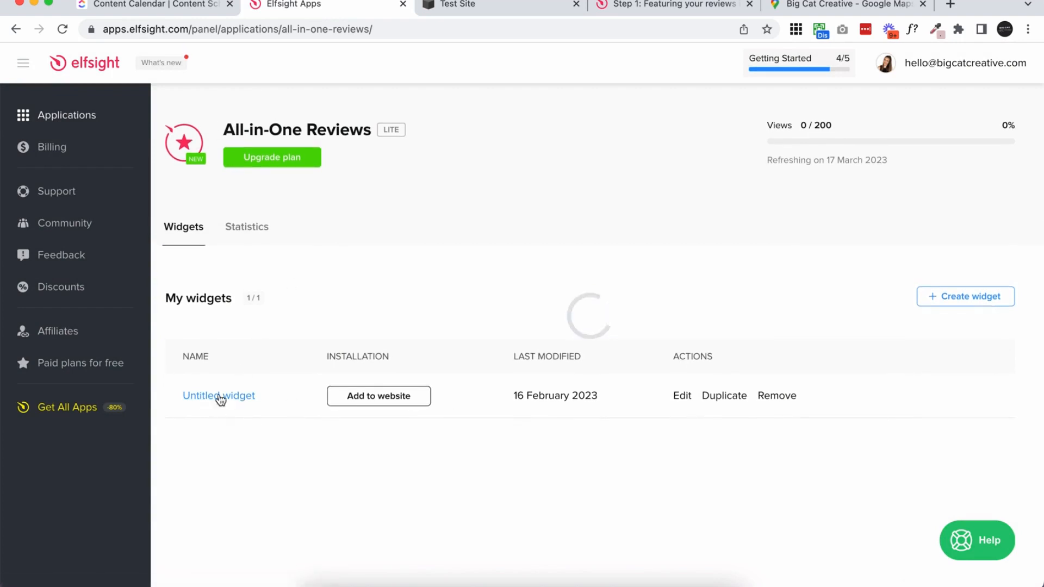
click(219, 396)
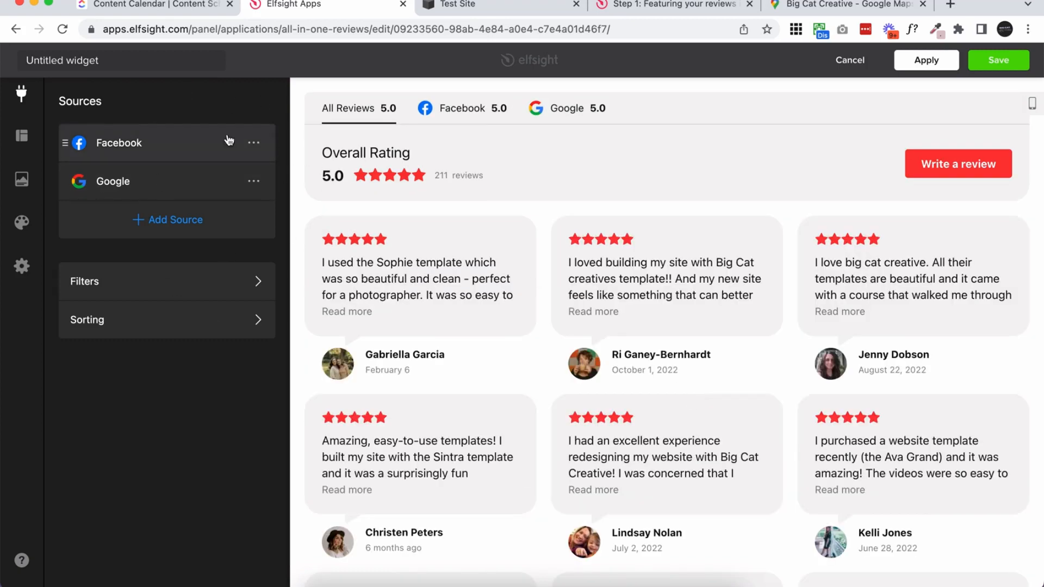
click(21, 136)
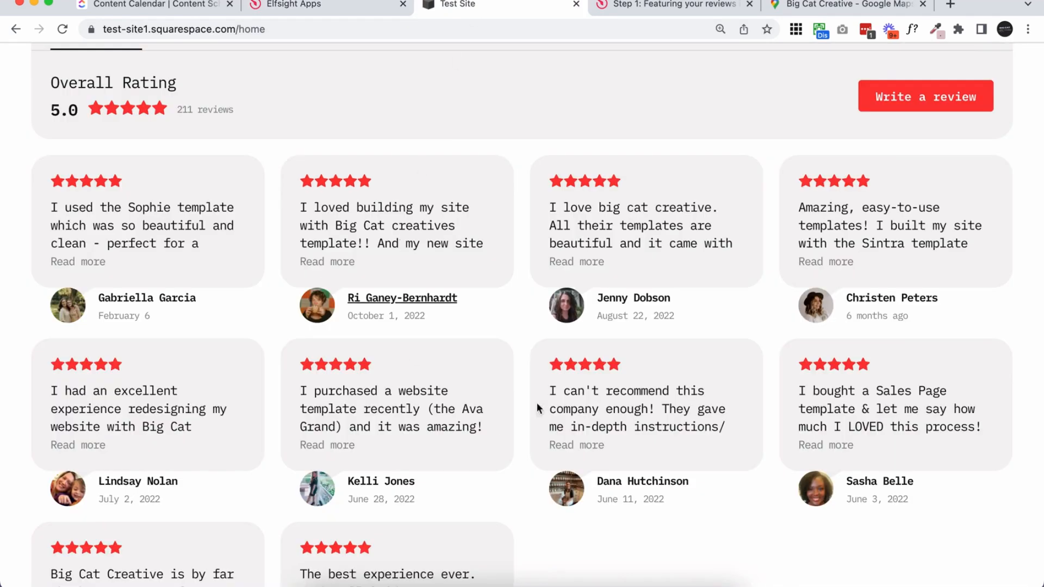
Inspect Content Width and try the 'What our customers say' widget title, leaving it untitled
click(290, 5)
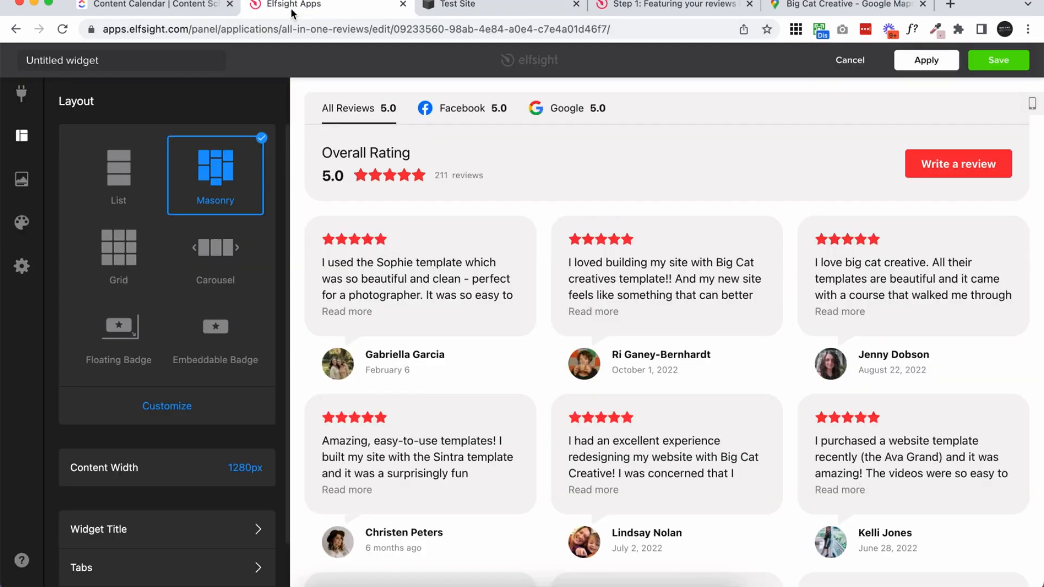
click(166, 468)
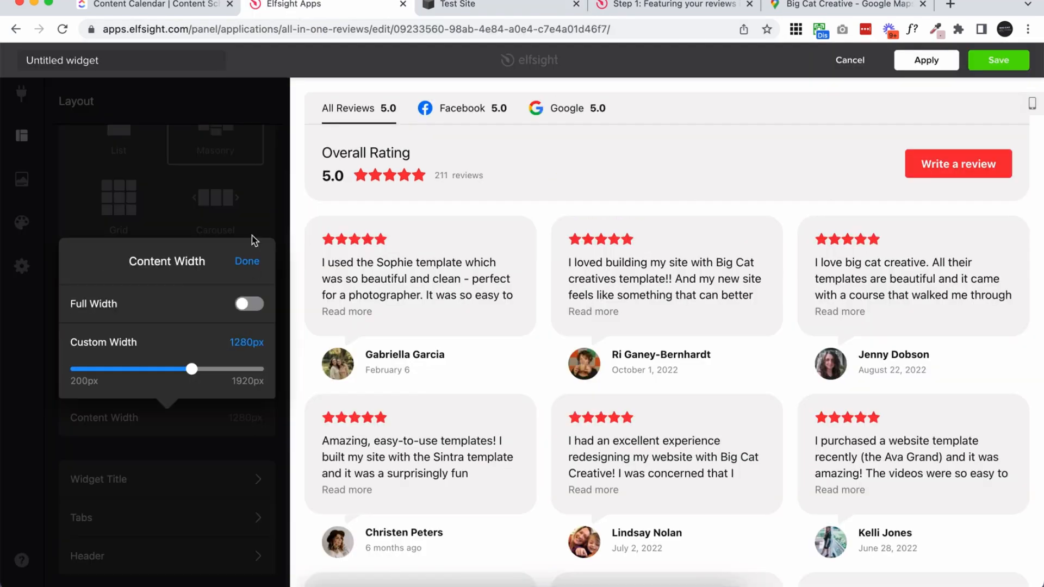
click(247, 261)
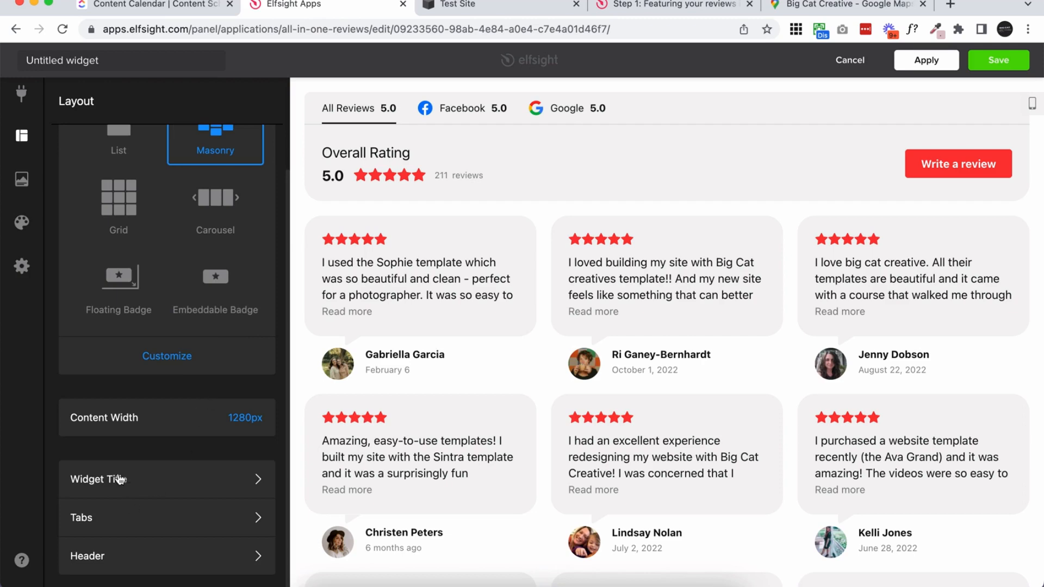
mouse_move(333, 309)
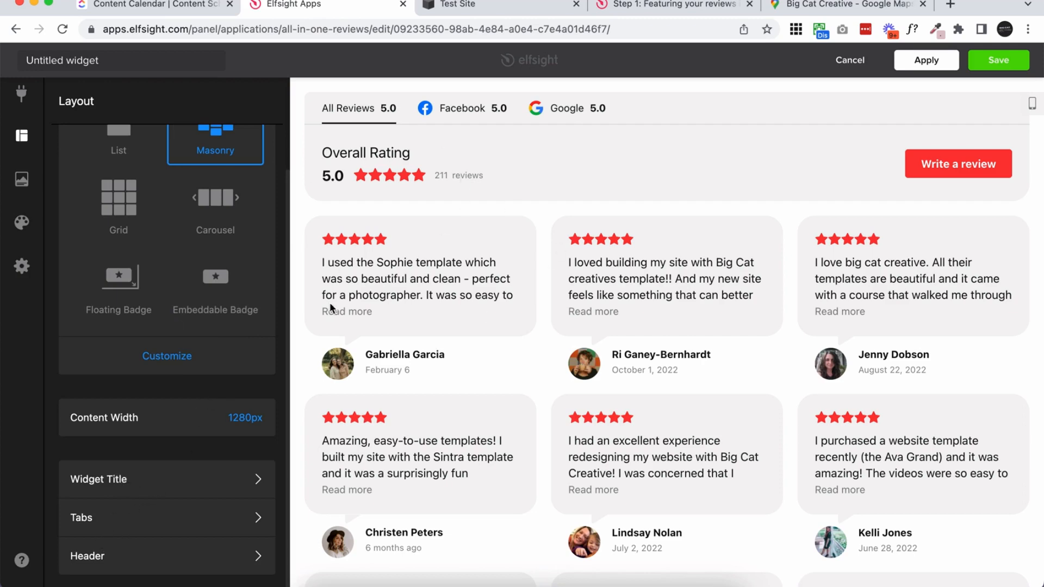
mouse_move(120, 565)
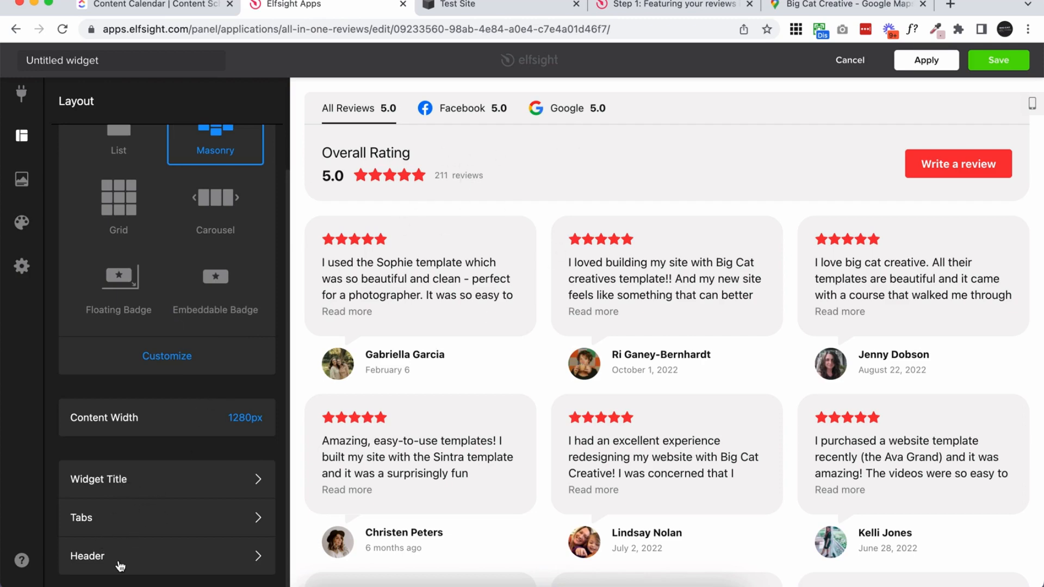
click(166, 479)
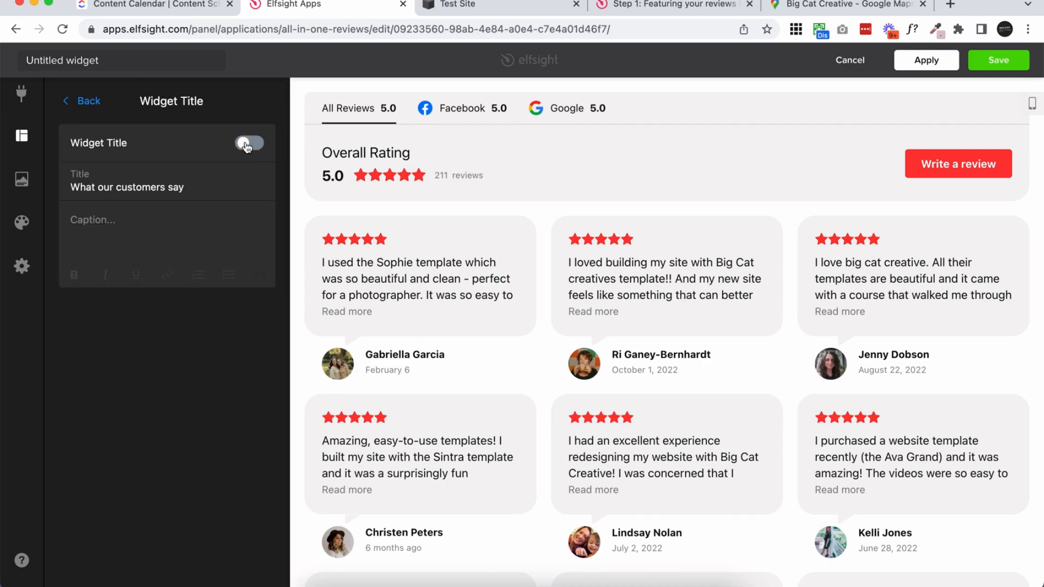
click(249, 142)
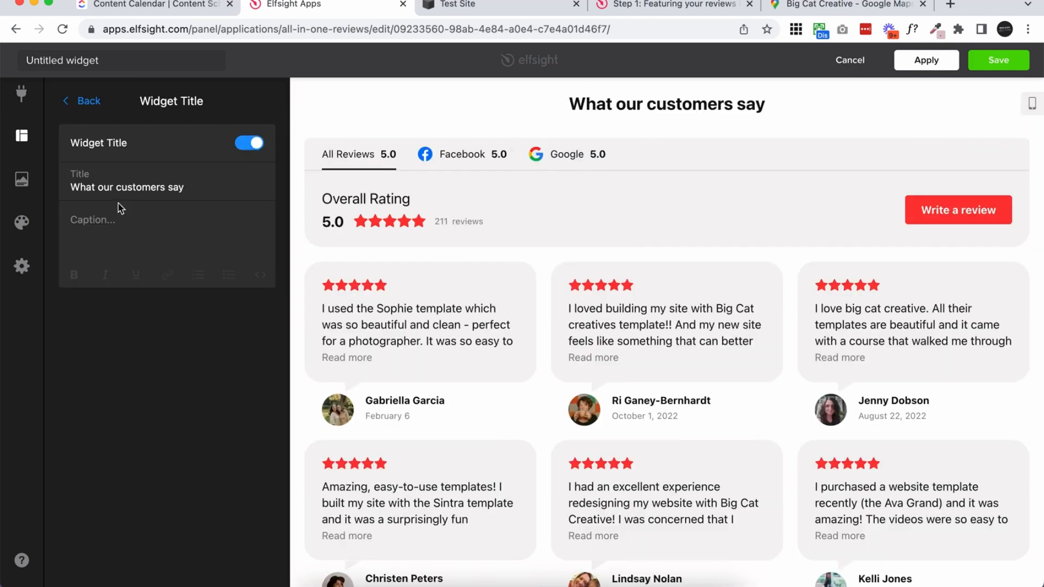
click(81, 100)
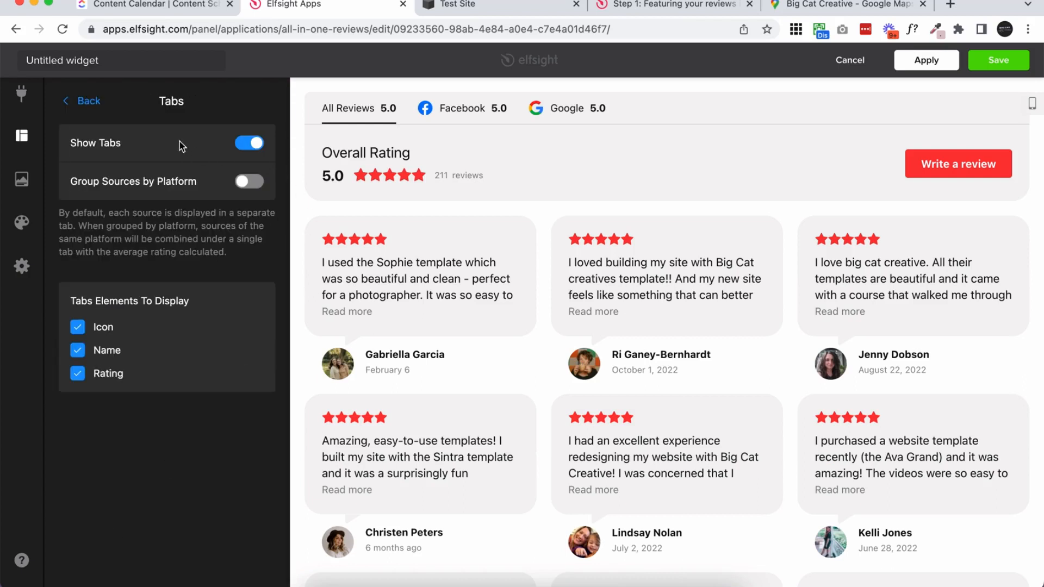
Try hiding tabs and icons, keep icons, names and ratings shown, and group sources by platform
click(249, 142)
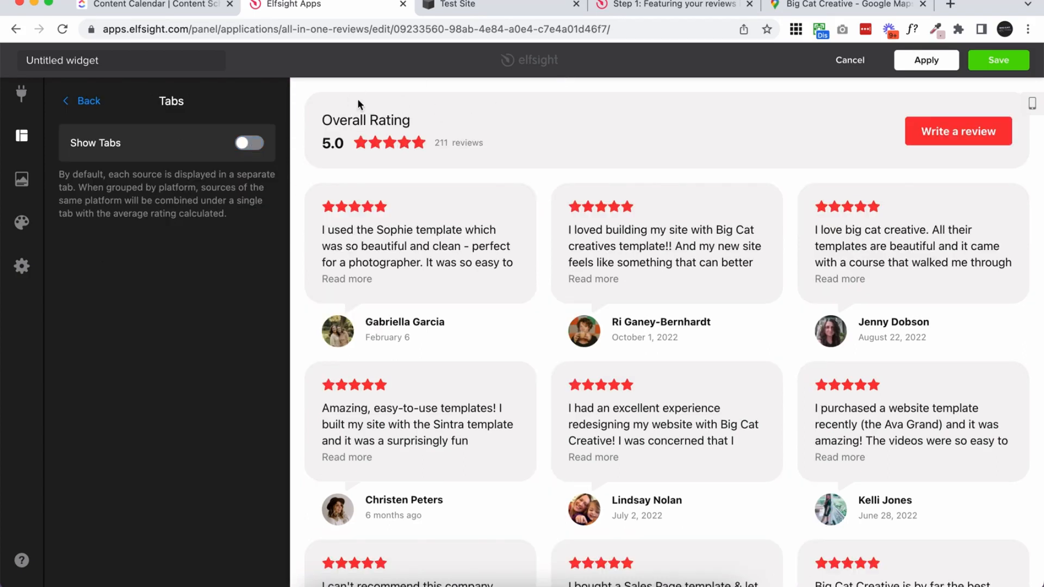
click(249, 142)
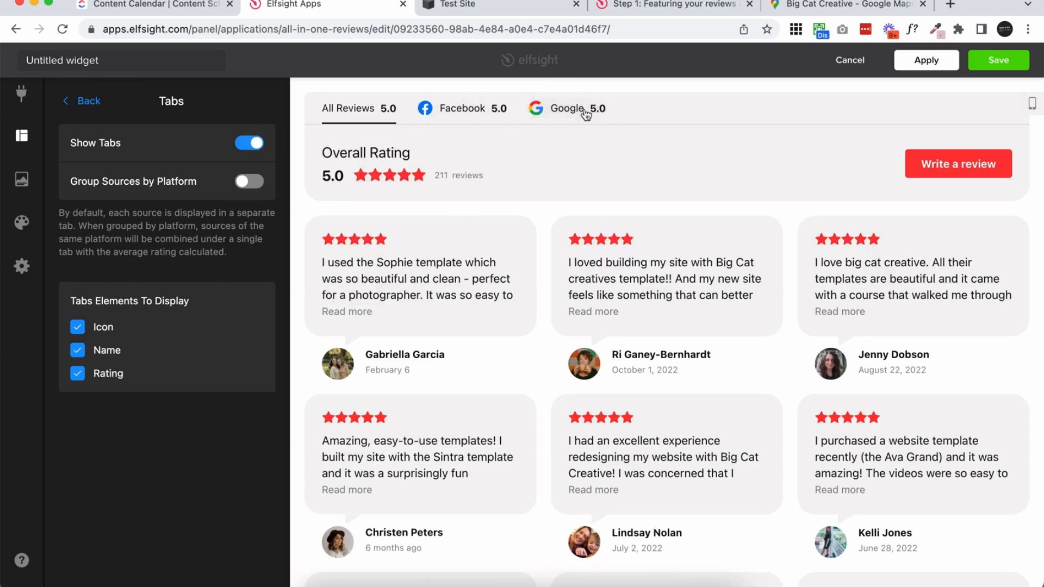
click(78, 327)
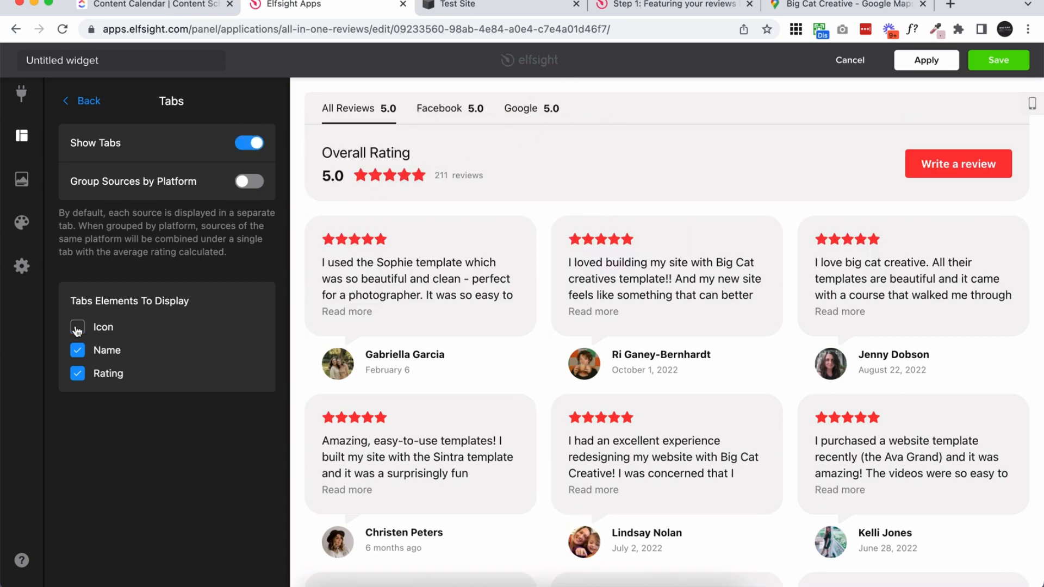
click(77, 326)
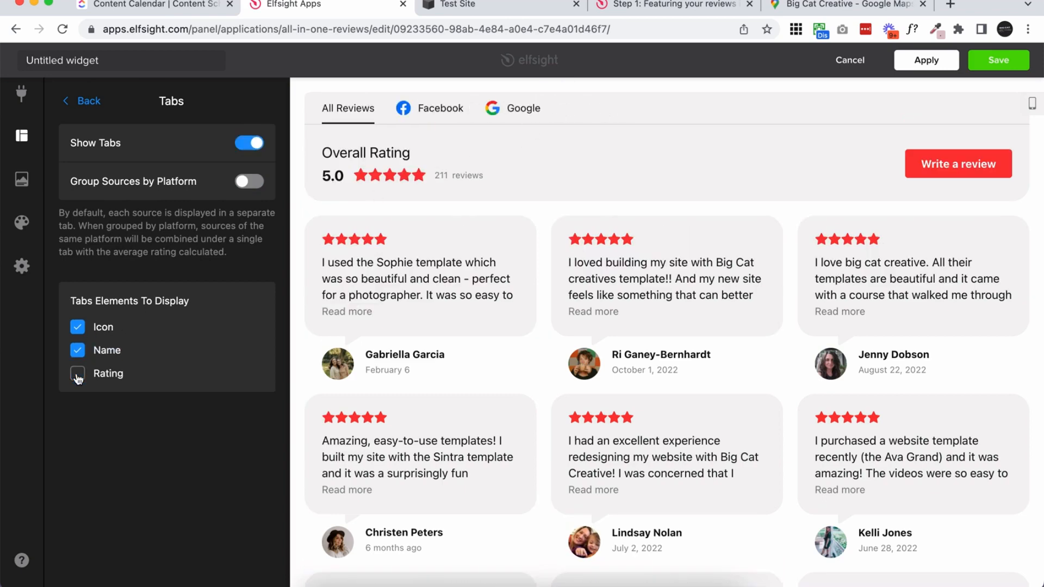
click(77, 374)
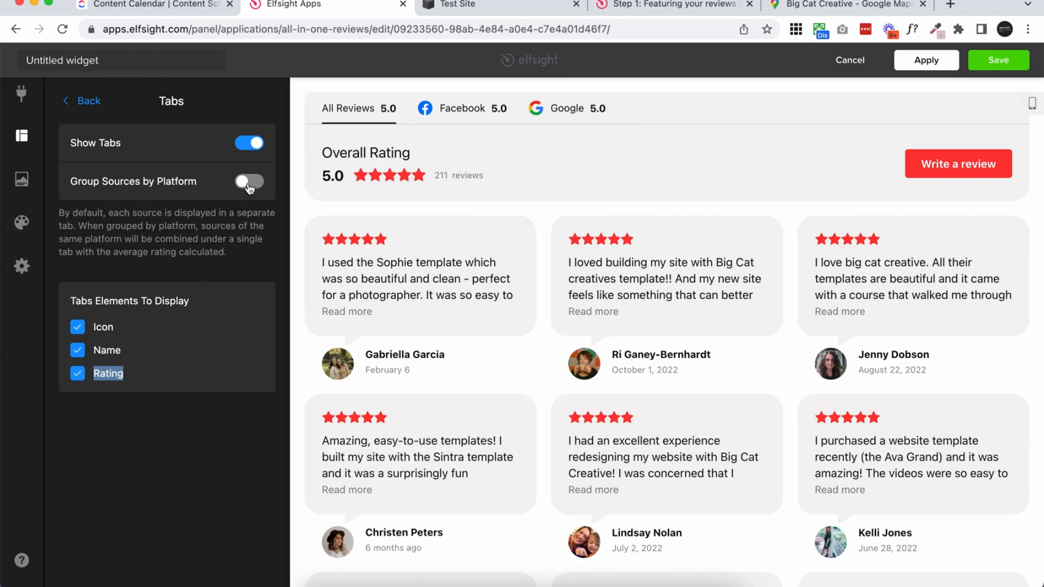
click(250, 181)
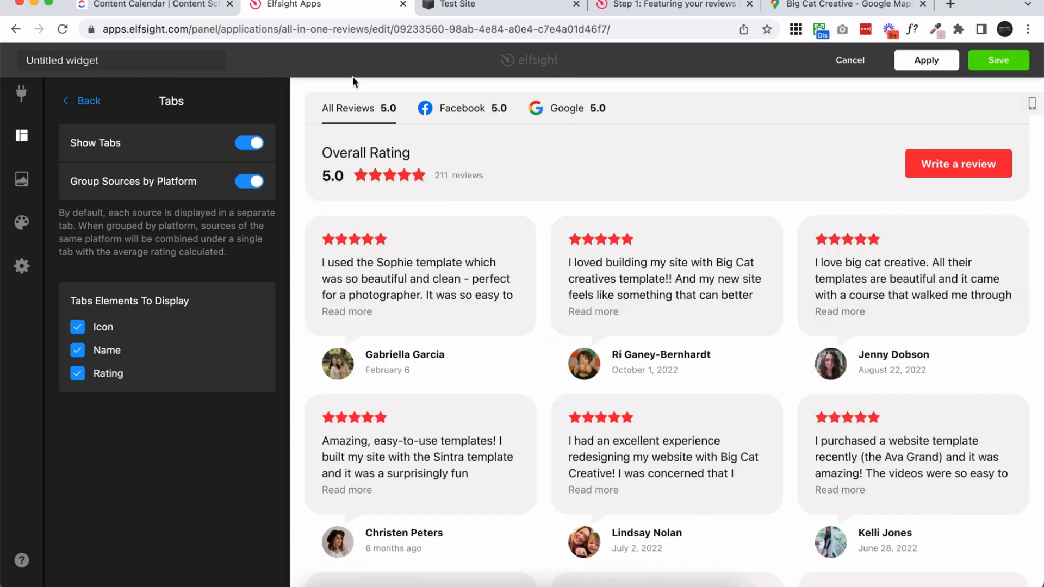
click(80, 100)
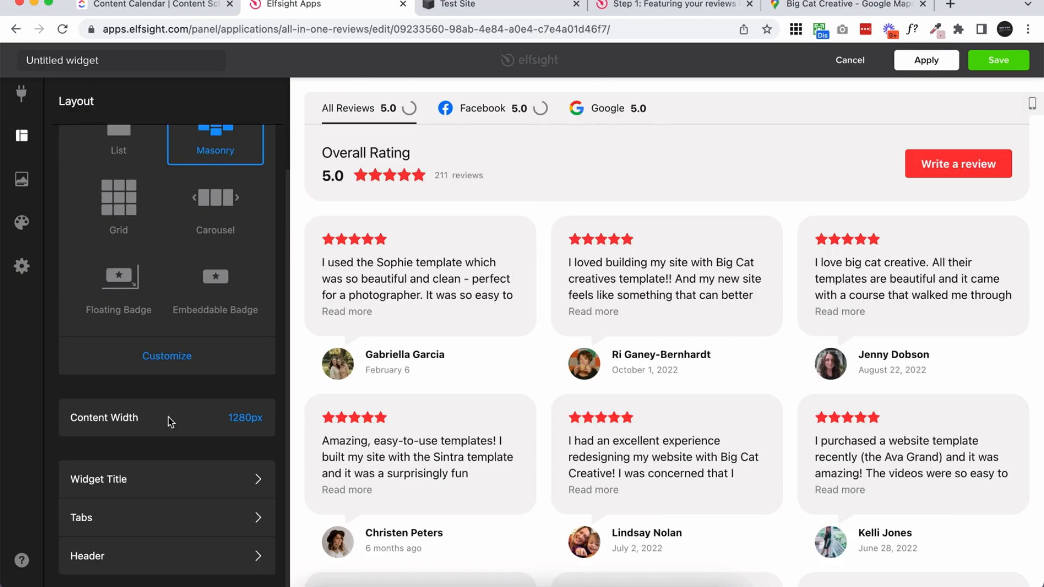
Toggle header options and restore them, keeping title, rating, review count and Write a Review button
click(166, 555)
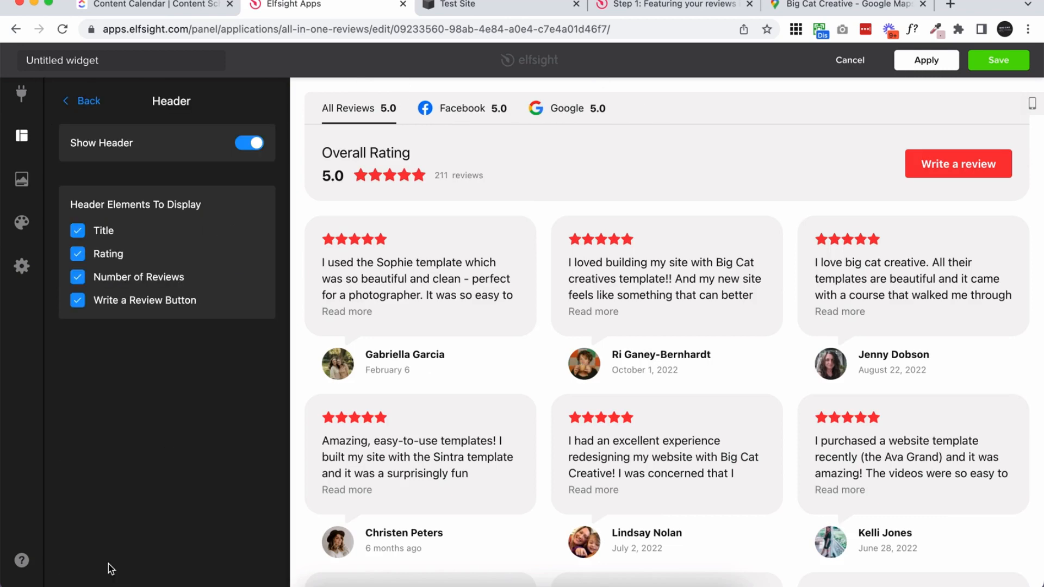
click(249, 143)
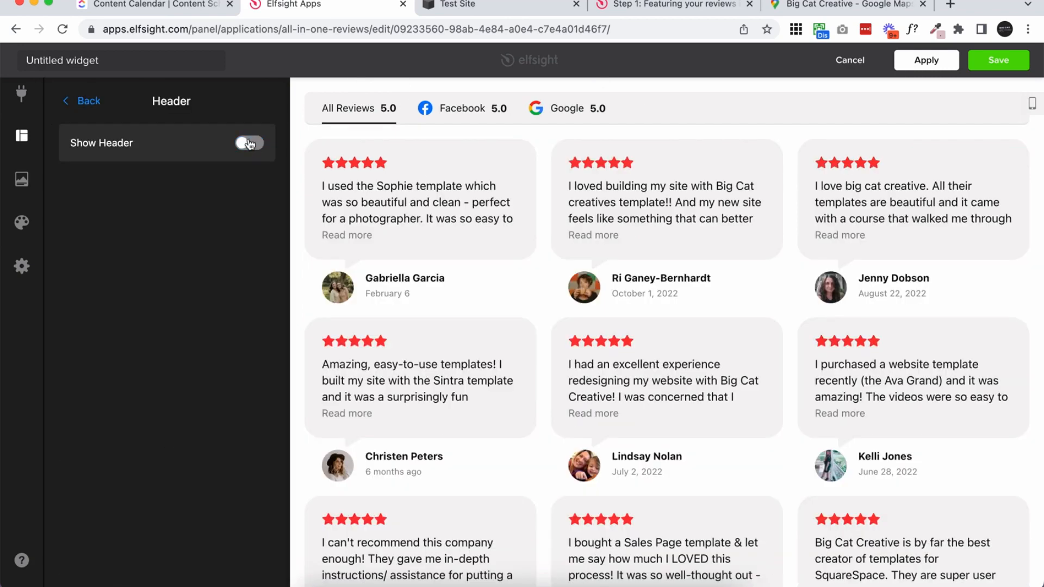
click(249, 142)
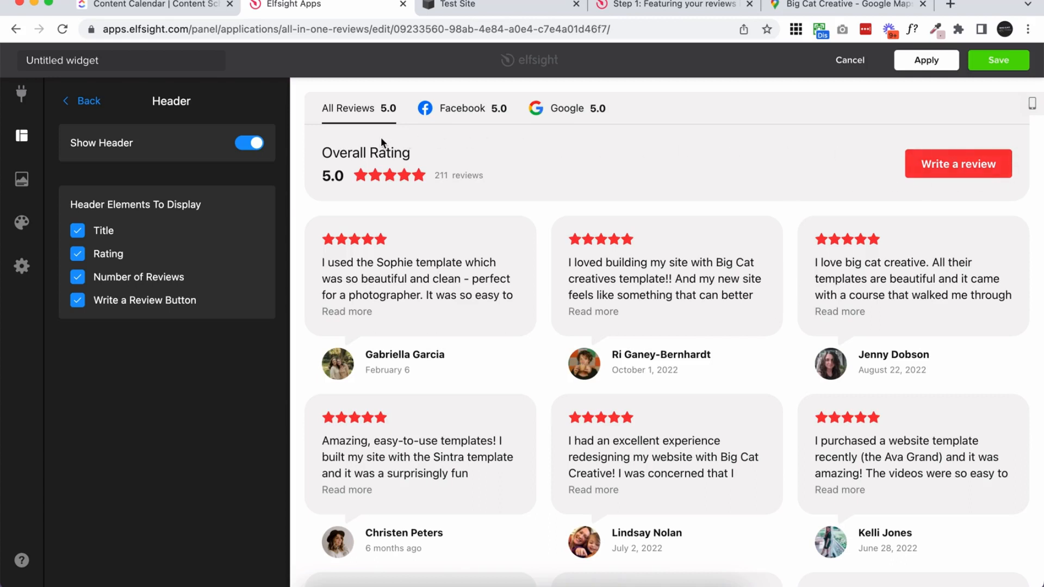
click(77, 300)
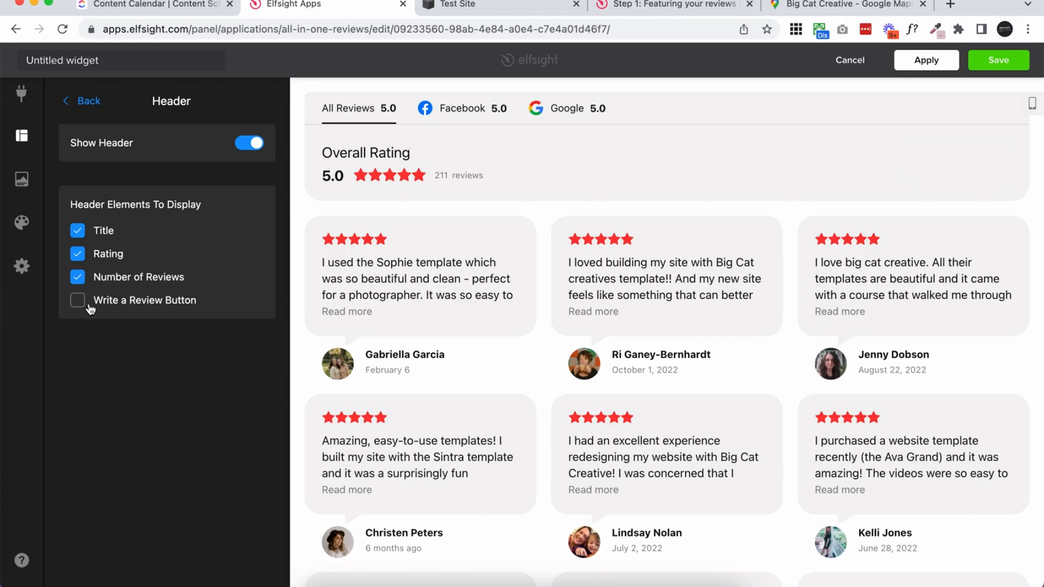
click(77, 300)
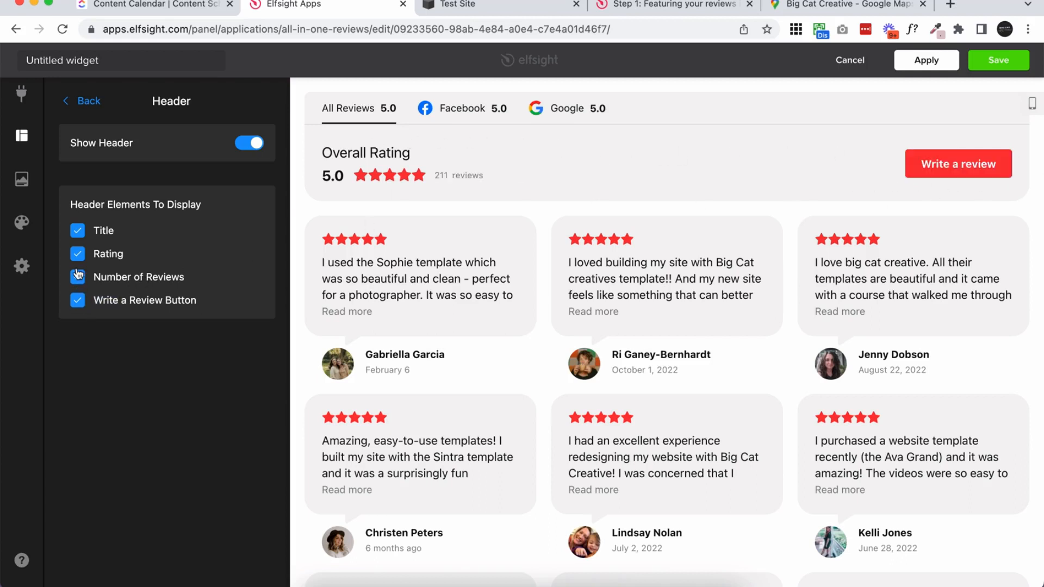
click(78, 254)
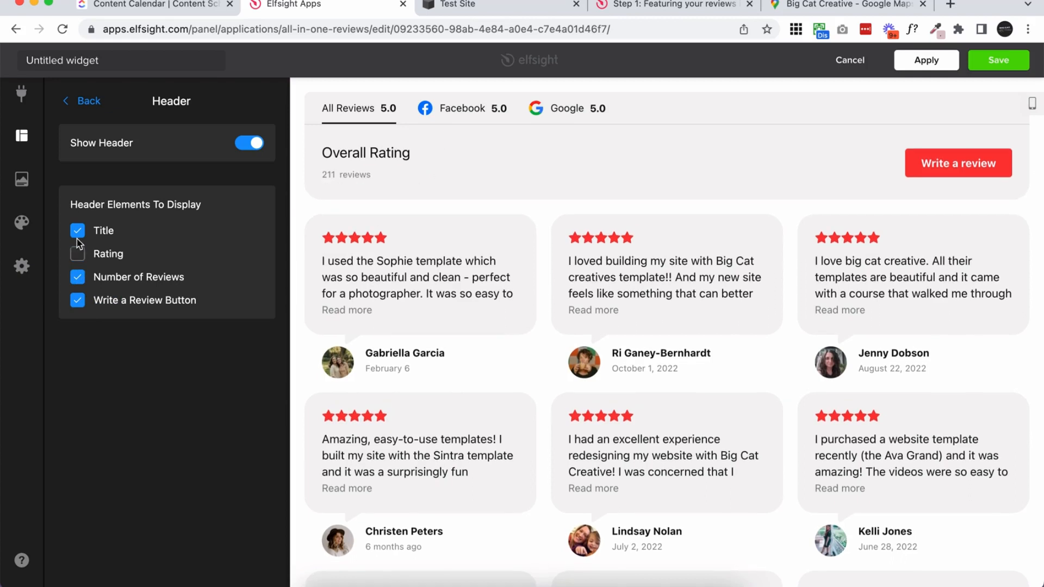
click(77, 254)
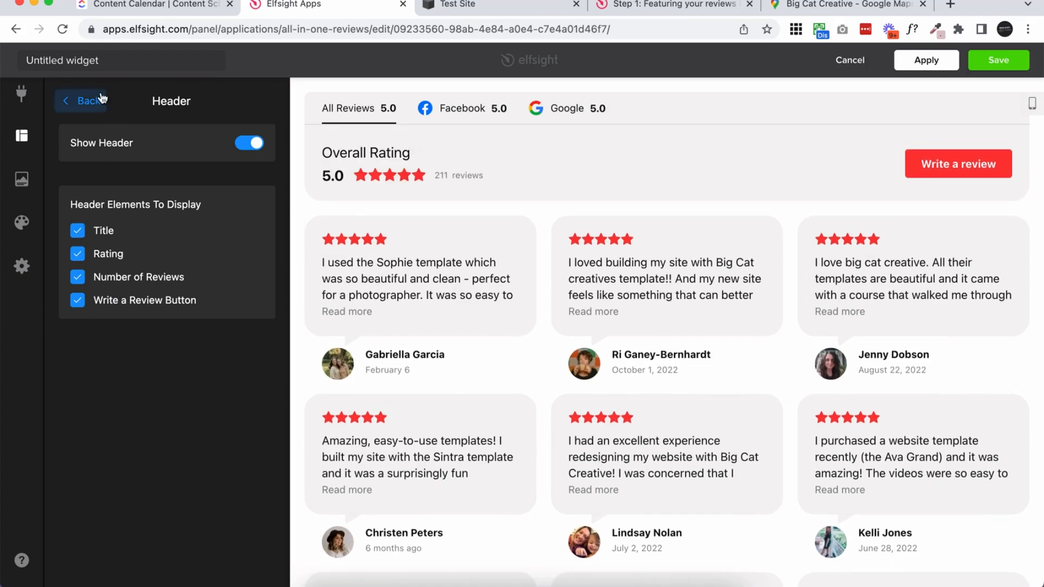
click(81, 101)
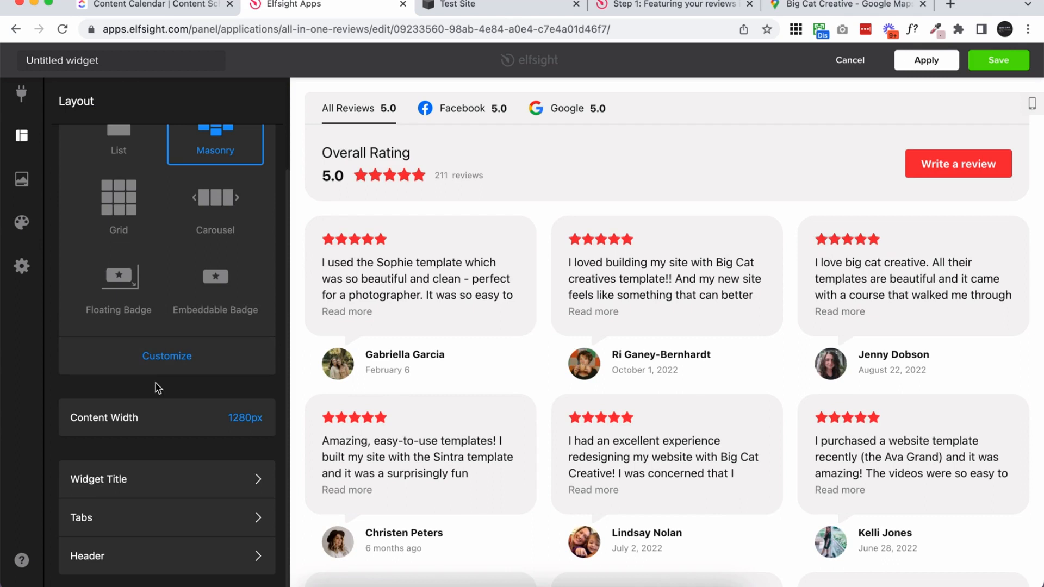
In Review settings, turn author pictures off and back on, and enable Show Review Source
click(21, 180)
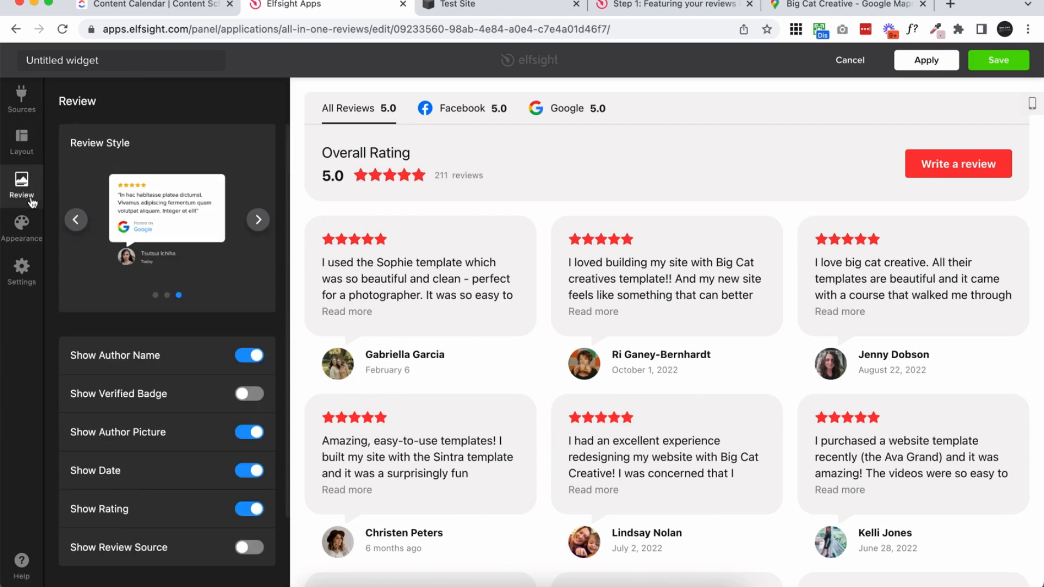
mouse_move(186, 346)
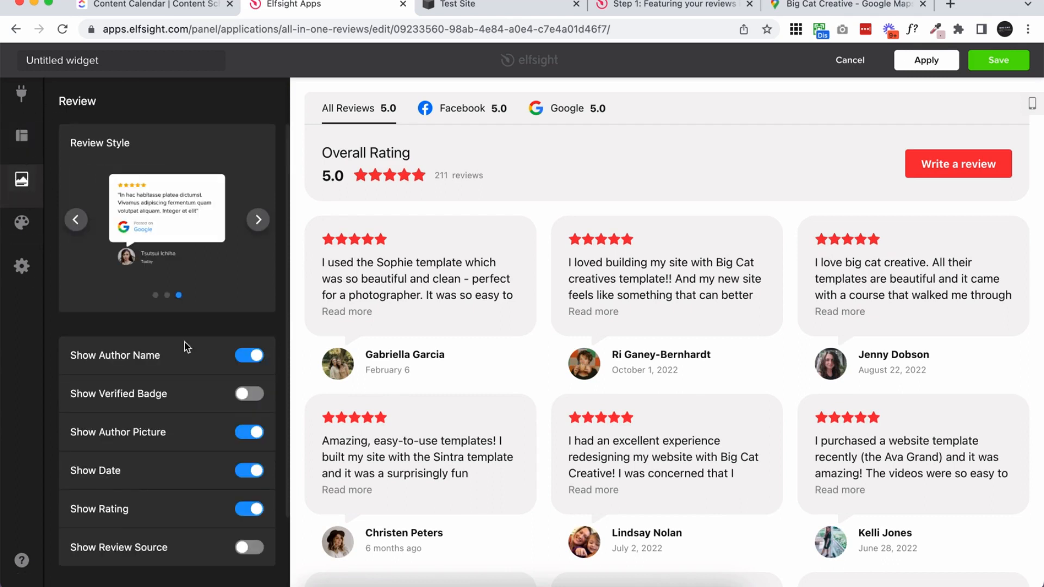
mouse_move(392, 294)
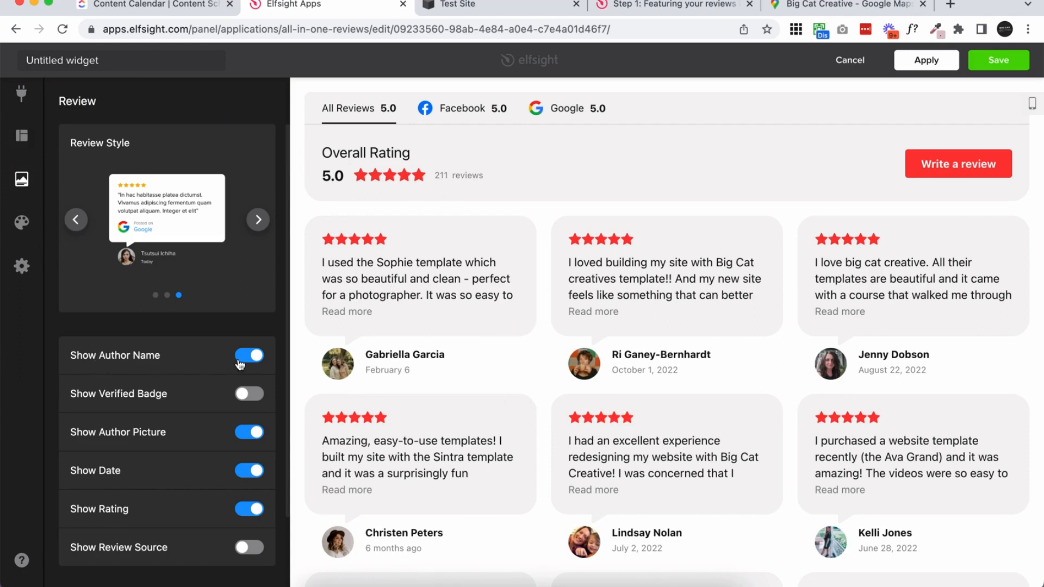
mouse_move(242, 443)
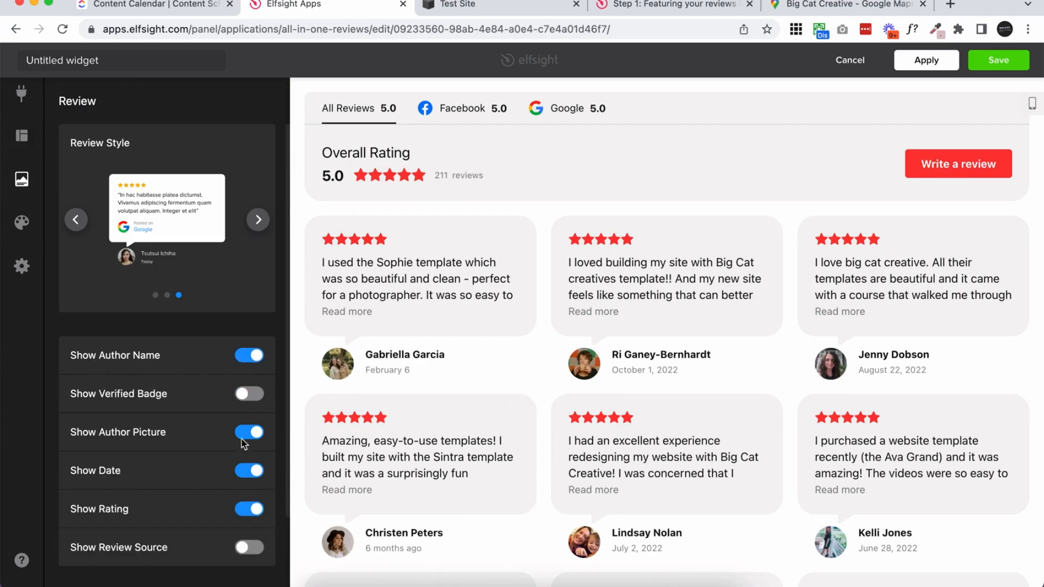
click(250, 431)
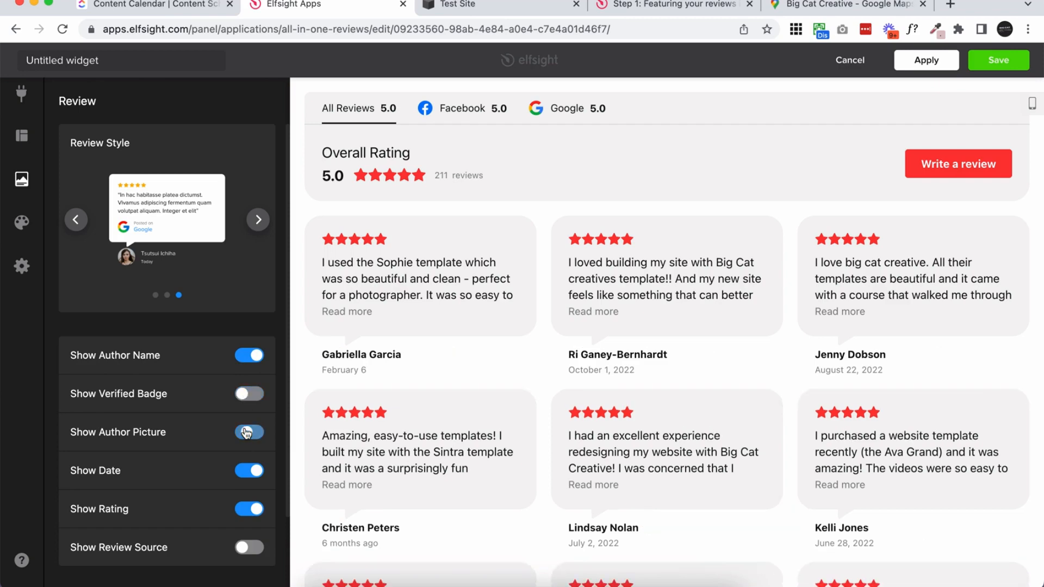
click(249, 431)
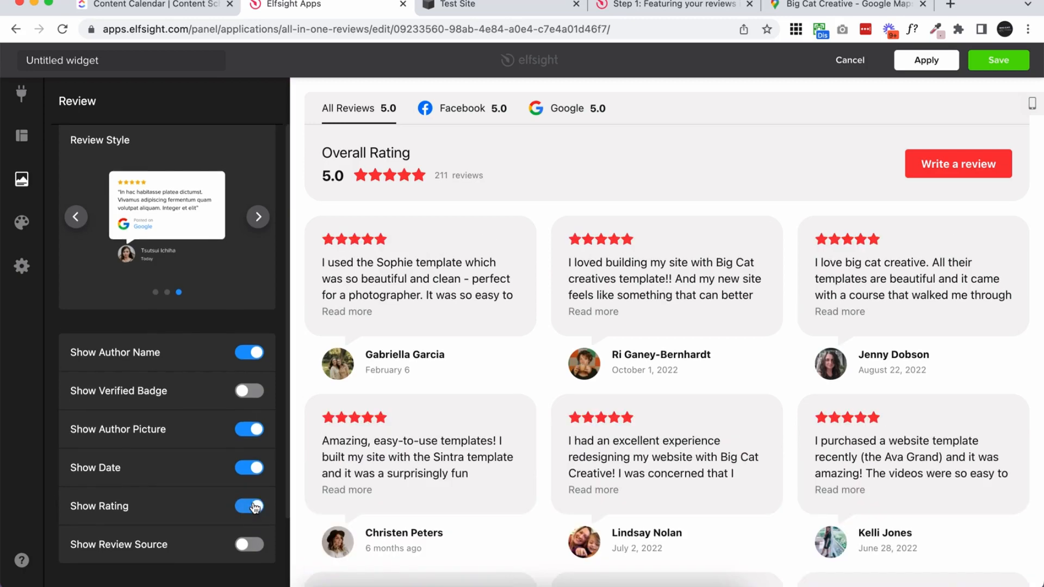
click(249, 543)
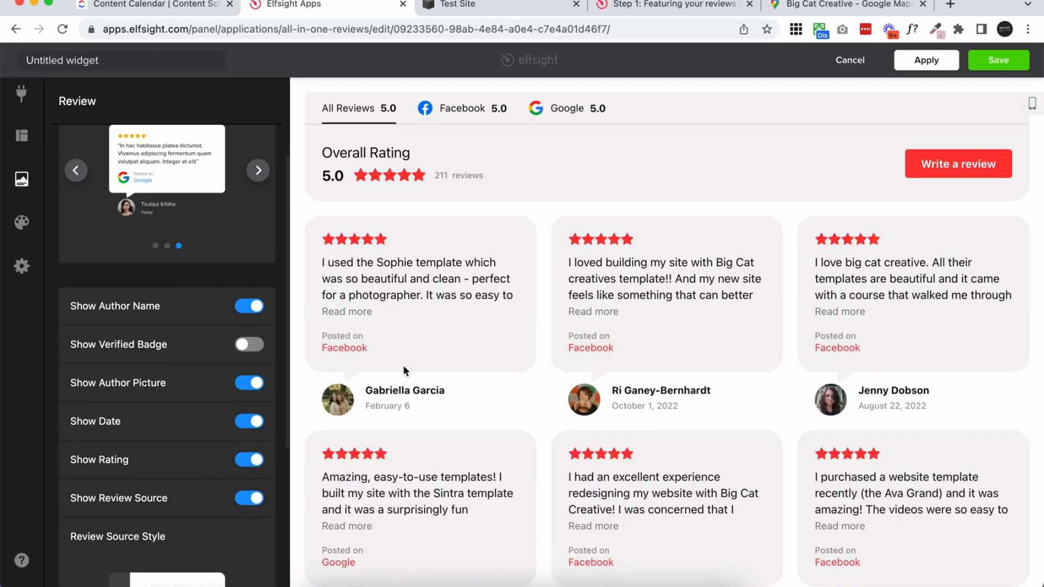
mouse_move(292, 487)
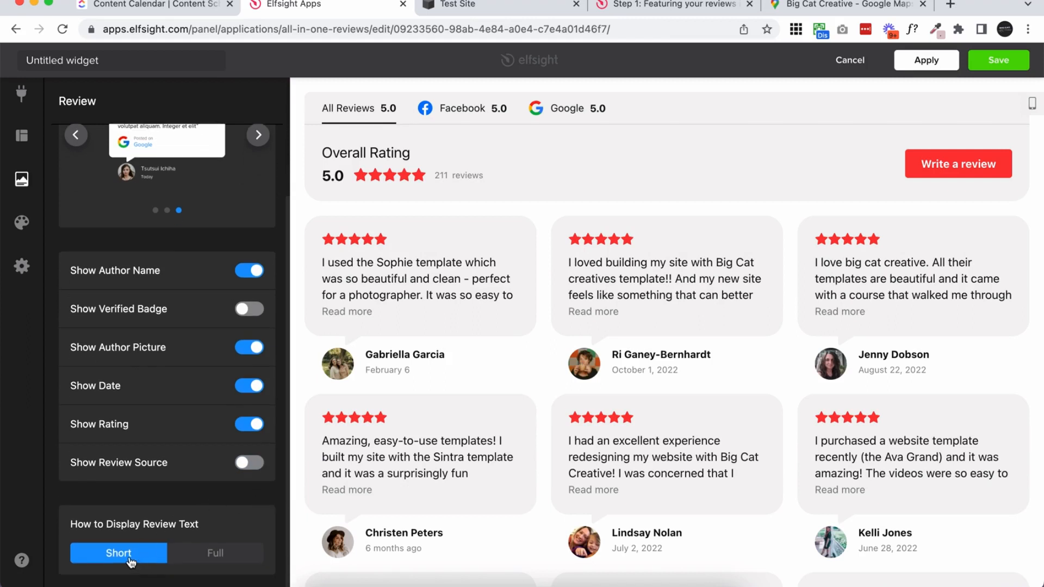
mouse_move(215, 553)
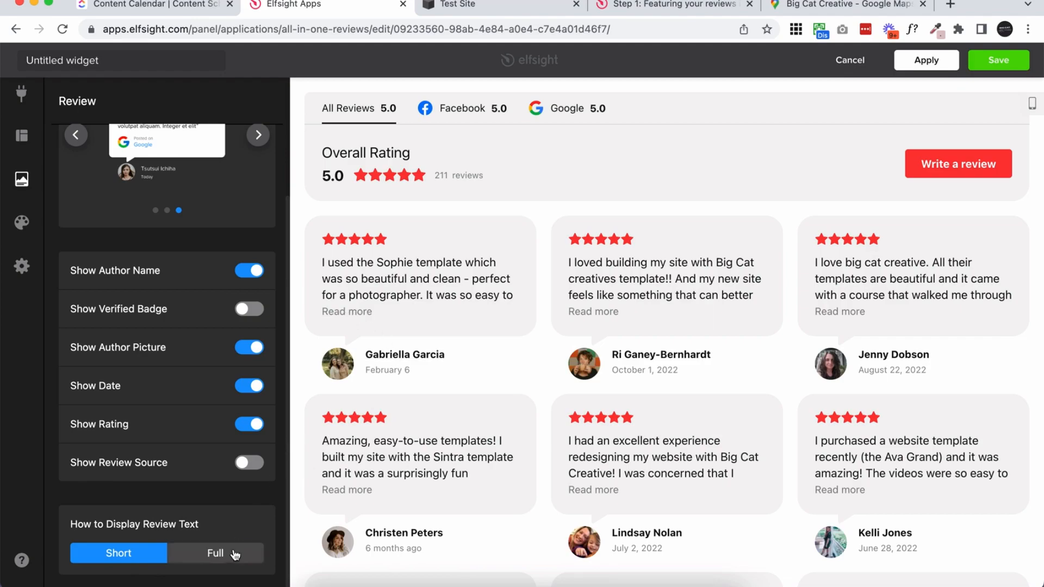
Preview Full review text, then revert to Short excerpts with Read more links
click(216, 552)
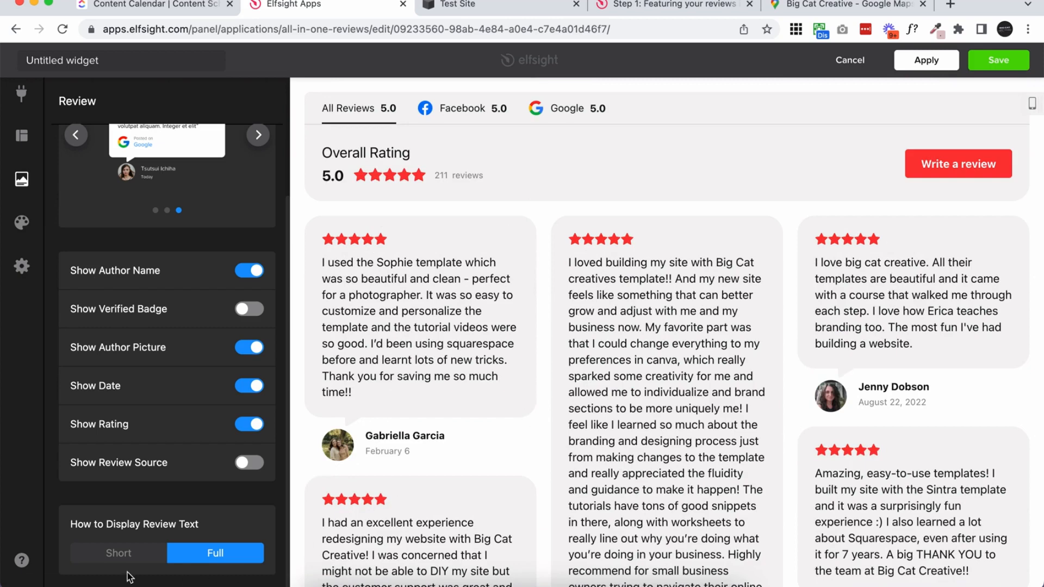
click(118, 553)
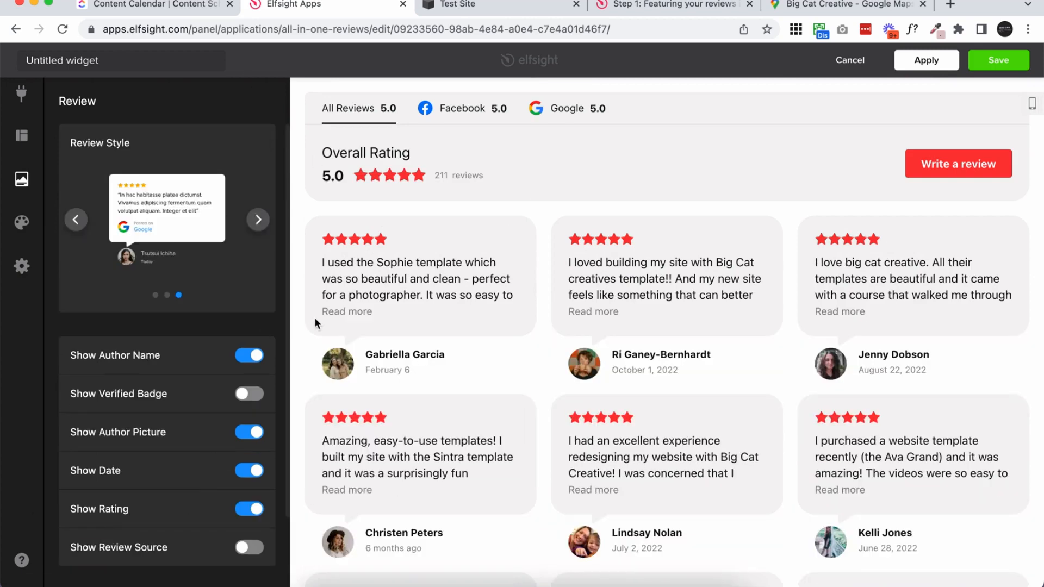
Open Appearance settings and compare against the reviews on the Squarespace test site
click(21, 223)
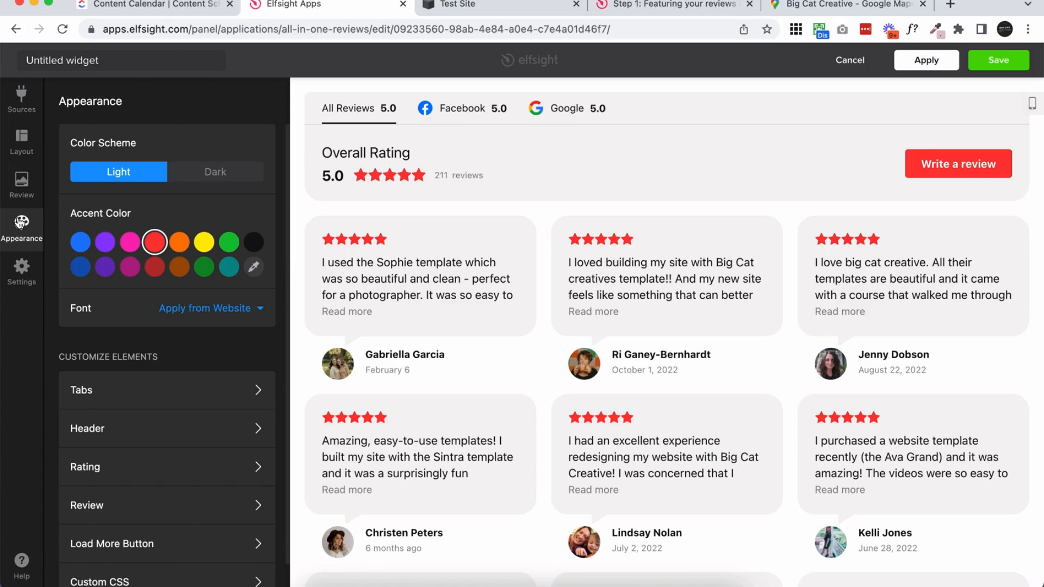
mouse_move(496, 7)
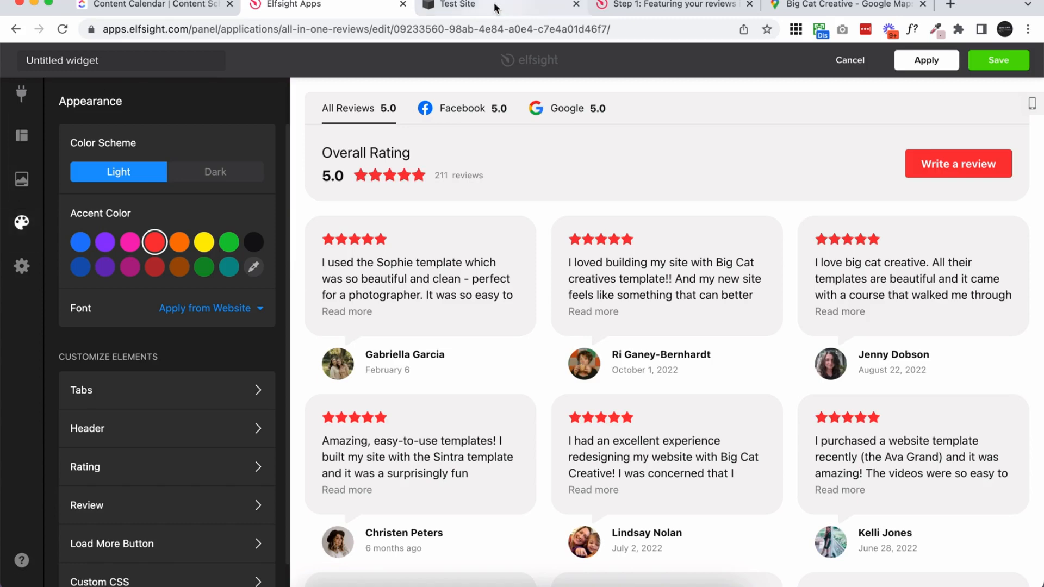
click(459, 6)
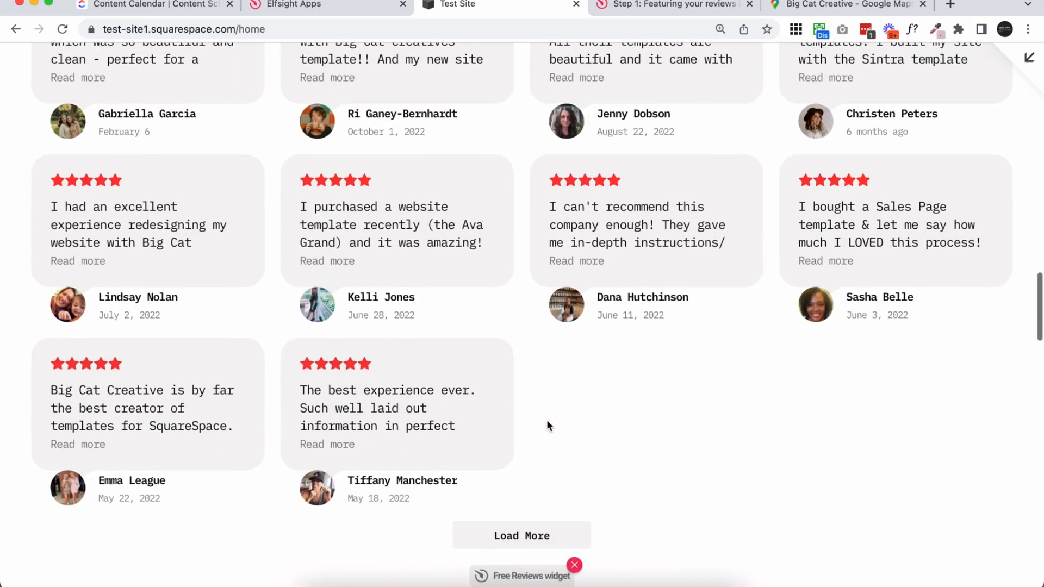
scroll(up, 3)
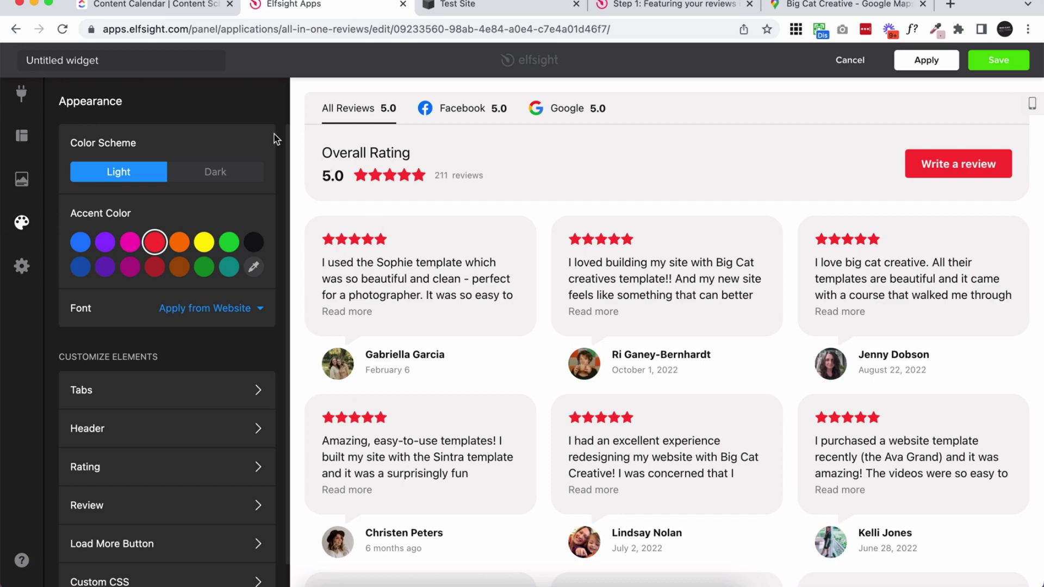
mouse_move(231, 334)
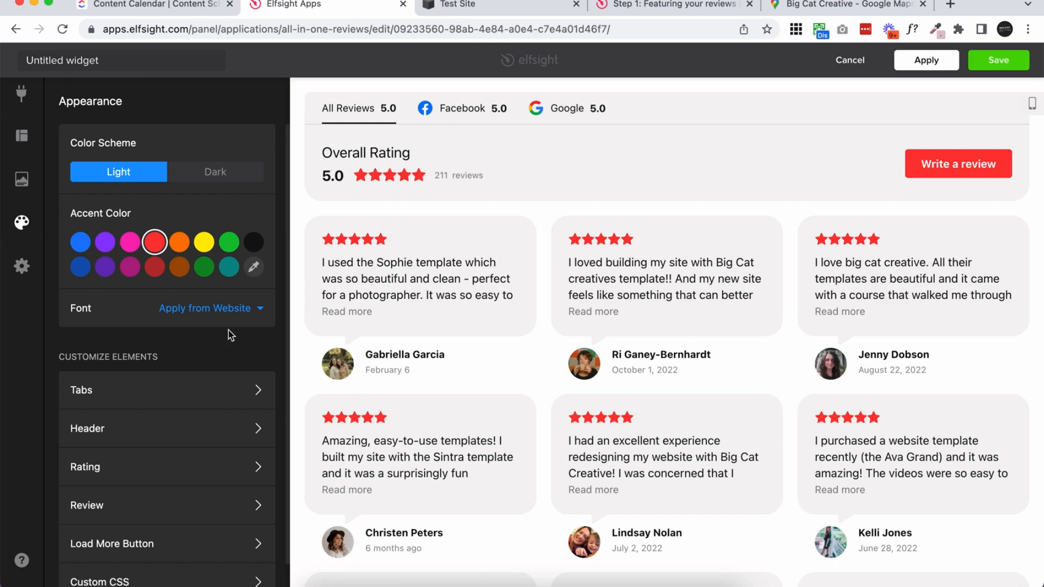
Preview the Dark scheme, return to Light, choose the purple accent, and check Font options
click(215, 172)
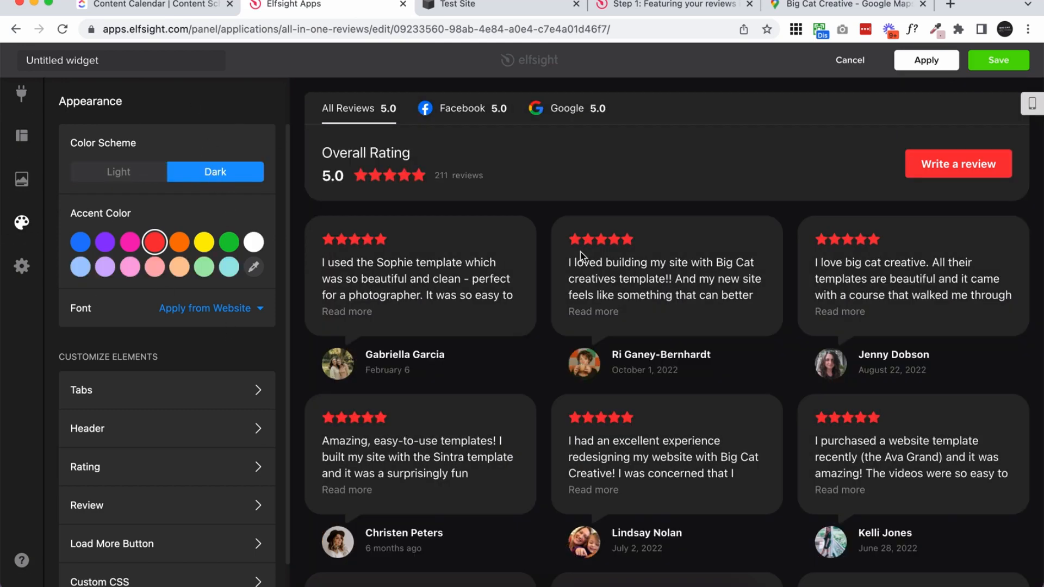
click(118, 172)
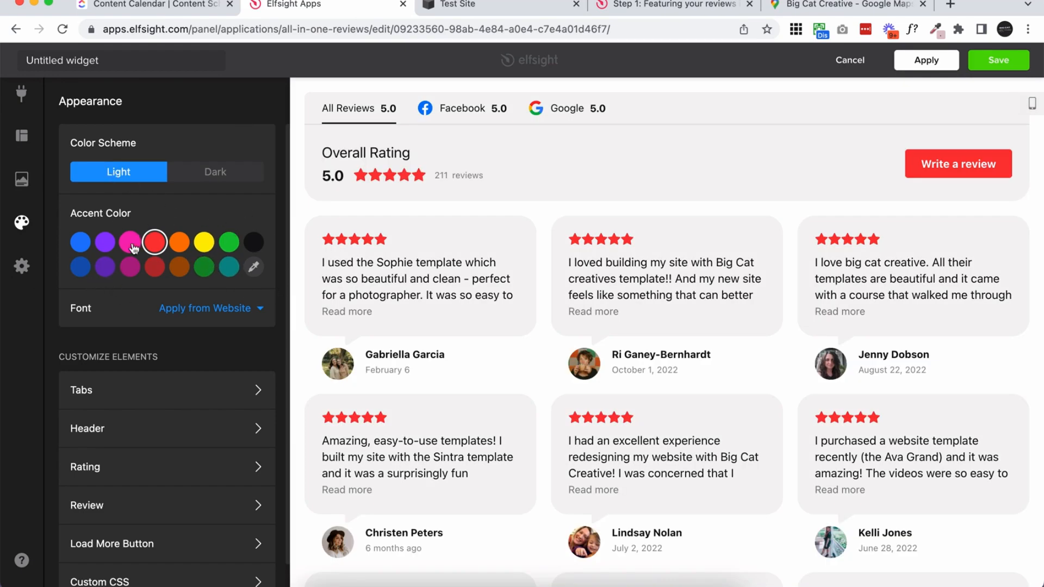
click(104, 241)
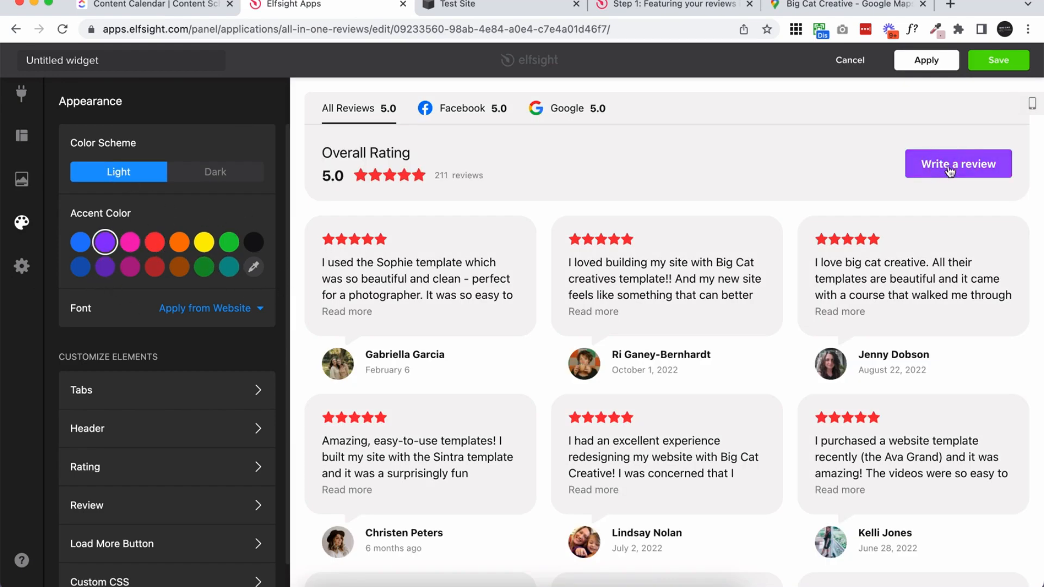
mouse_move(63, 313)
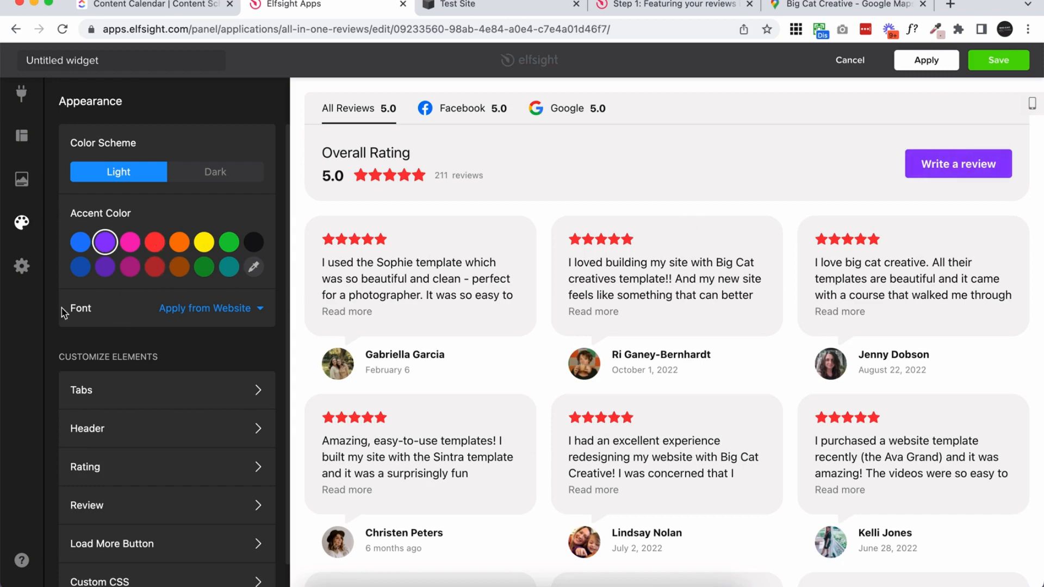
mouse_move(225, 313)
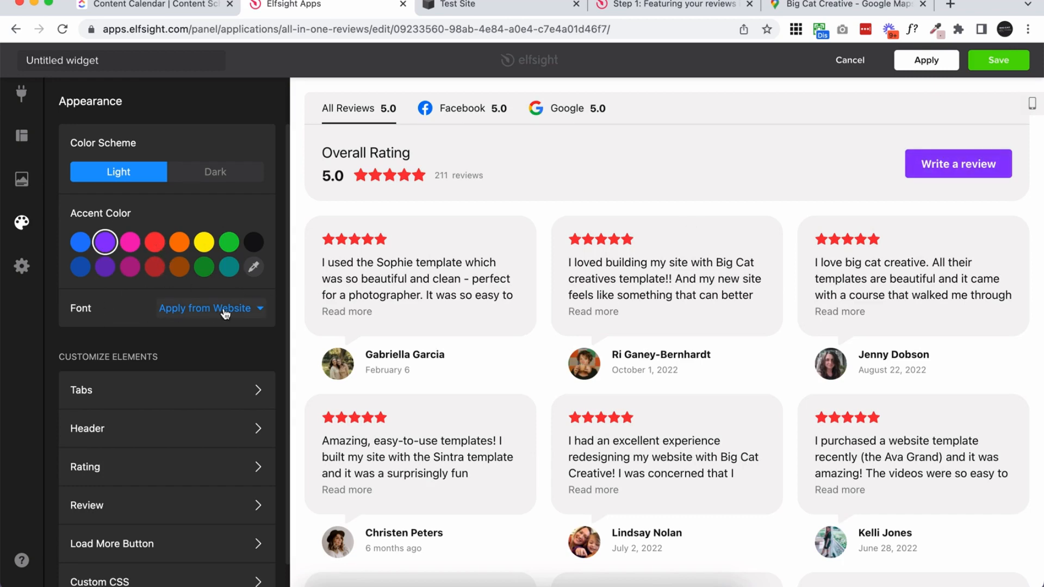
click(206, 308)
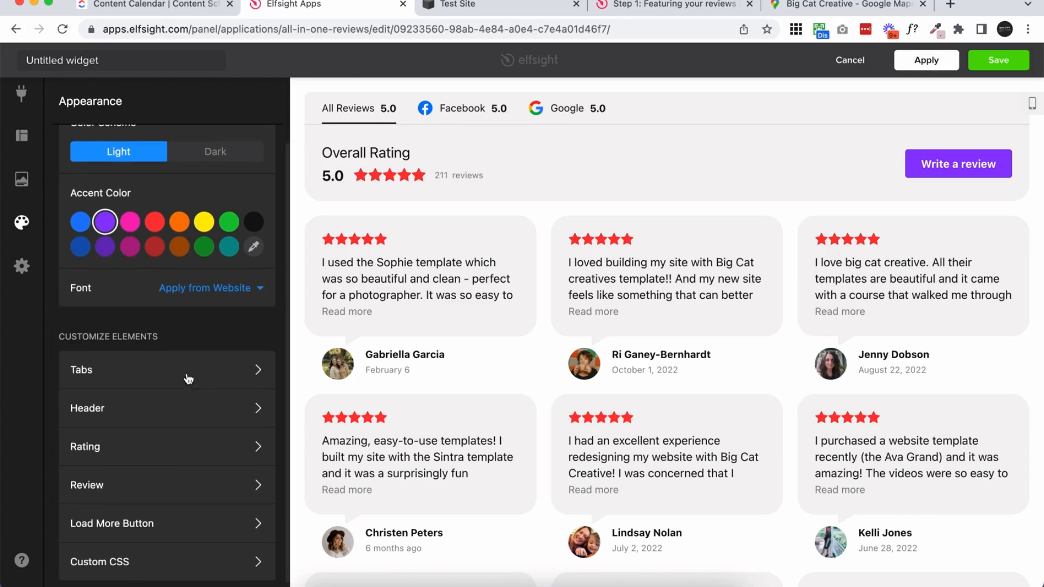
scroll(up, 3)
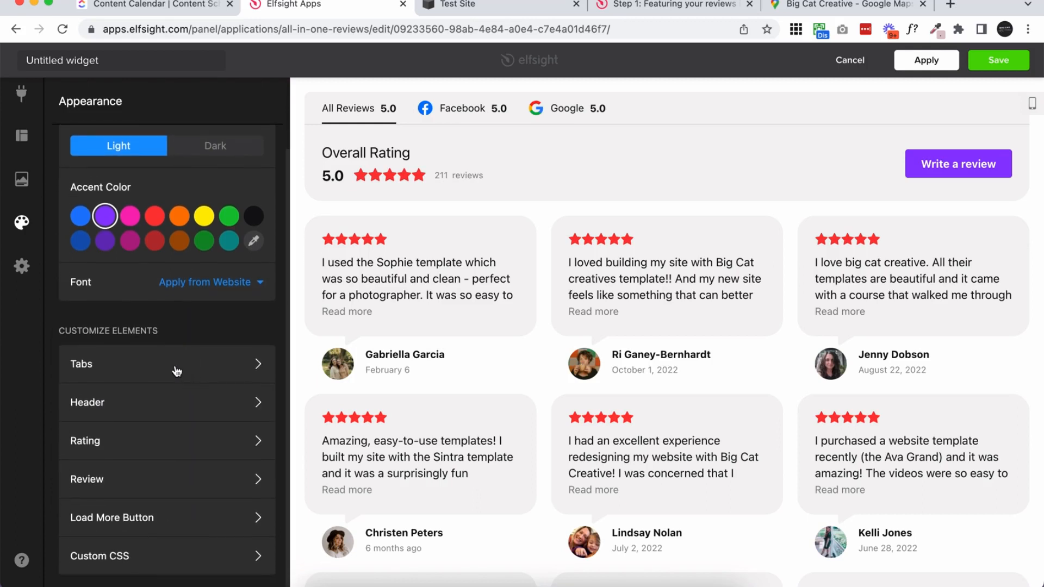
Inspect Tabs and Rating colour styles so stars show purple, then bring up the empty Custom CSS editor
click(166, 364)
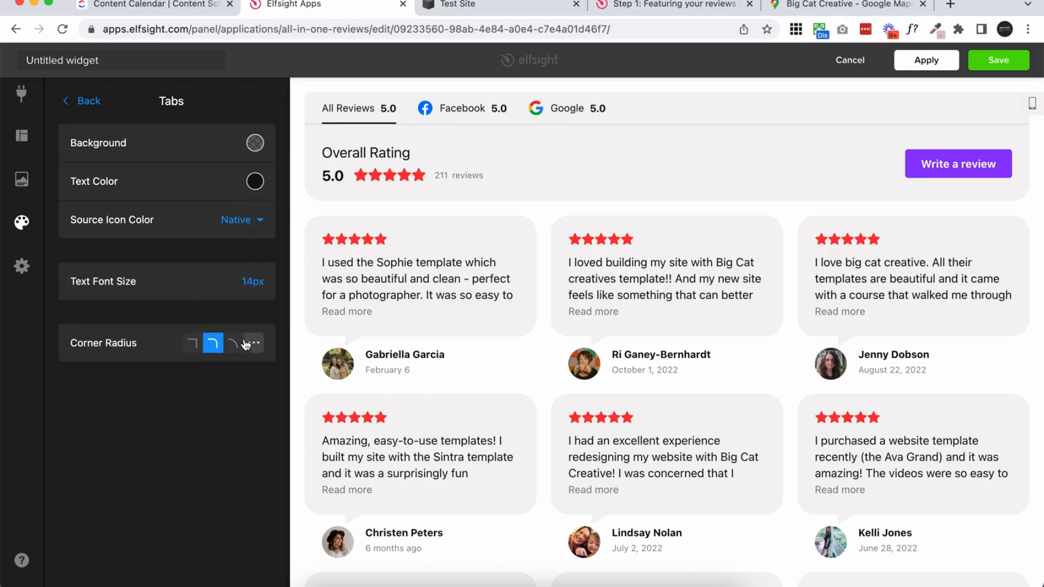
click(81, 101)
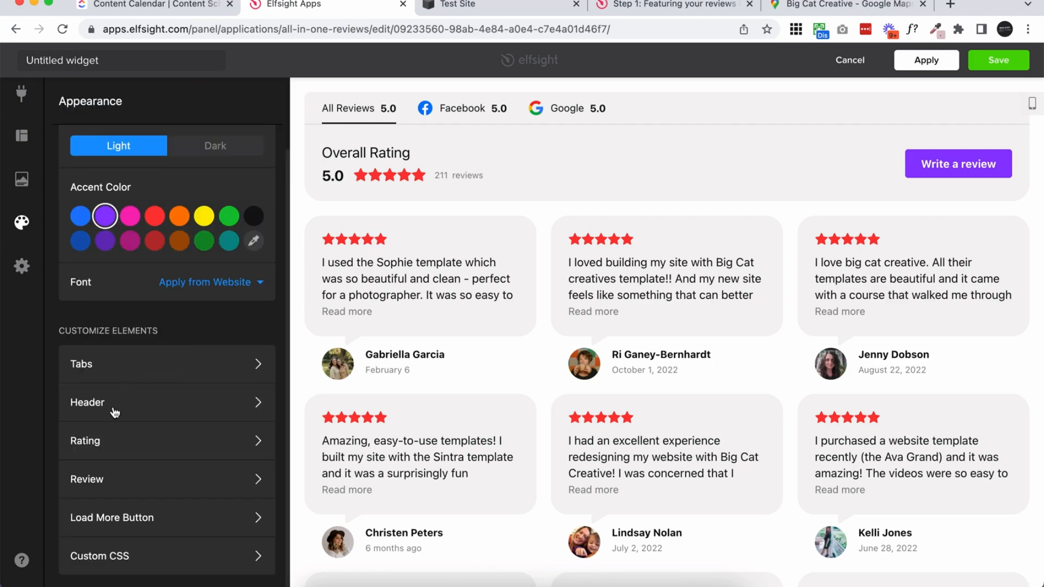
click(87, 402)
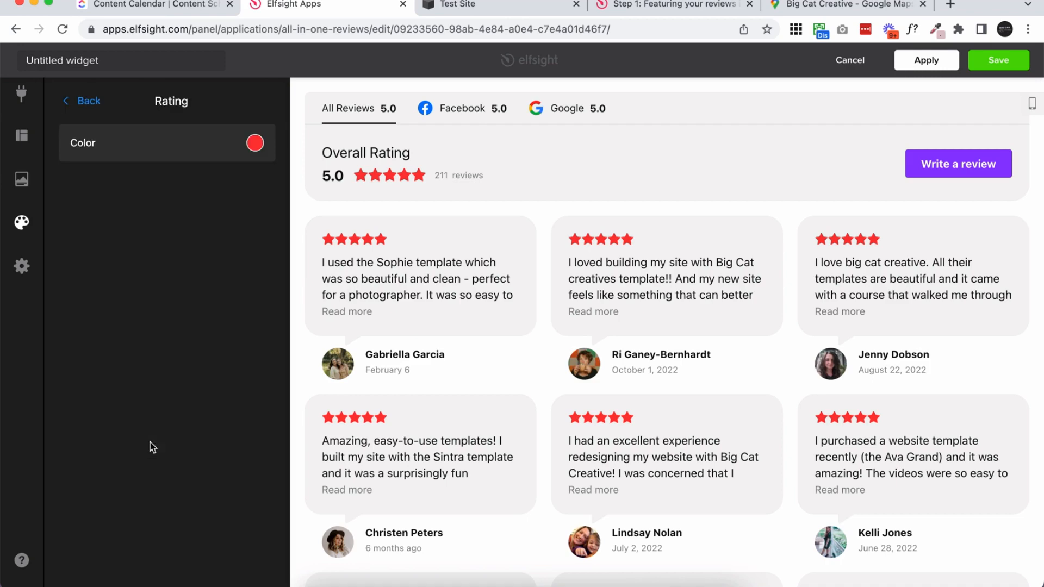
click(80, 101)
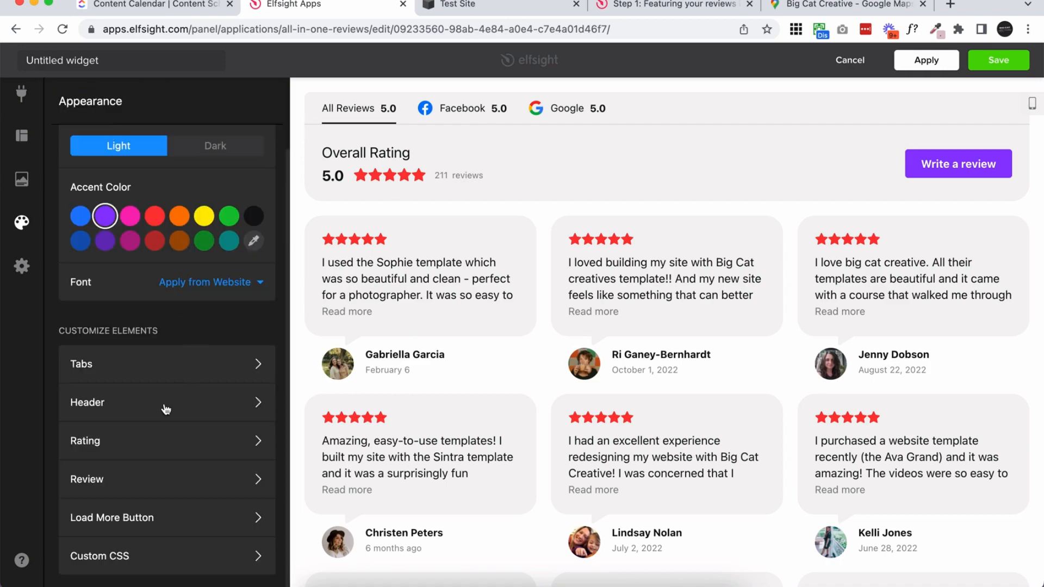
click(85, 440)
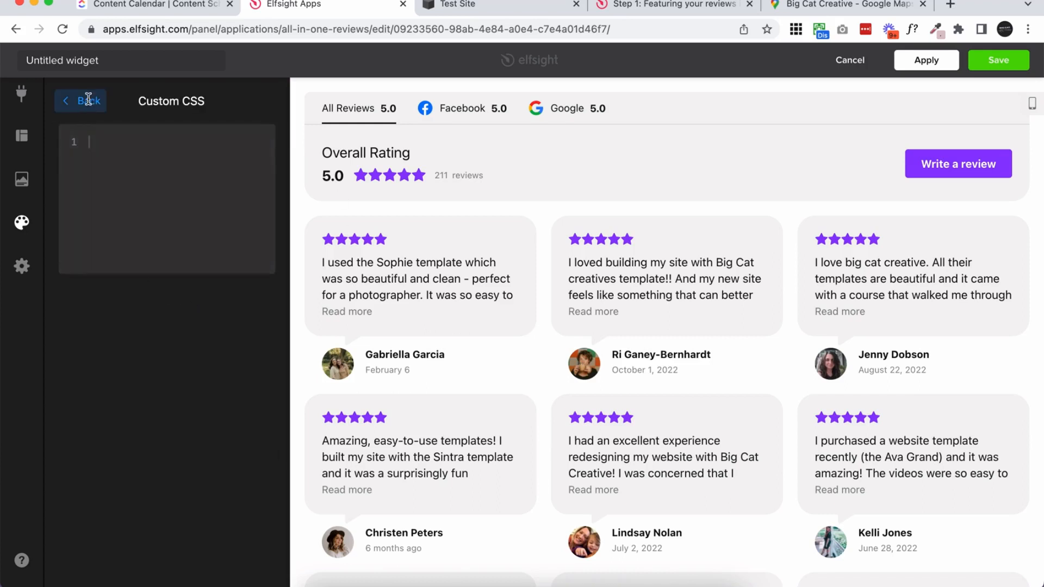
Show the Settings panel with language, Schema.org, external-link and 4.9 rating format options
click(21, 272)
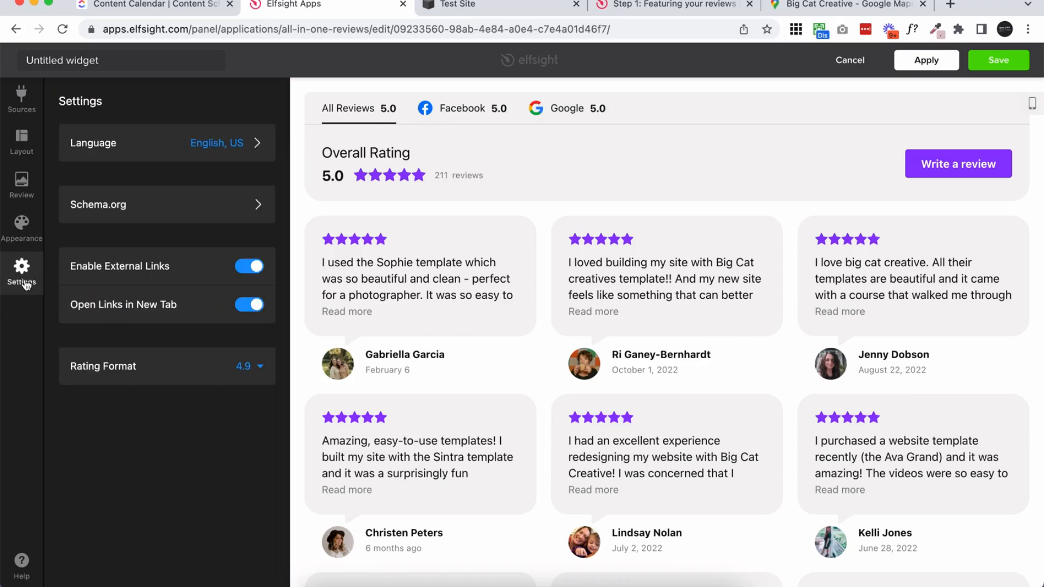
mouse_move(234, 142)
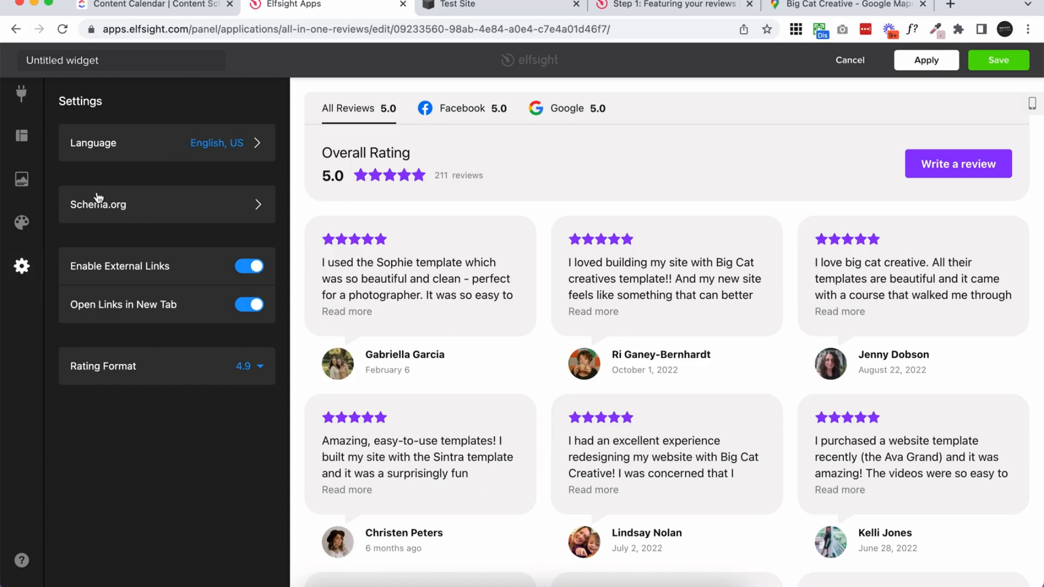
mouse_move(129, 266)
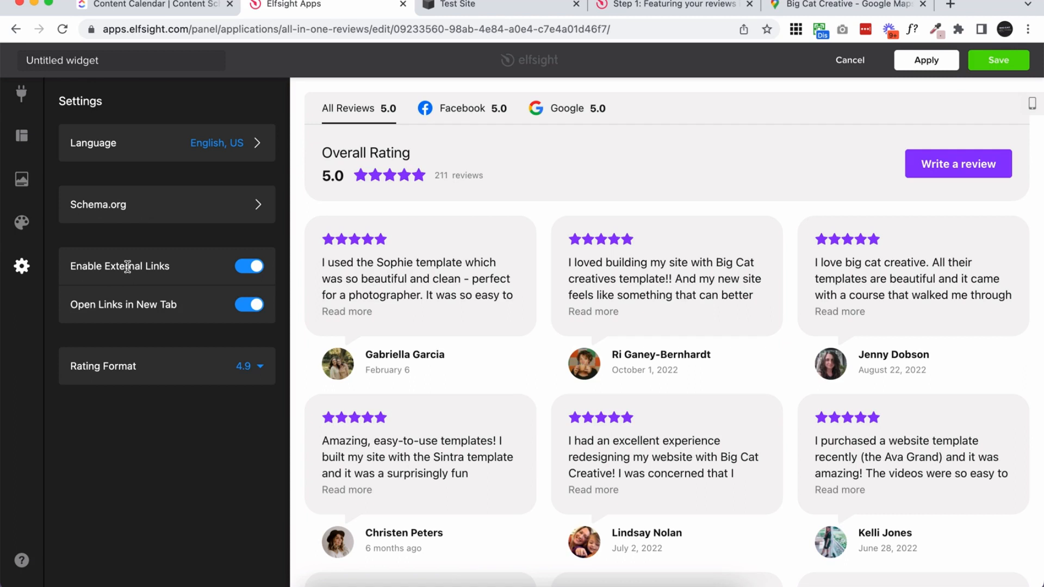
mouse_move(125, 309)
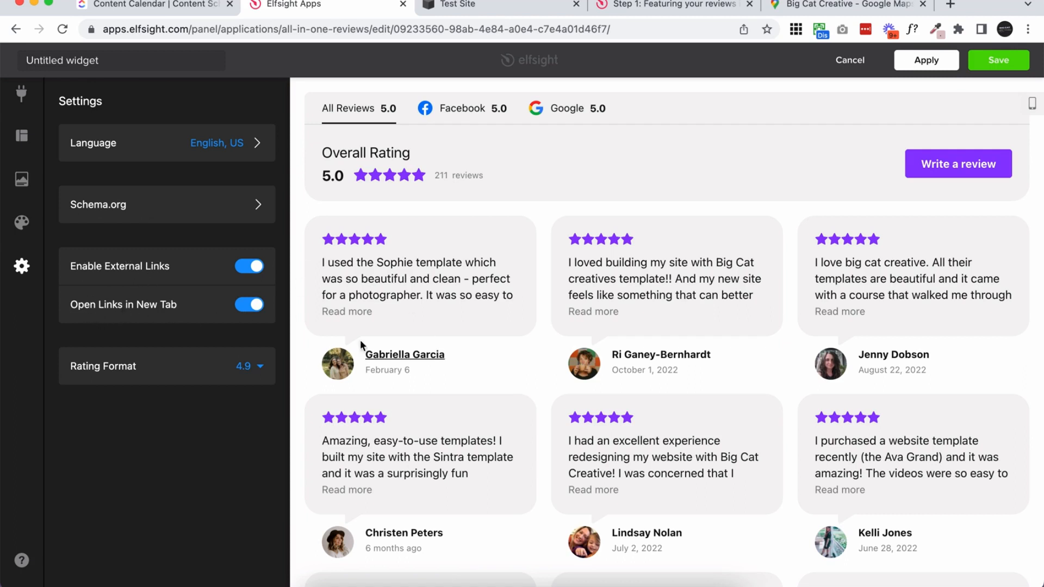
mouse_move(393, 365)
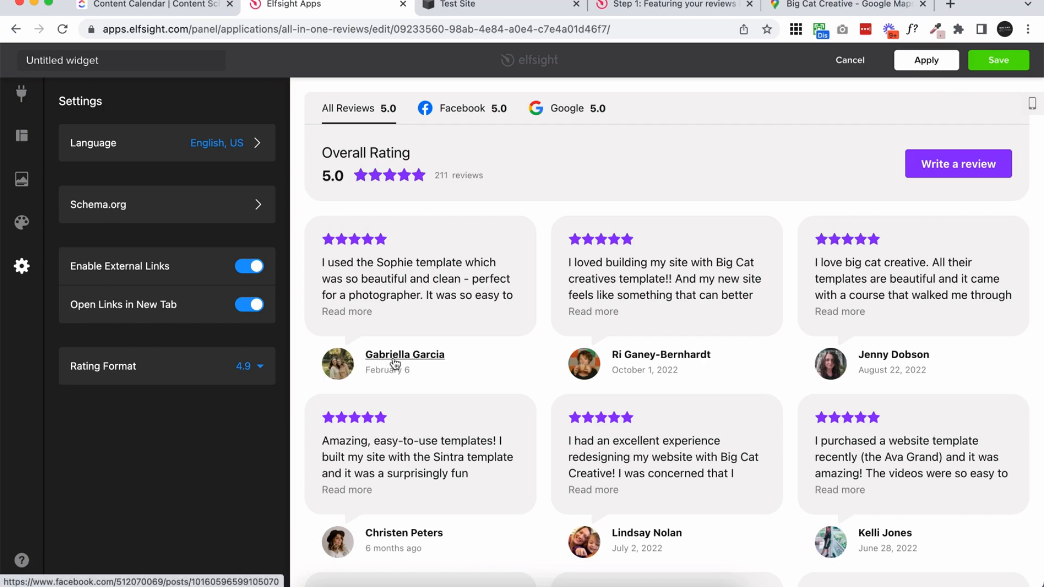
Test reviewer-name links to Facebook posts, keep External Links enabled, and close the Facebook post
click(404, 354)
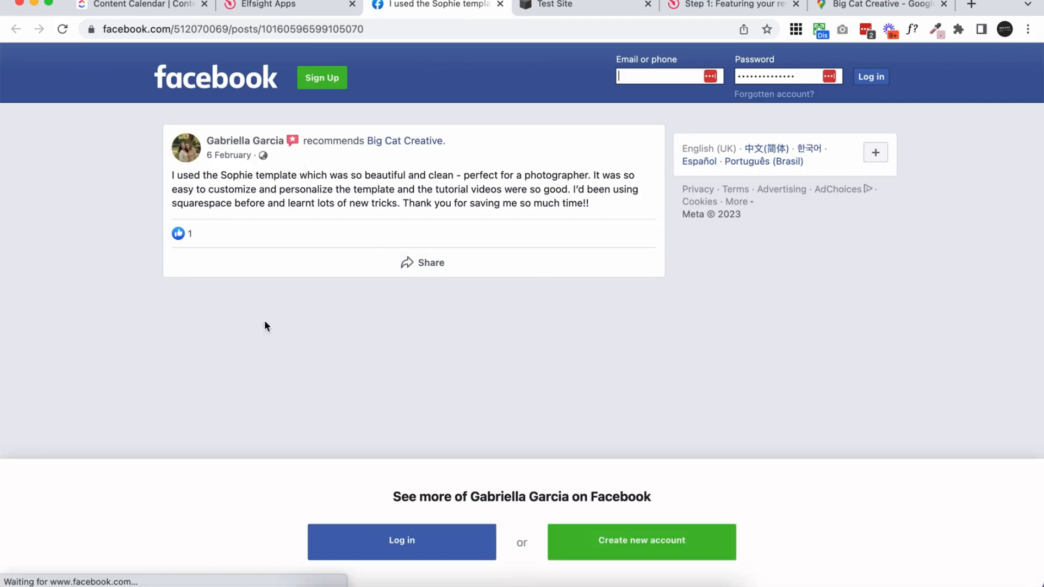
mouse_move(499, 7)
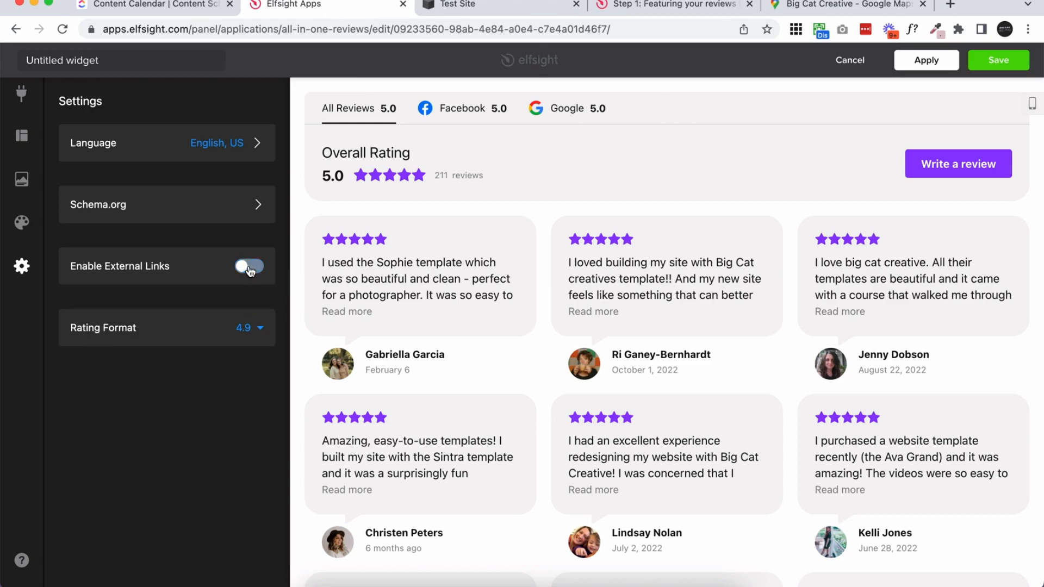
click(249, 267)
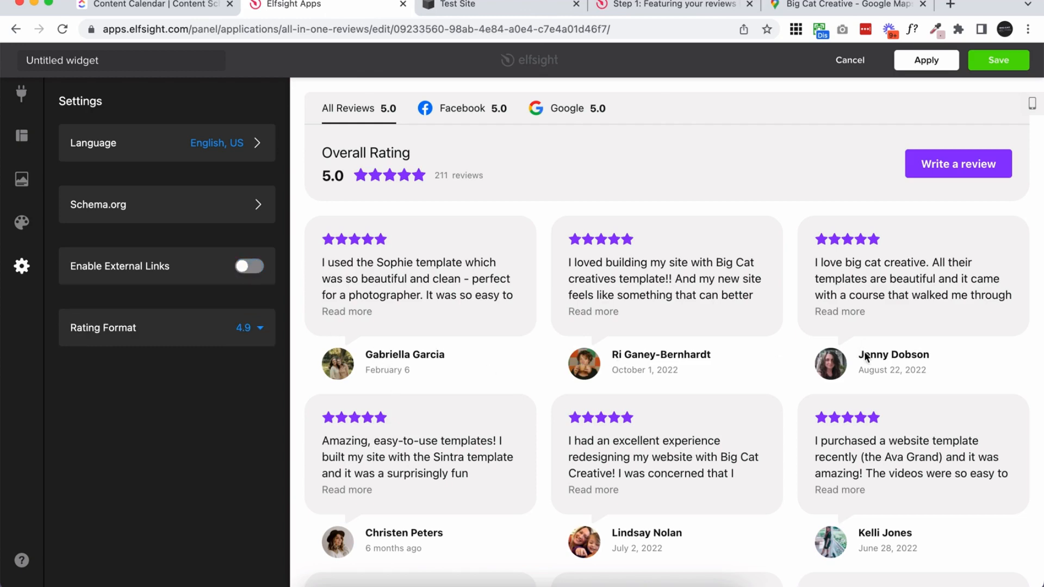
mouse_move(747, 341)
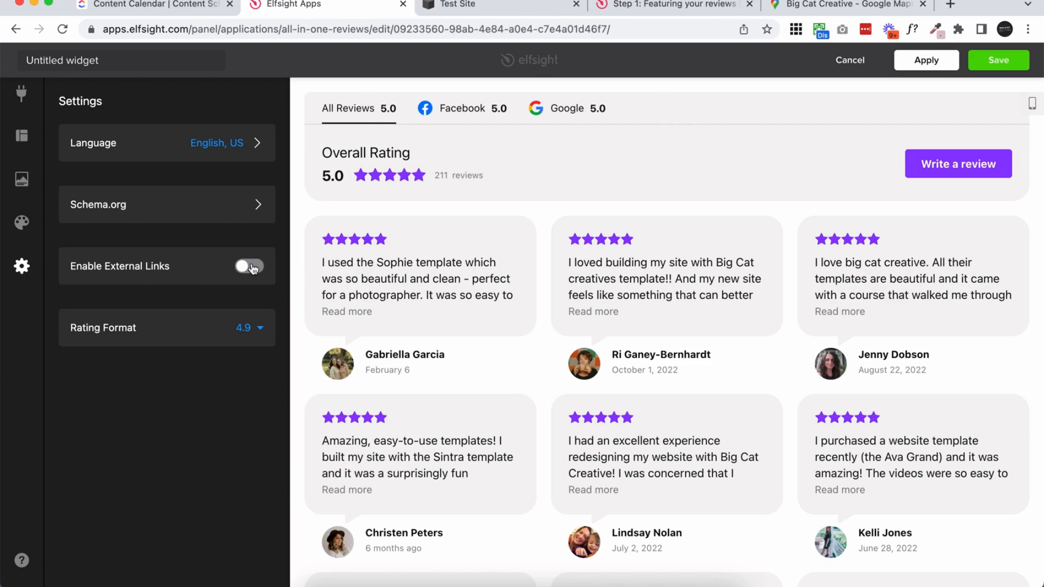
click(249, 266)
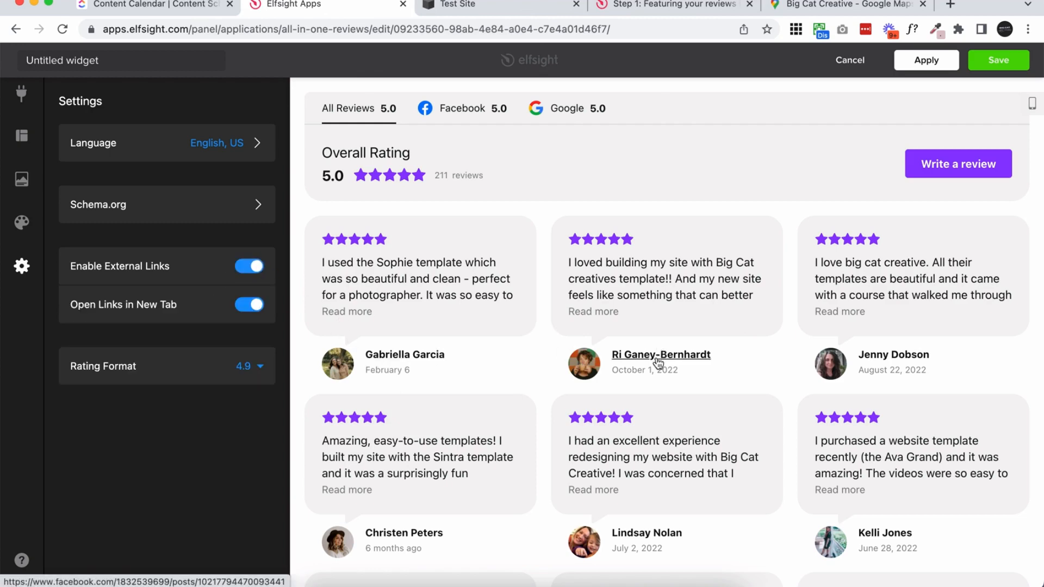
click(661, 354)
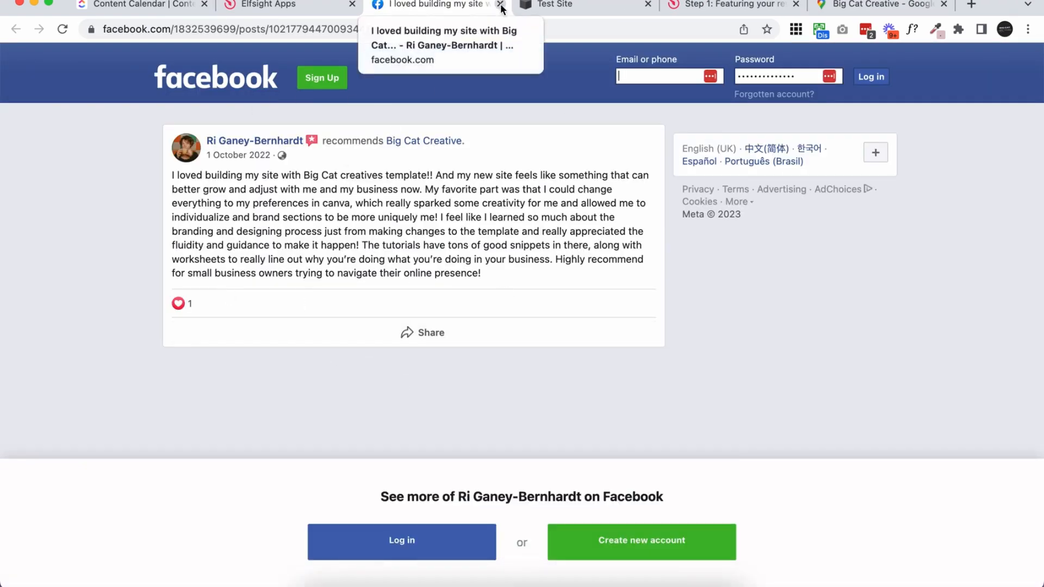
click(498, 5)
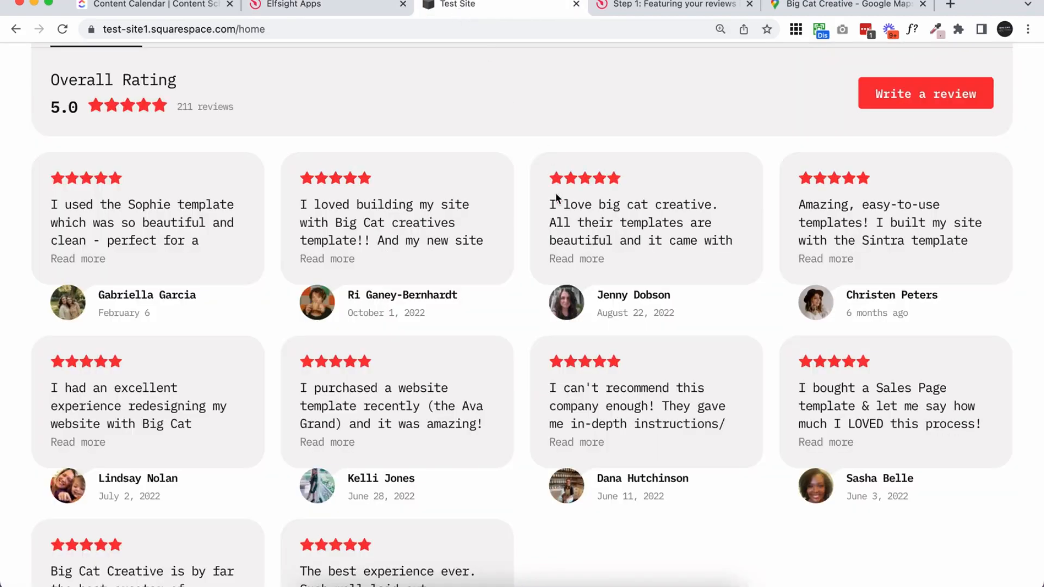
Check the live red-styled reviews widget on the Test Site, then return to the Elfsight editor
scroll(up, 3)
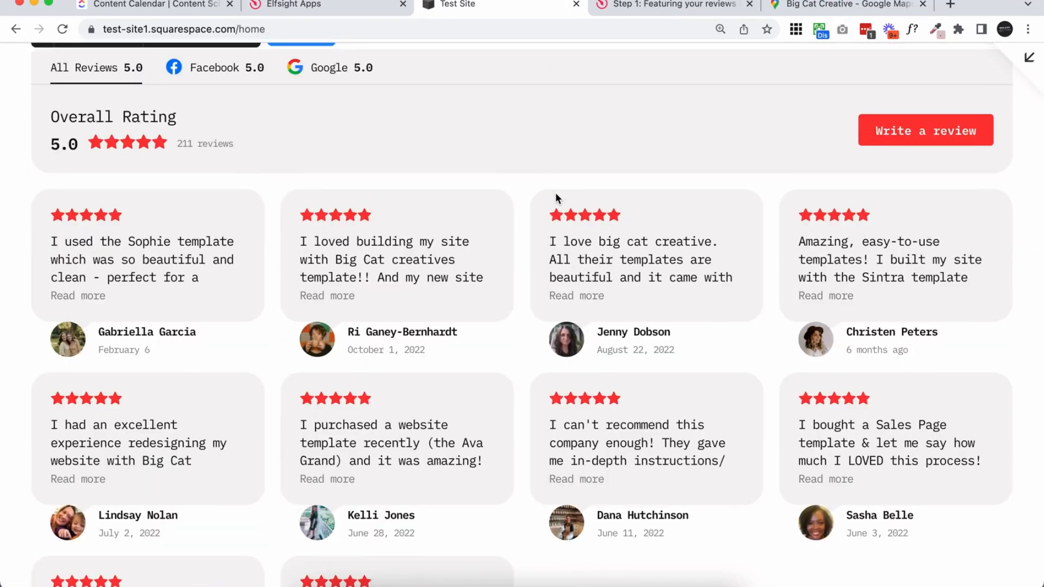
click(326, 5)
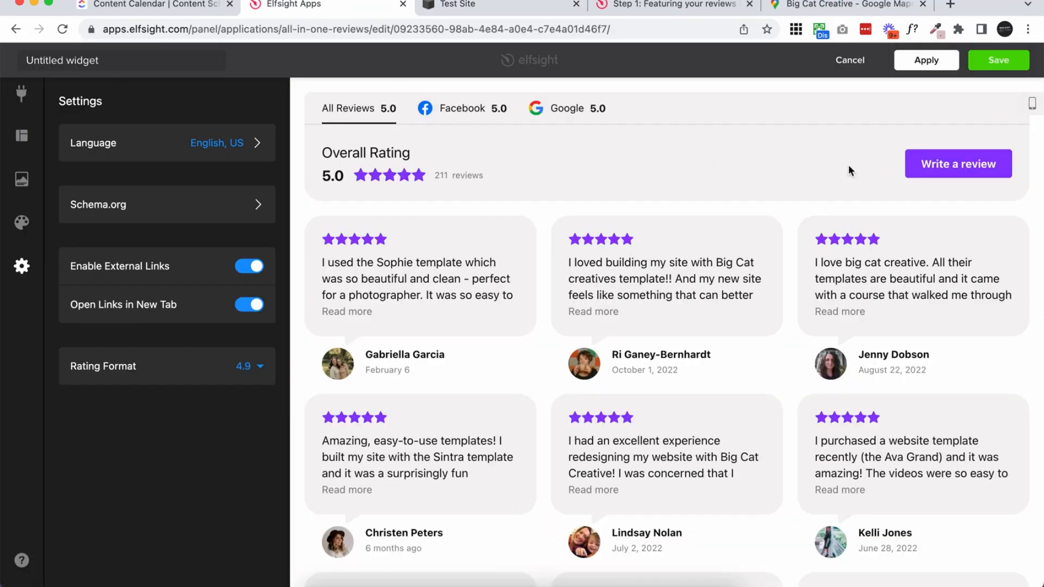
mouse_move(823, 161)
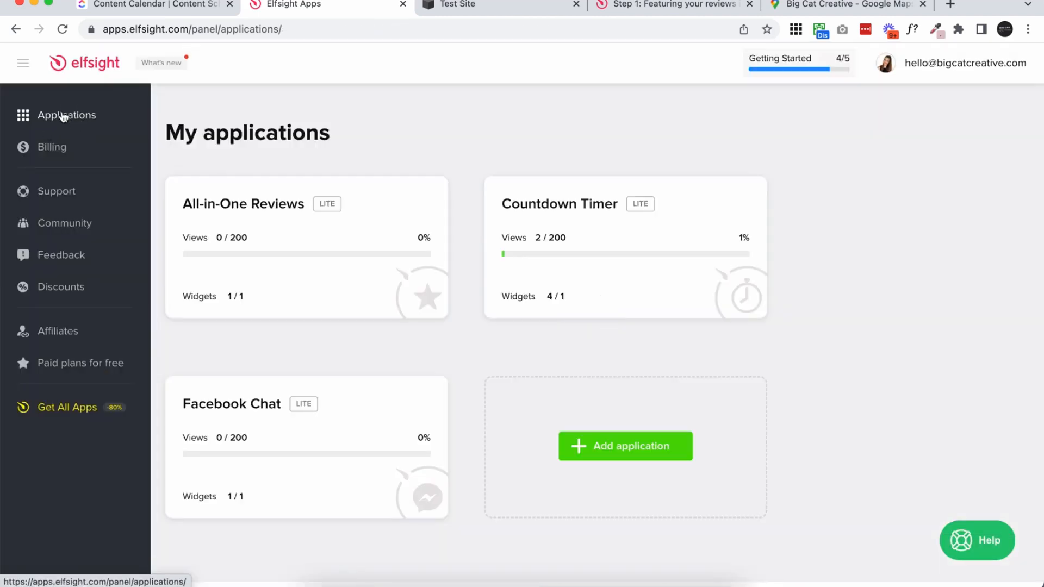
mouse_move(268, 237)
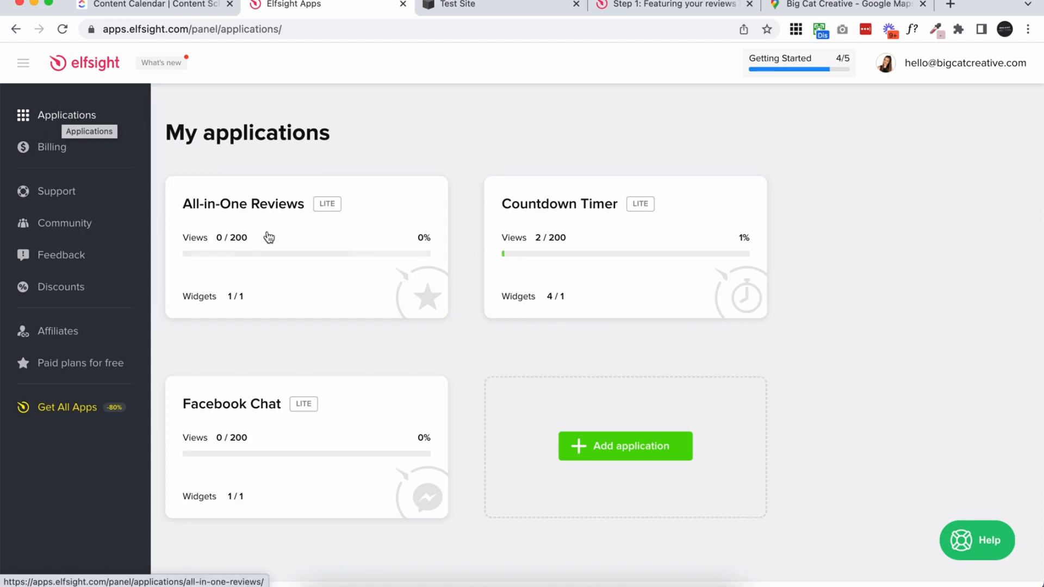
mouse_move(207, 504)
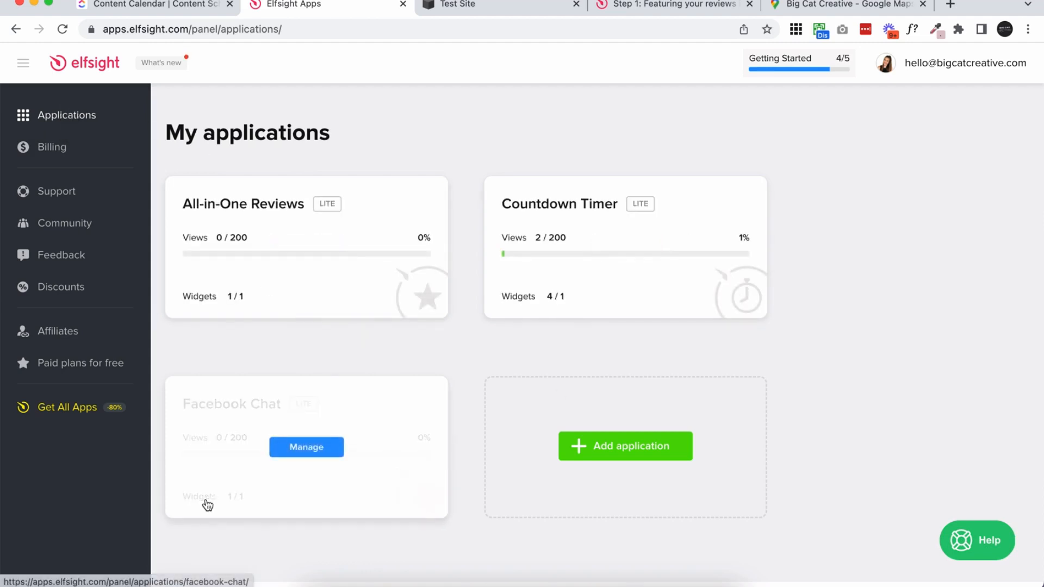
mouse_move(192, 211)
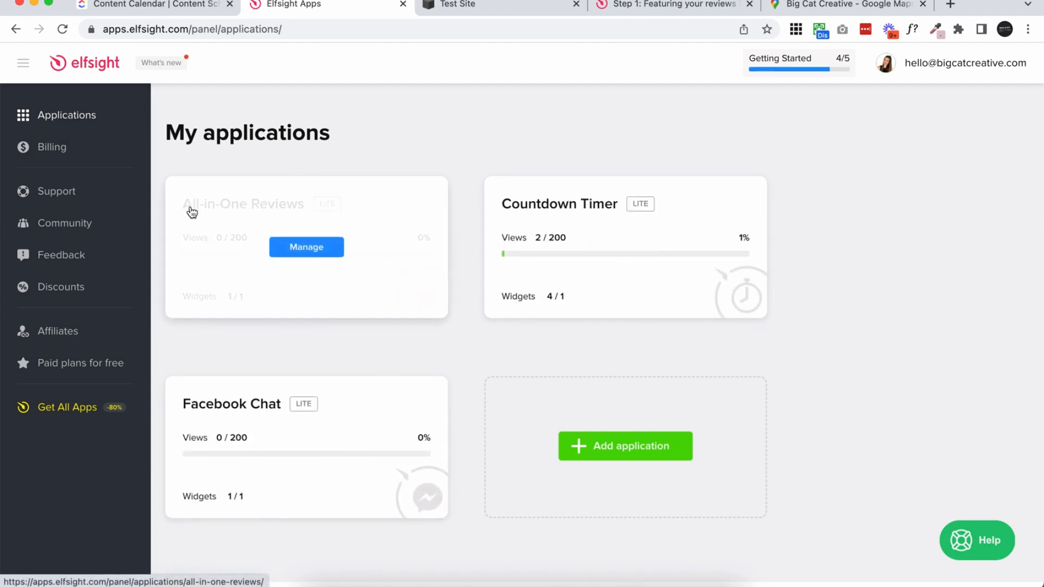
mouse_move(389, 341)
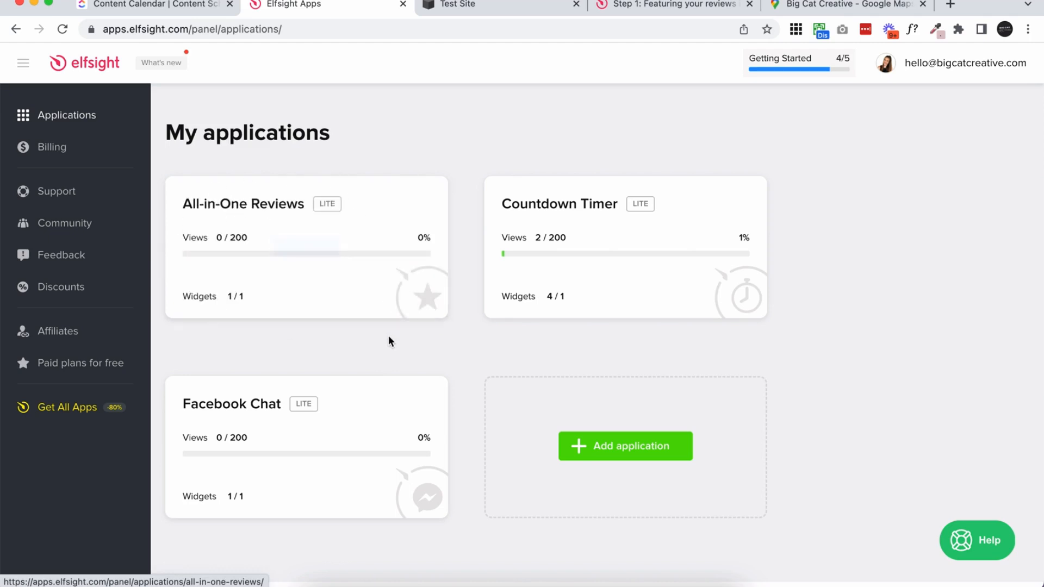
mouse_move(234, 341)
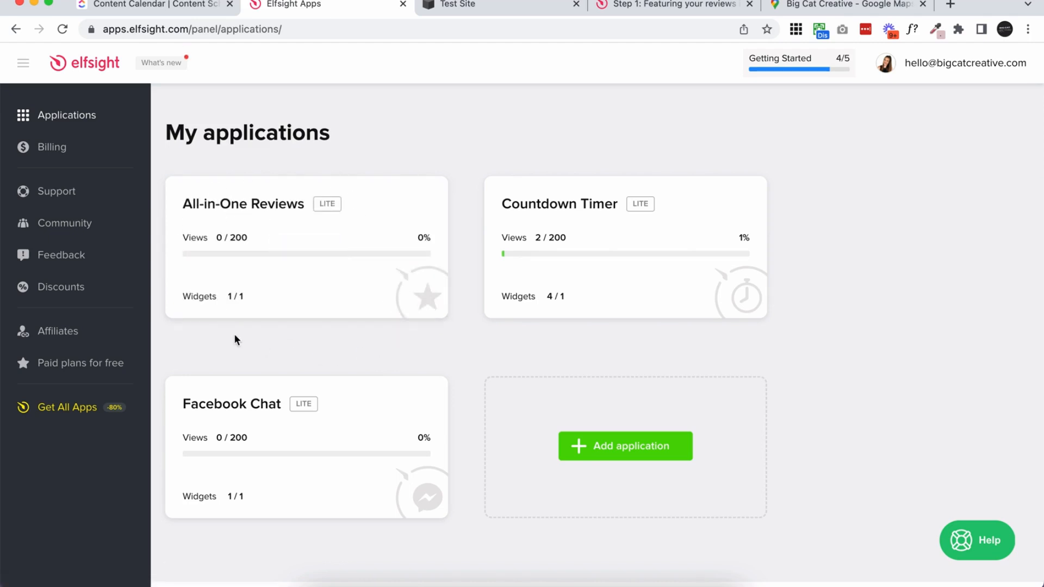
mouse_move(210, 238)
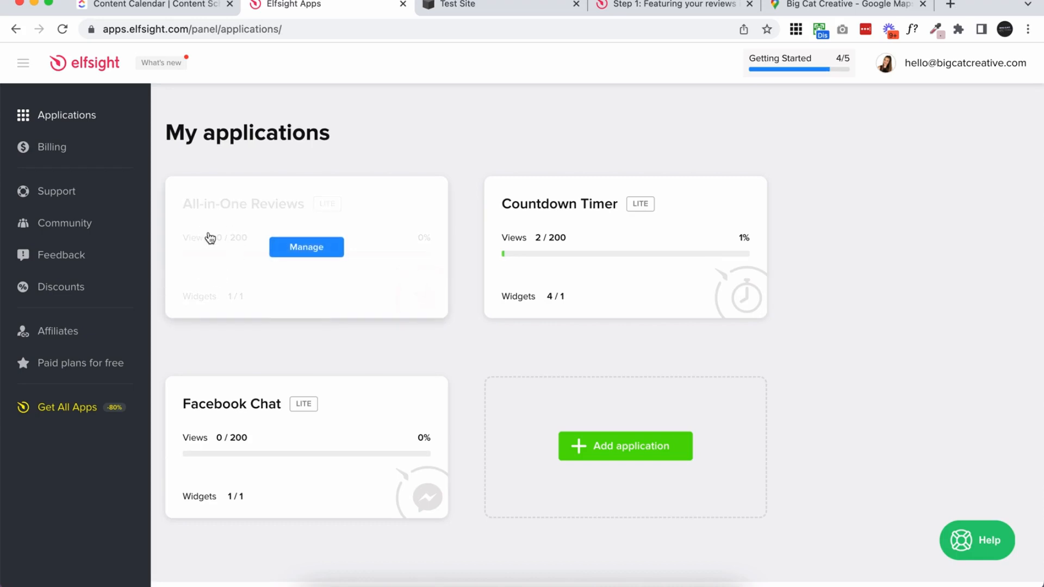
mouse_move(347, 155)
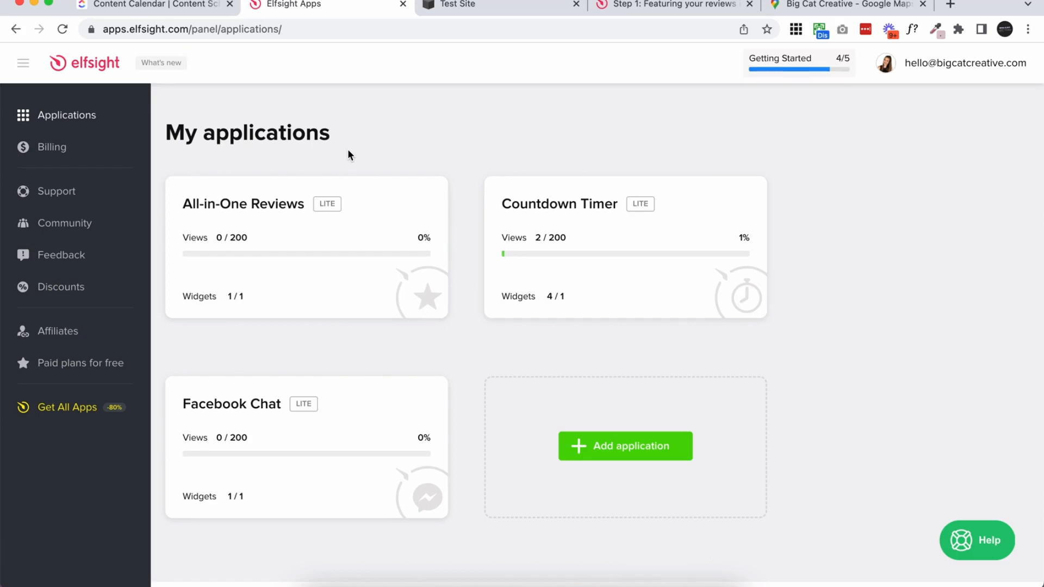
mouse_move(799, 169)
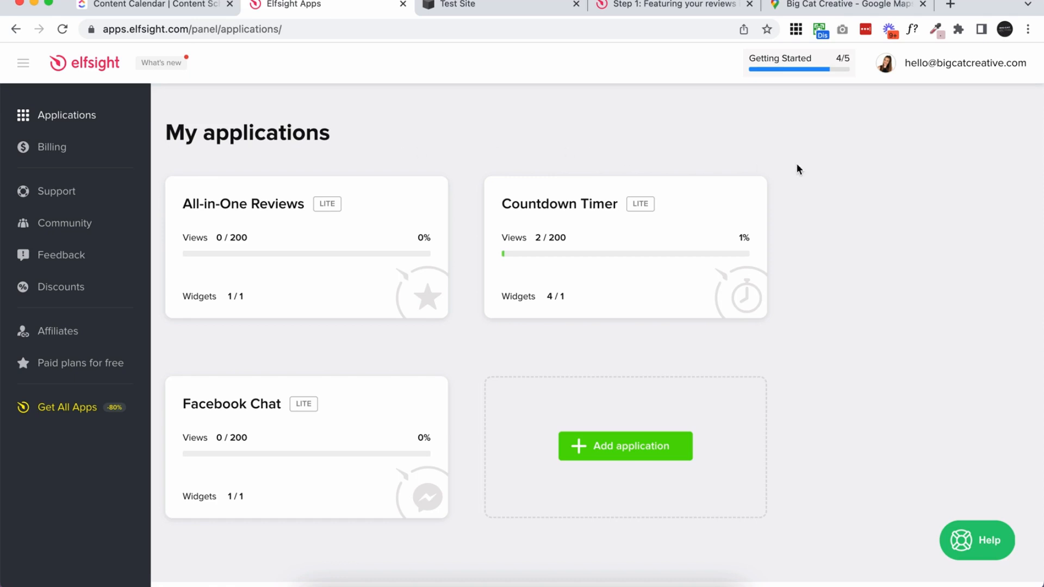
mouse_move(846, 167)
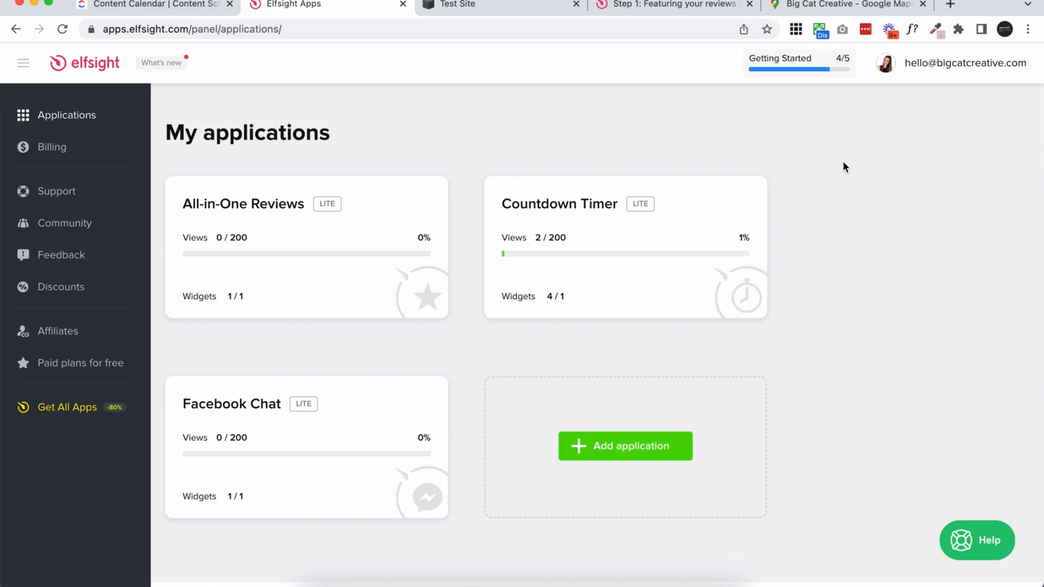
Preview the Squarespace home page full screen to see the purple four-column review grid
click(457, 5)
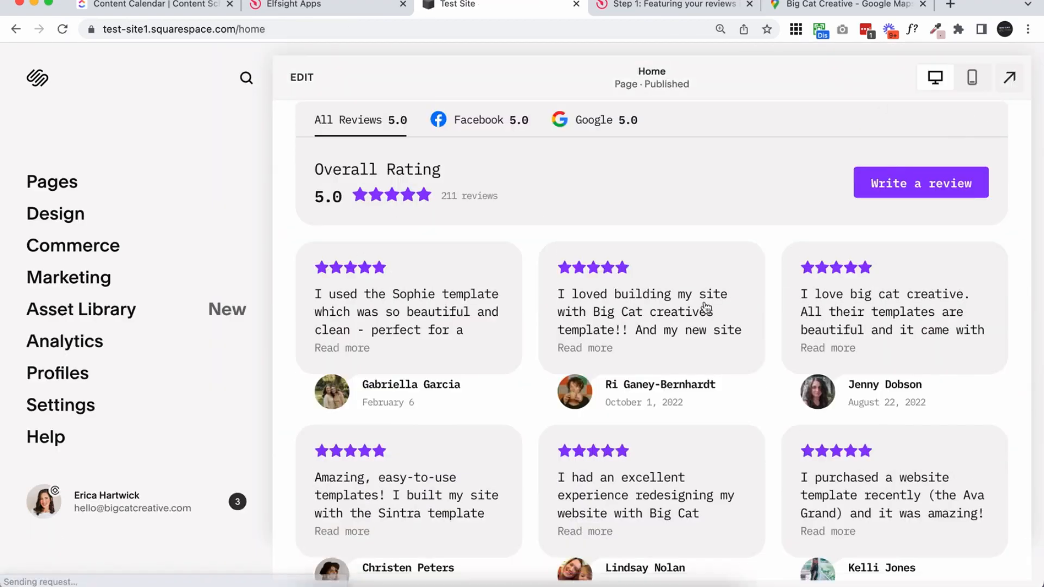
click(1009, 77)
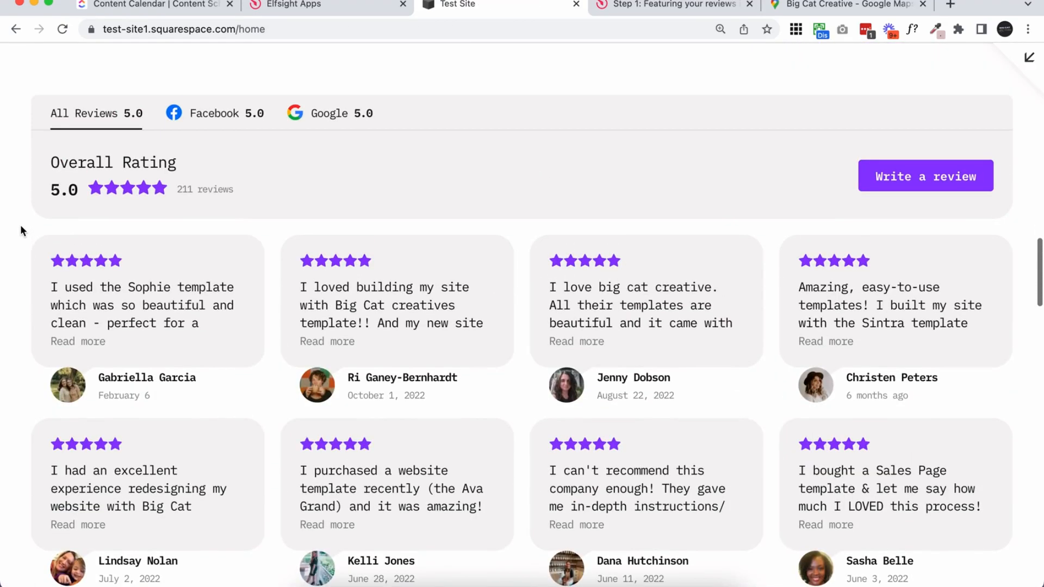